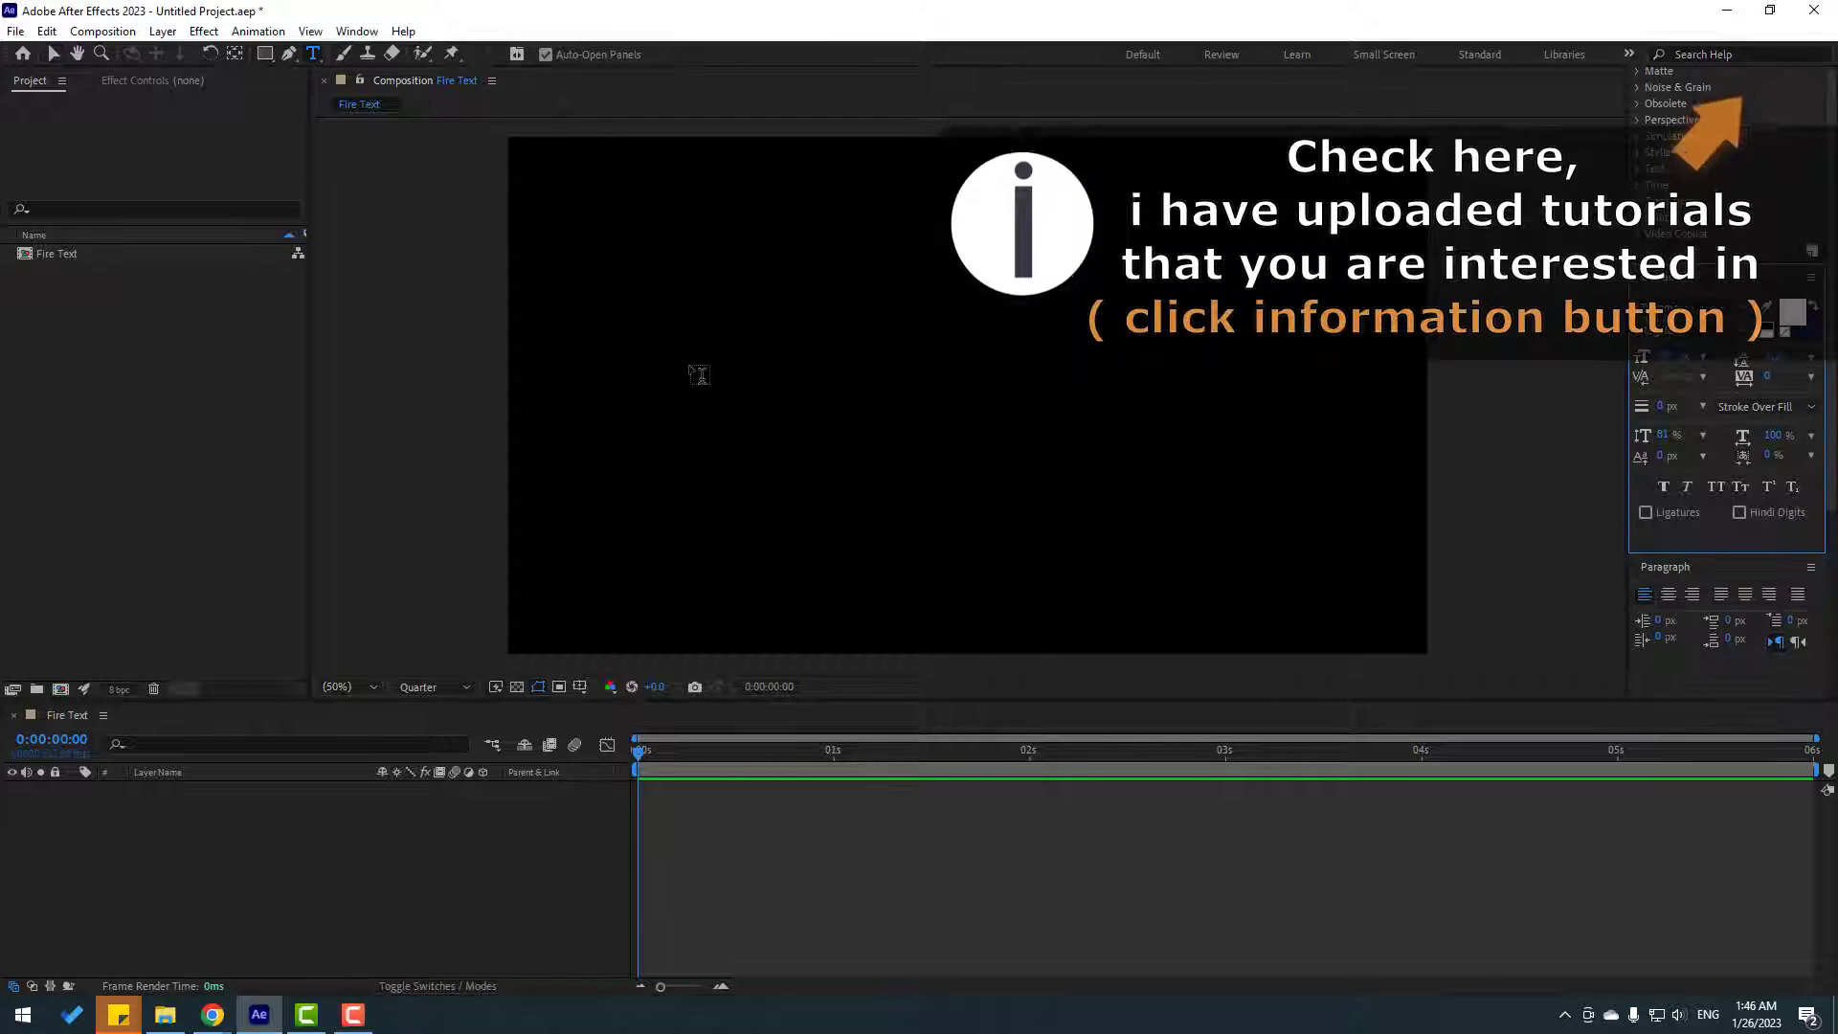
Step: Create a white text layer reading FIRE in the centre of the composition
click(689, 363)
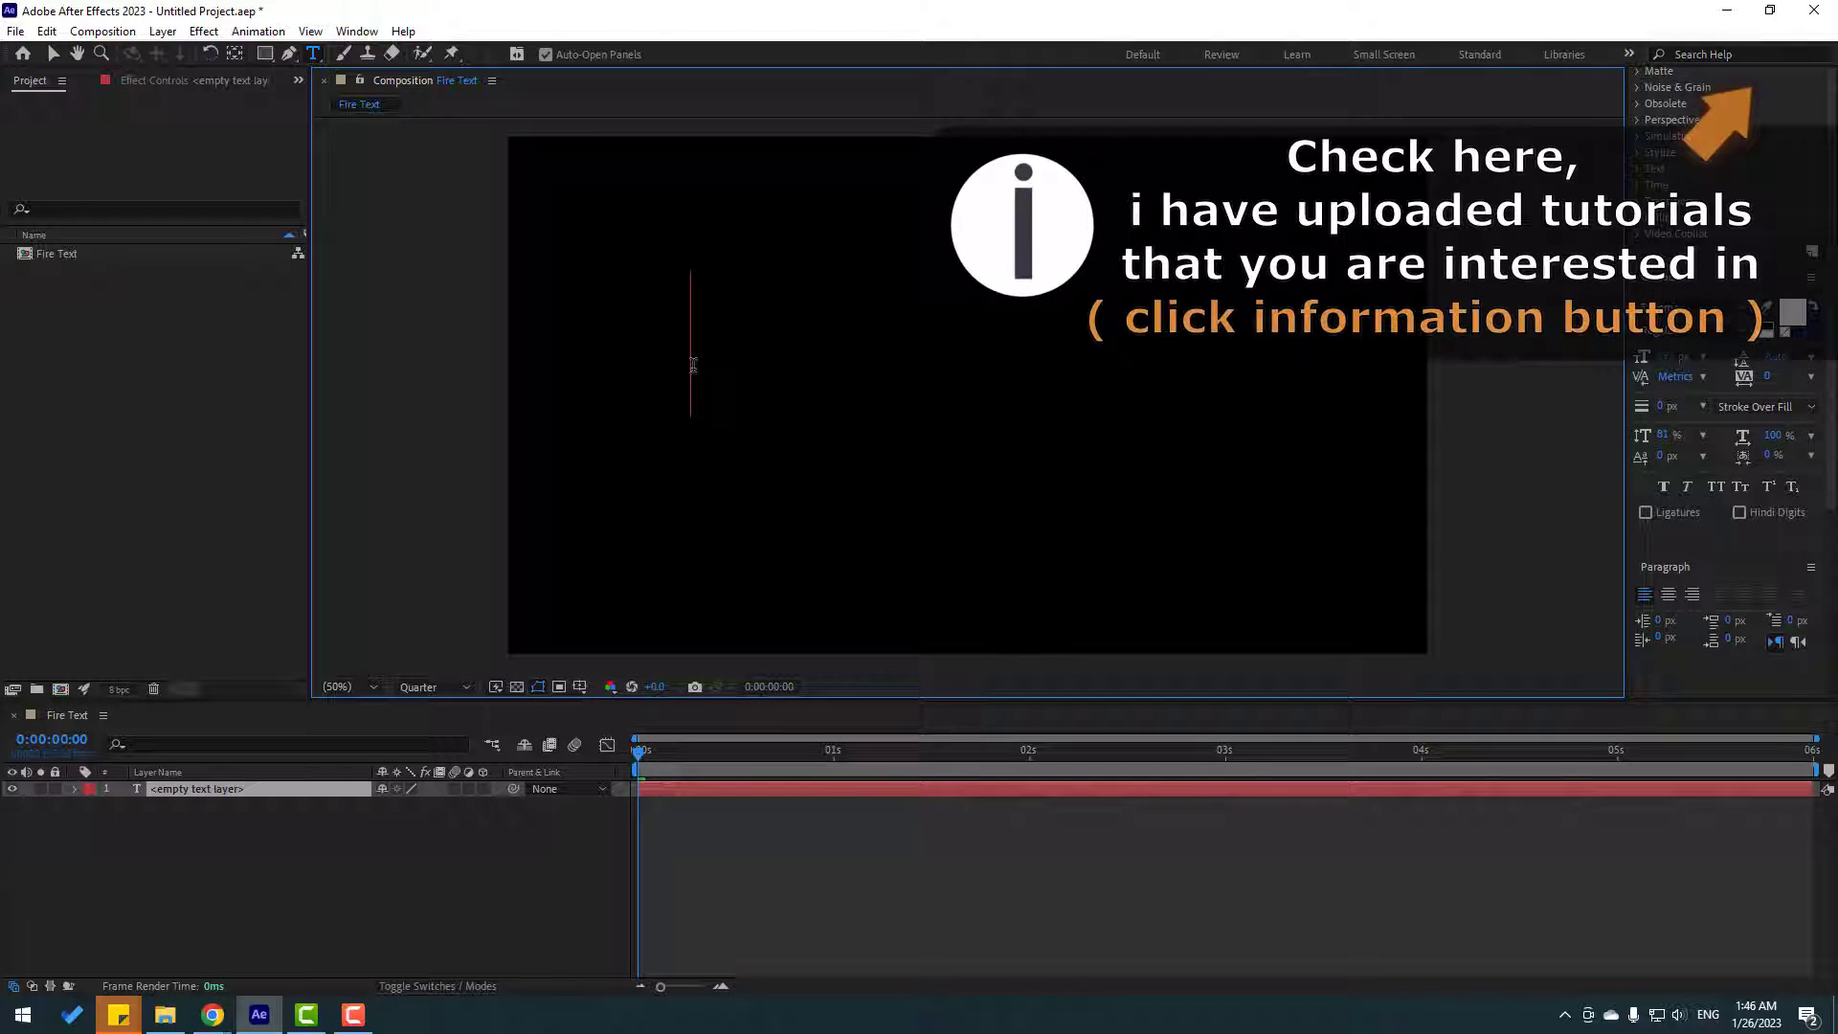
text(FIRE)
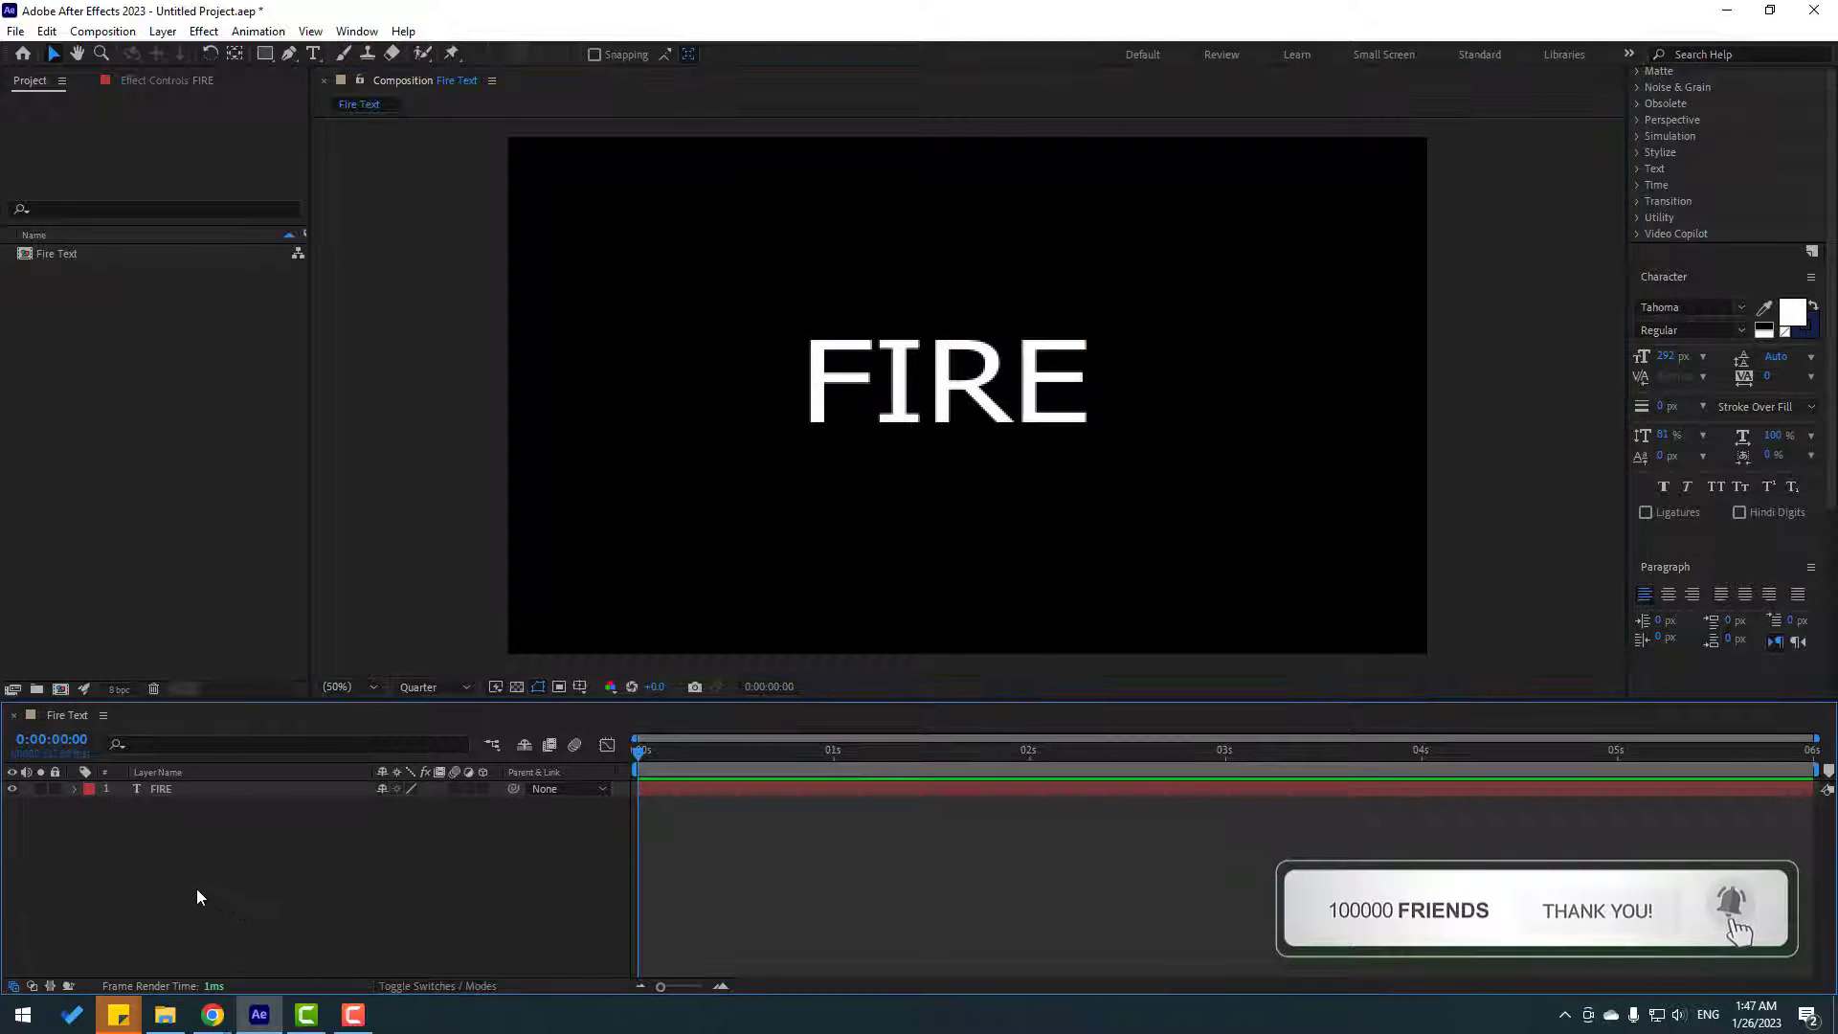
Step: Create a full-frame white solid named Saber above the FIRE text layer
right_click(199, 896)
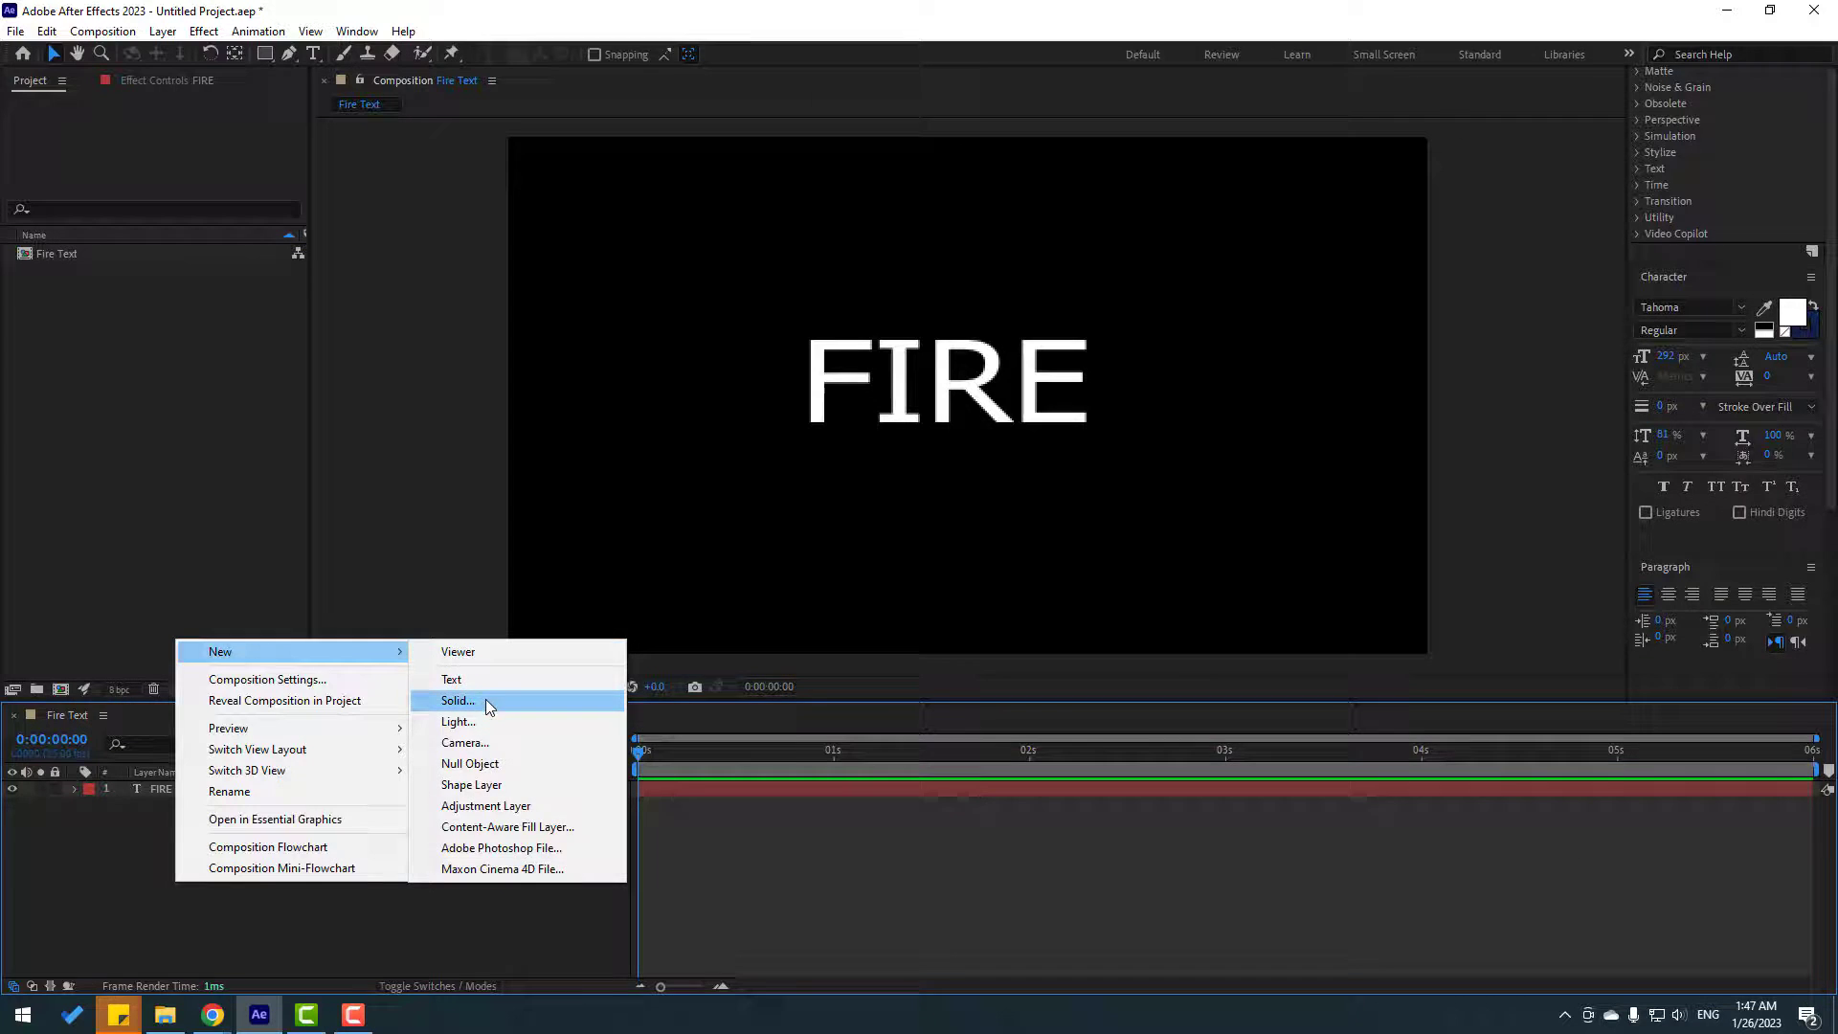
click(458, 701)
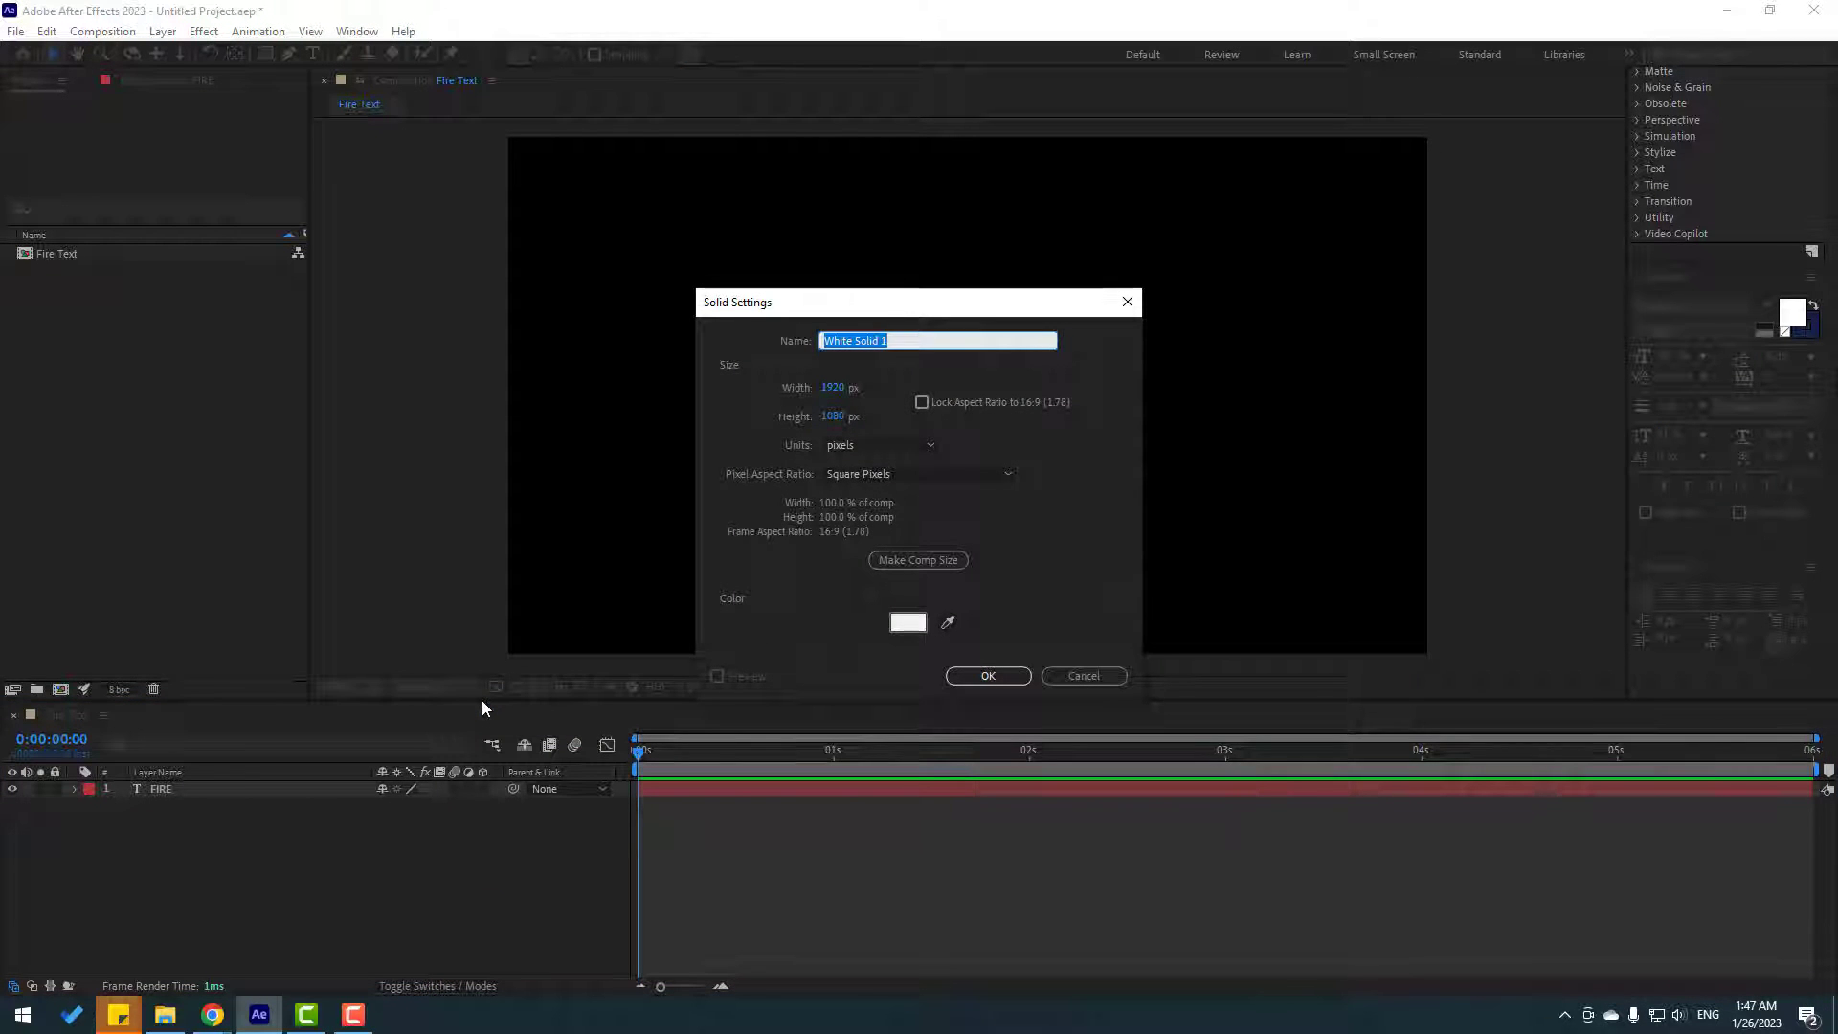
text(Saber)
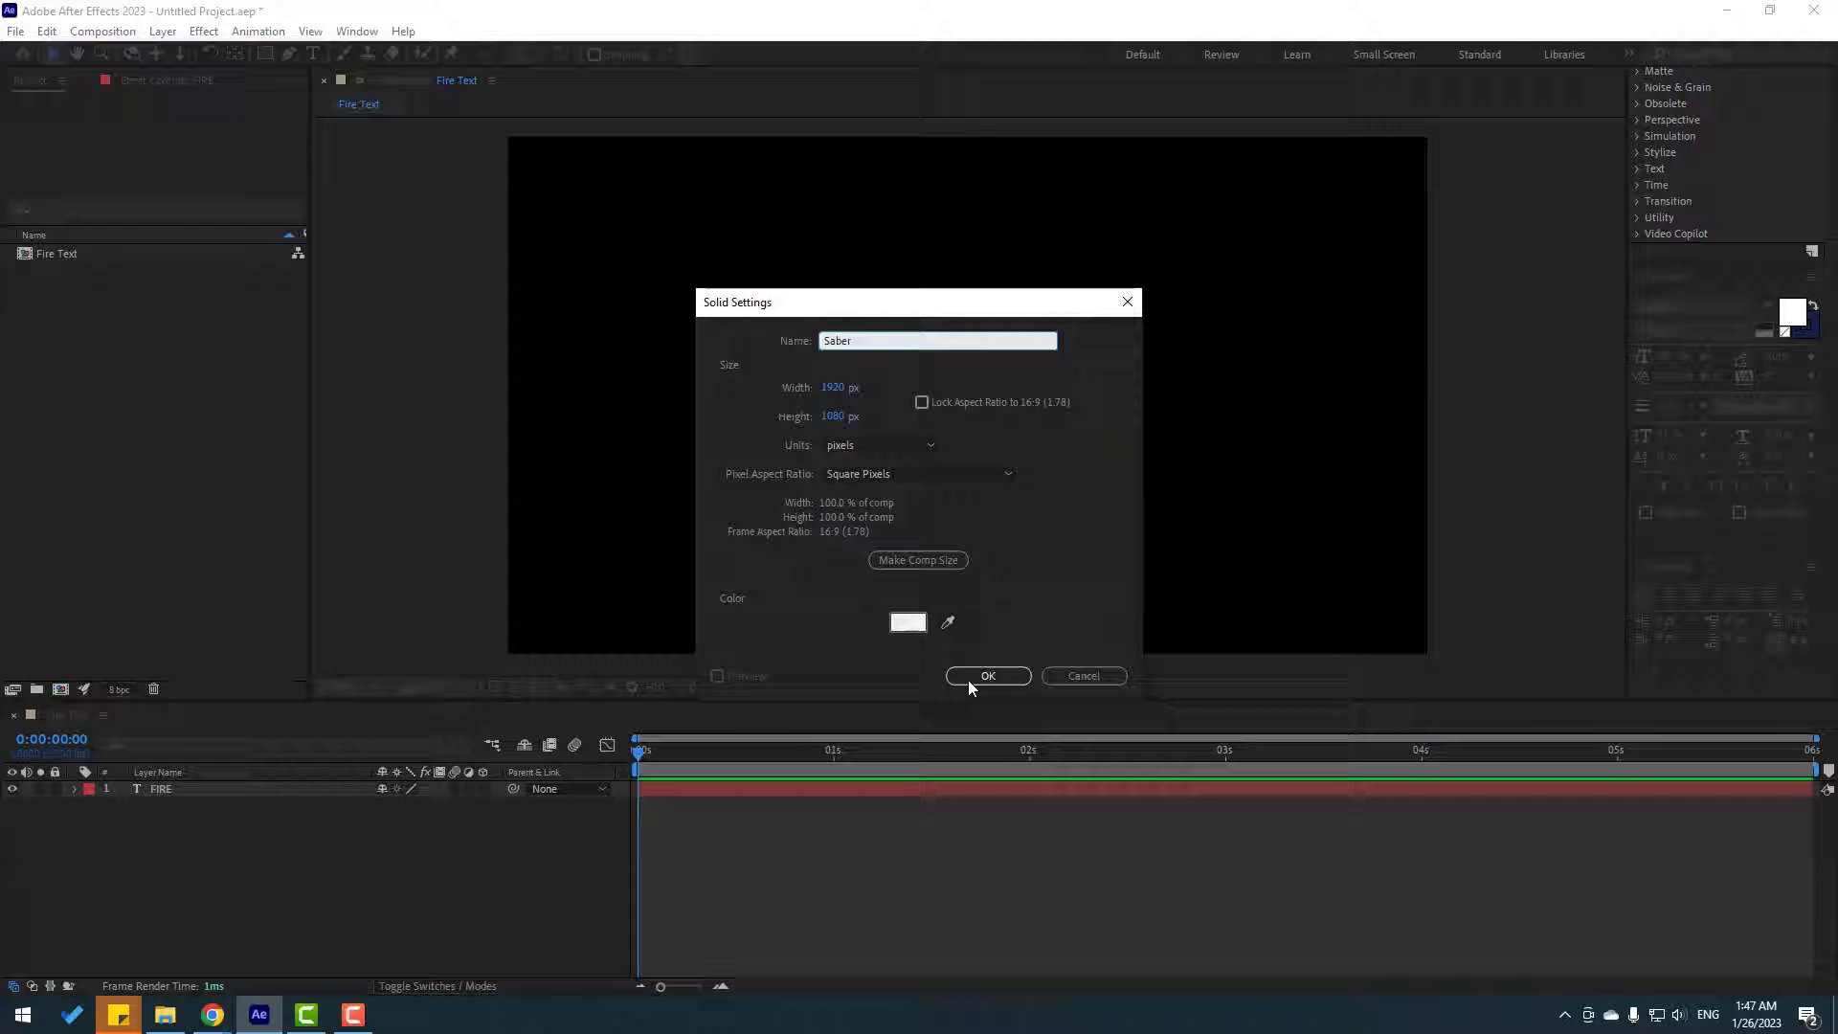
click(988, 676)
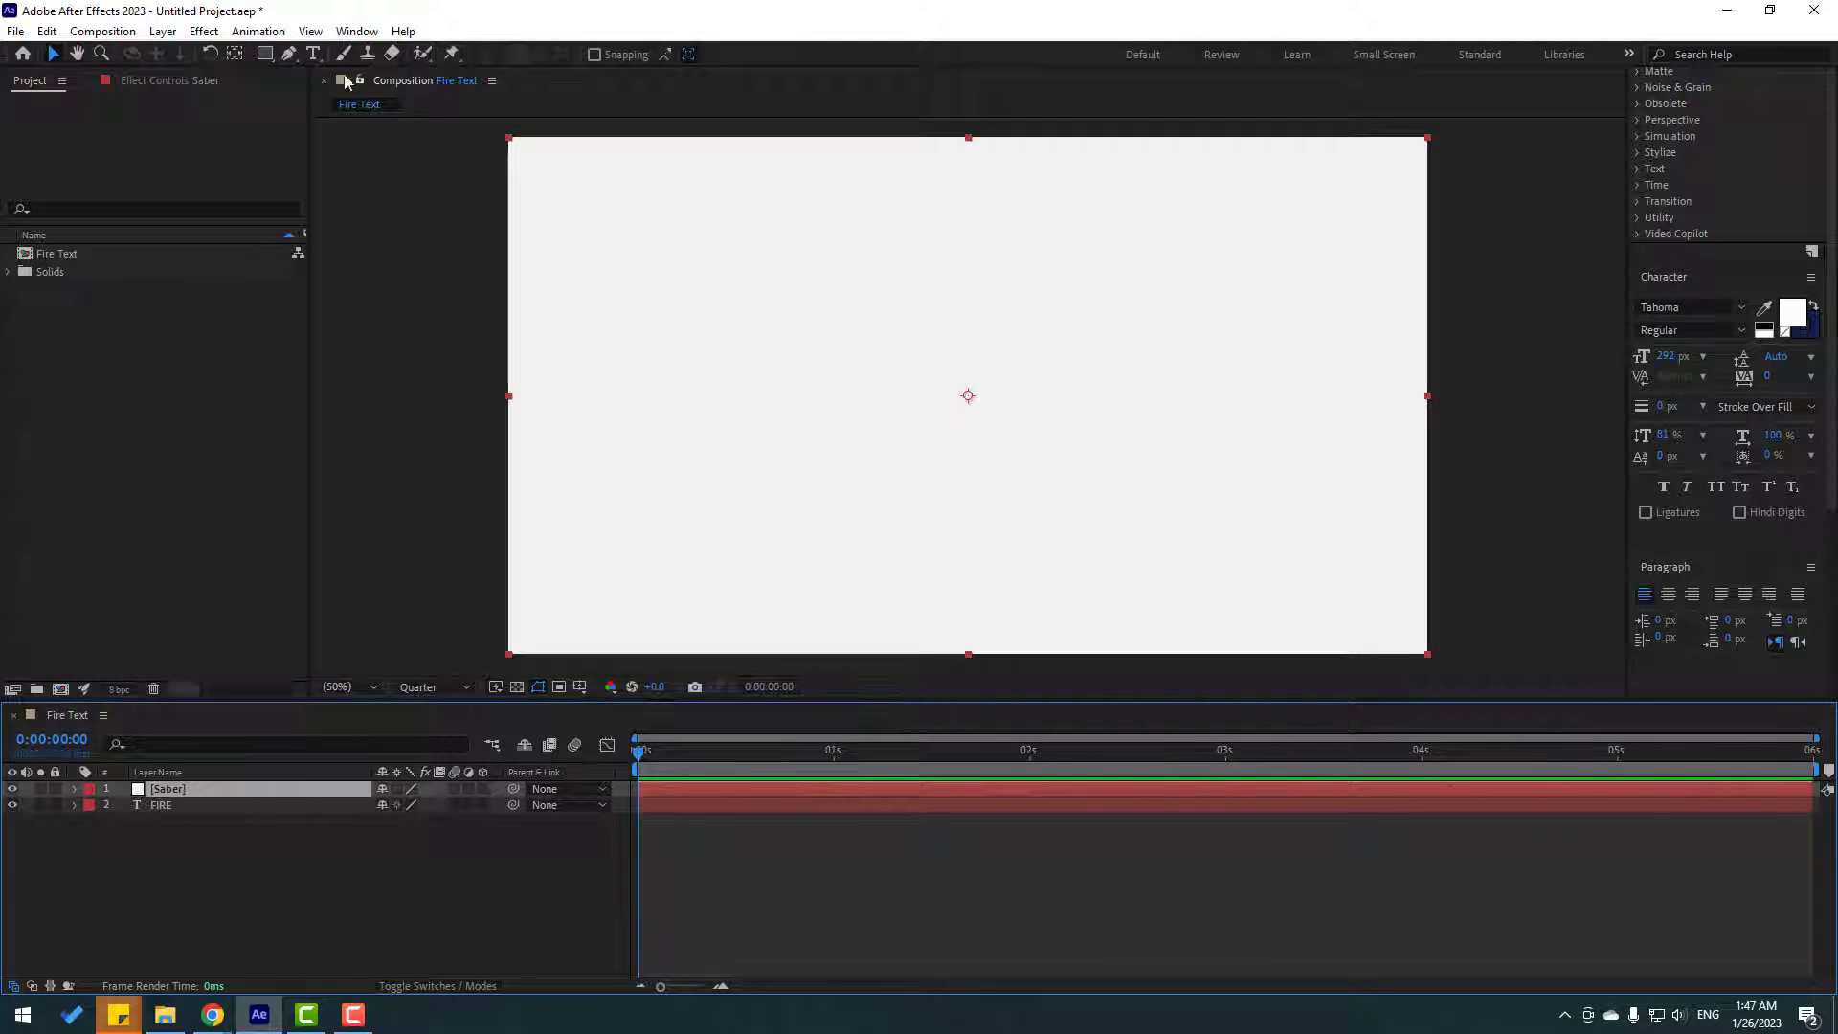
Step: Apply Video Copilot's Saber effect to the Saber solid, showing a blue glowing beam
click(203, 31)
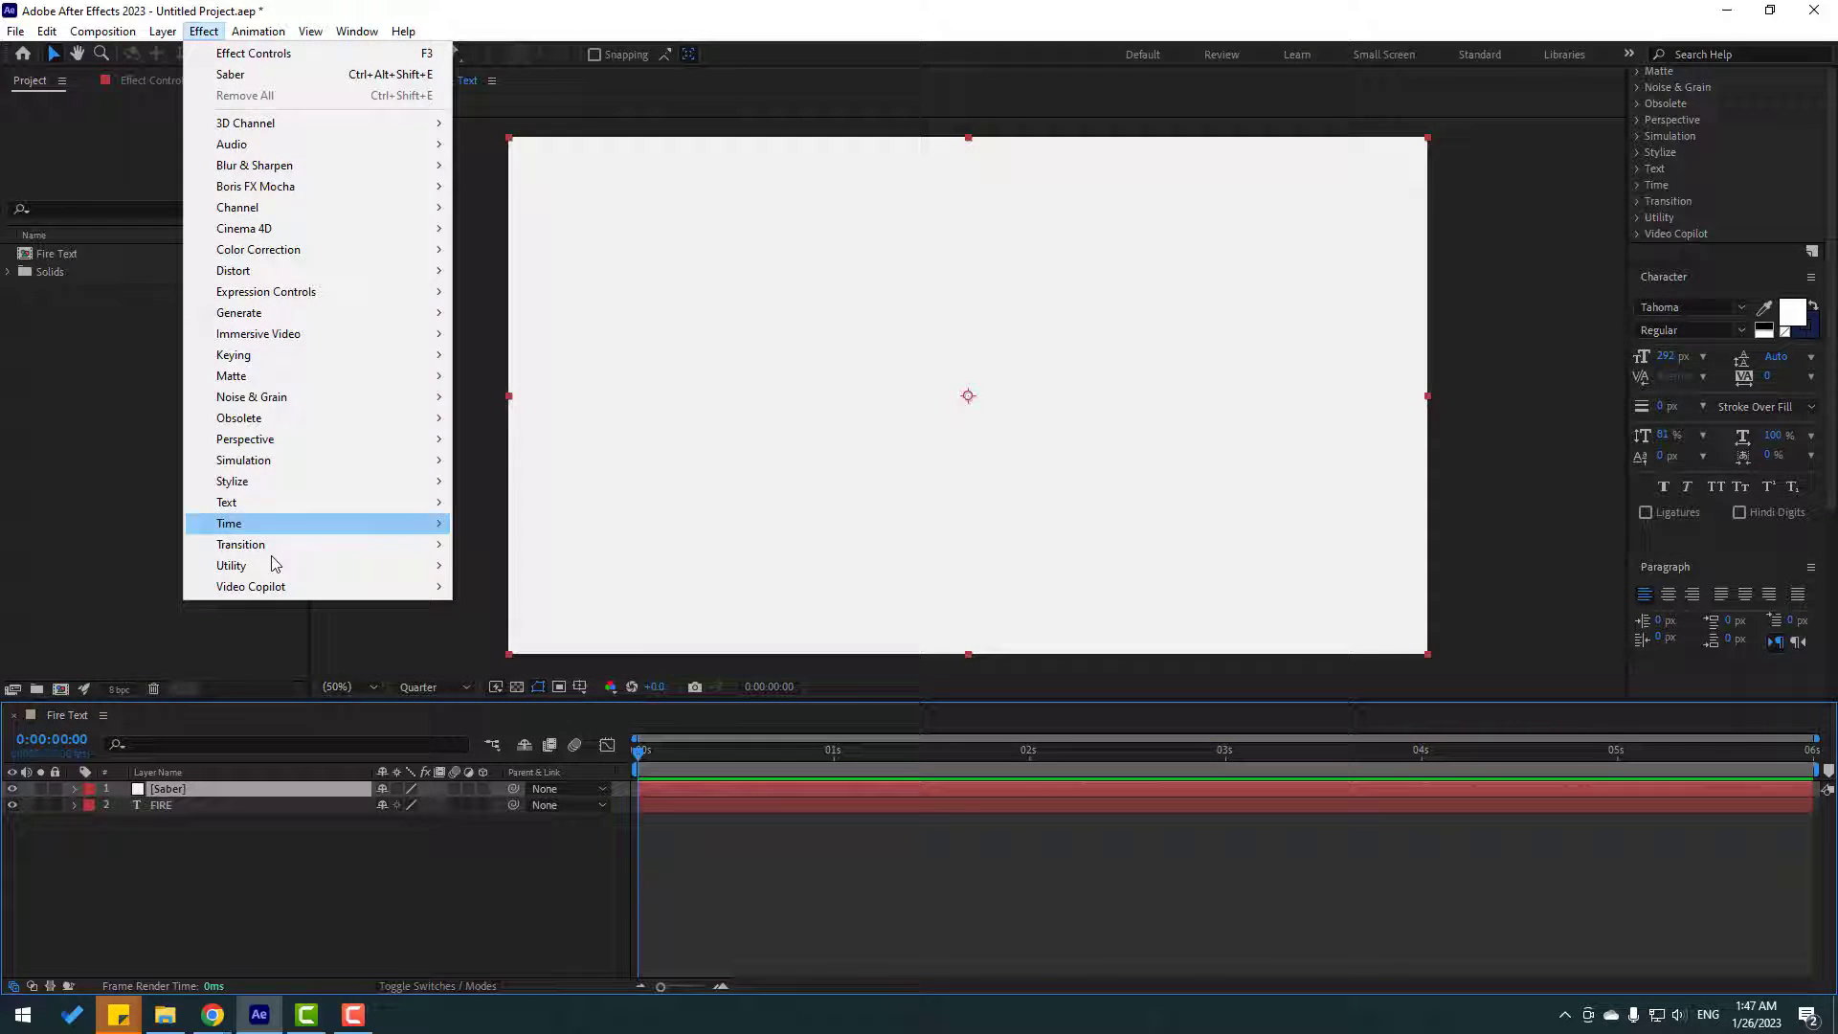
mouse_move(249, 586)
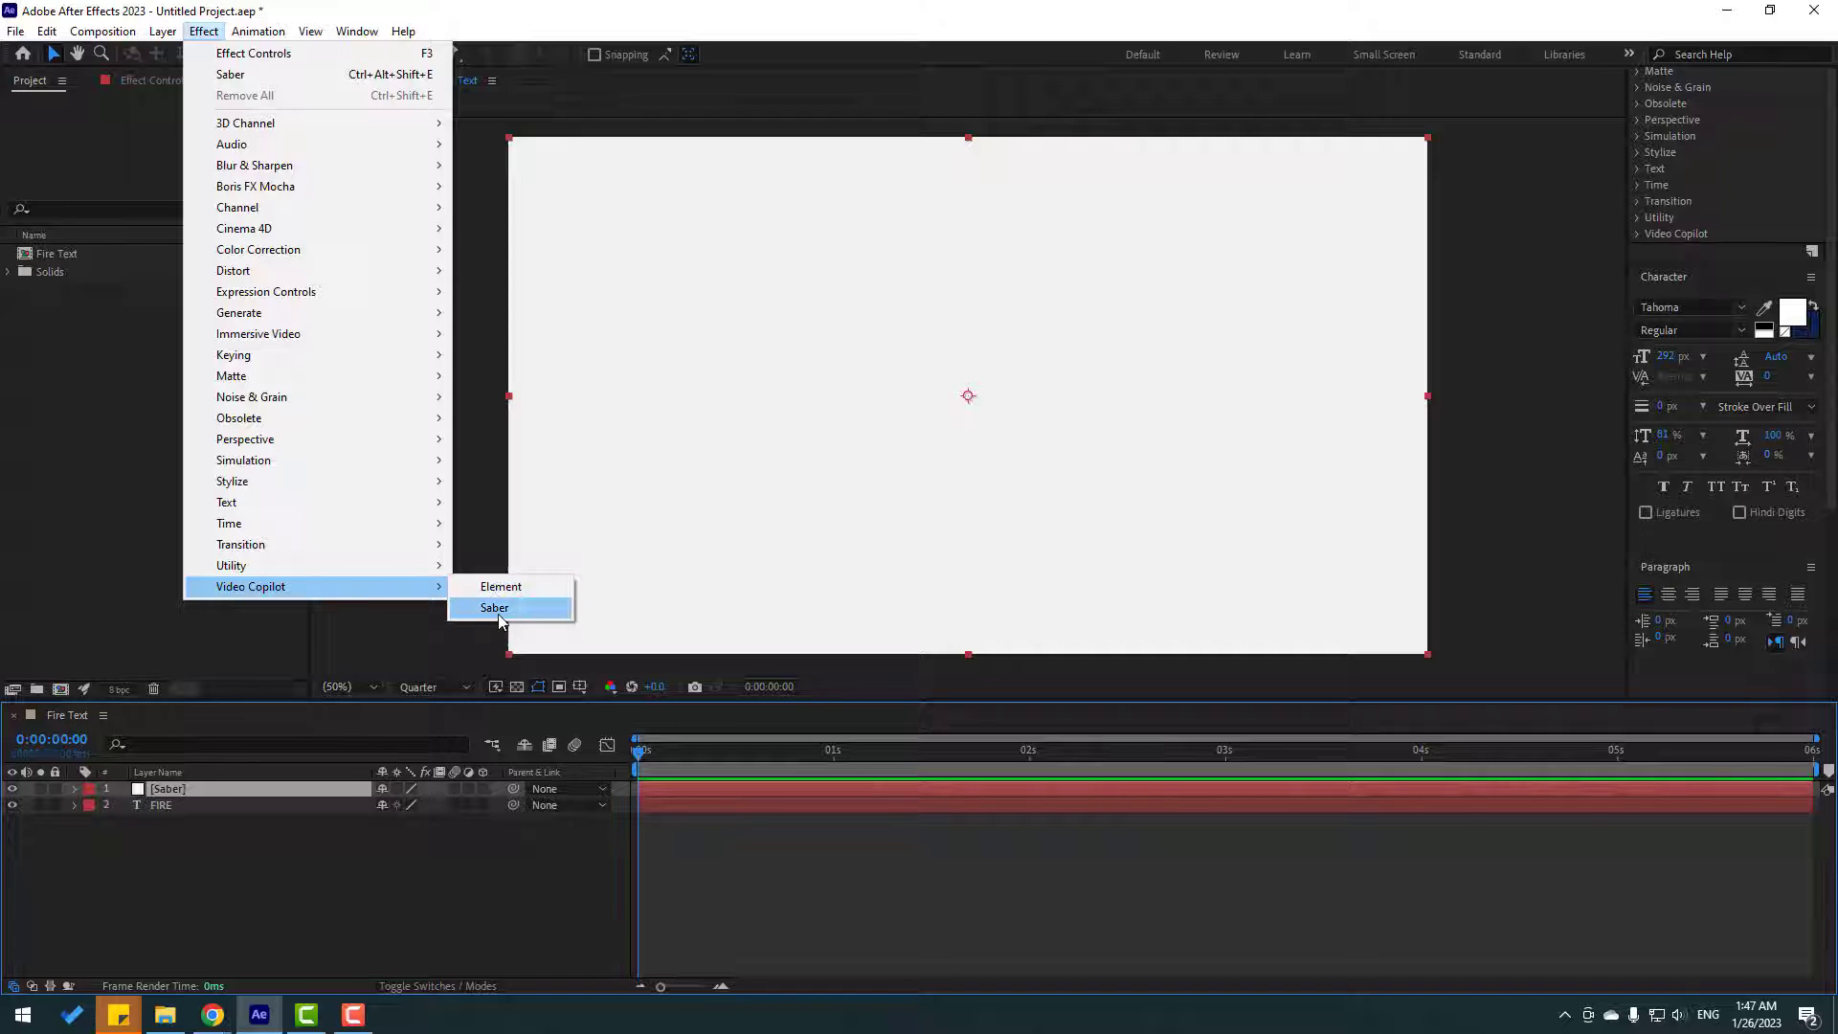
click(494, 607)
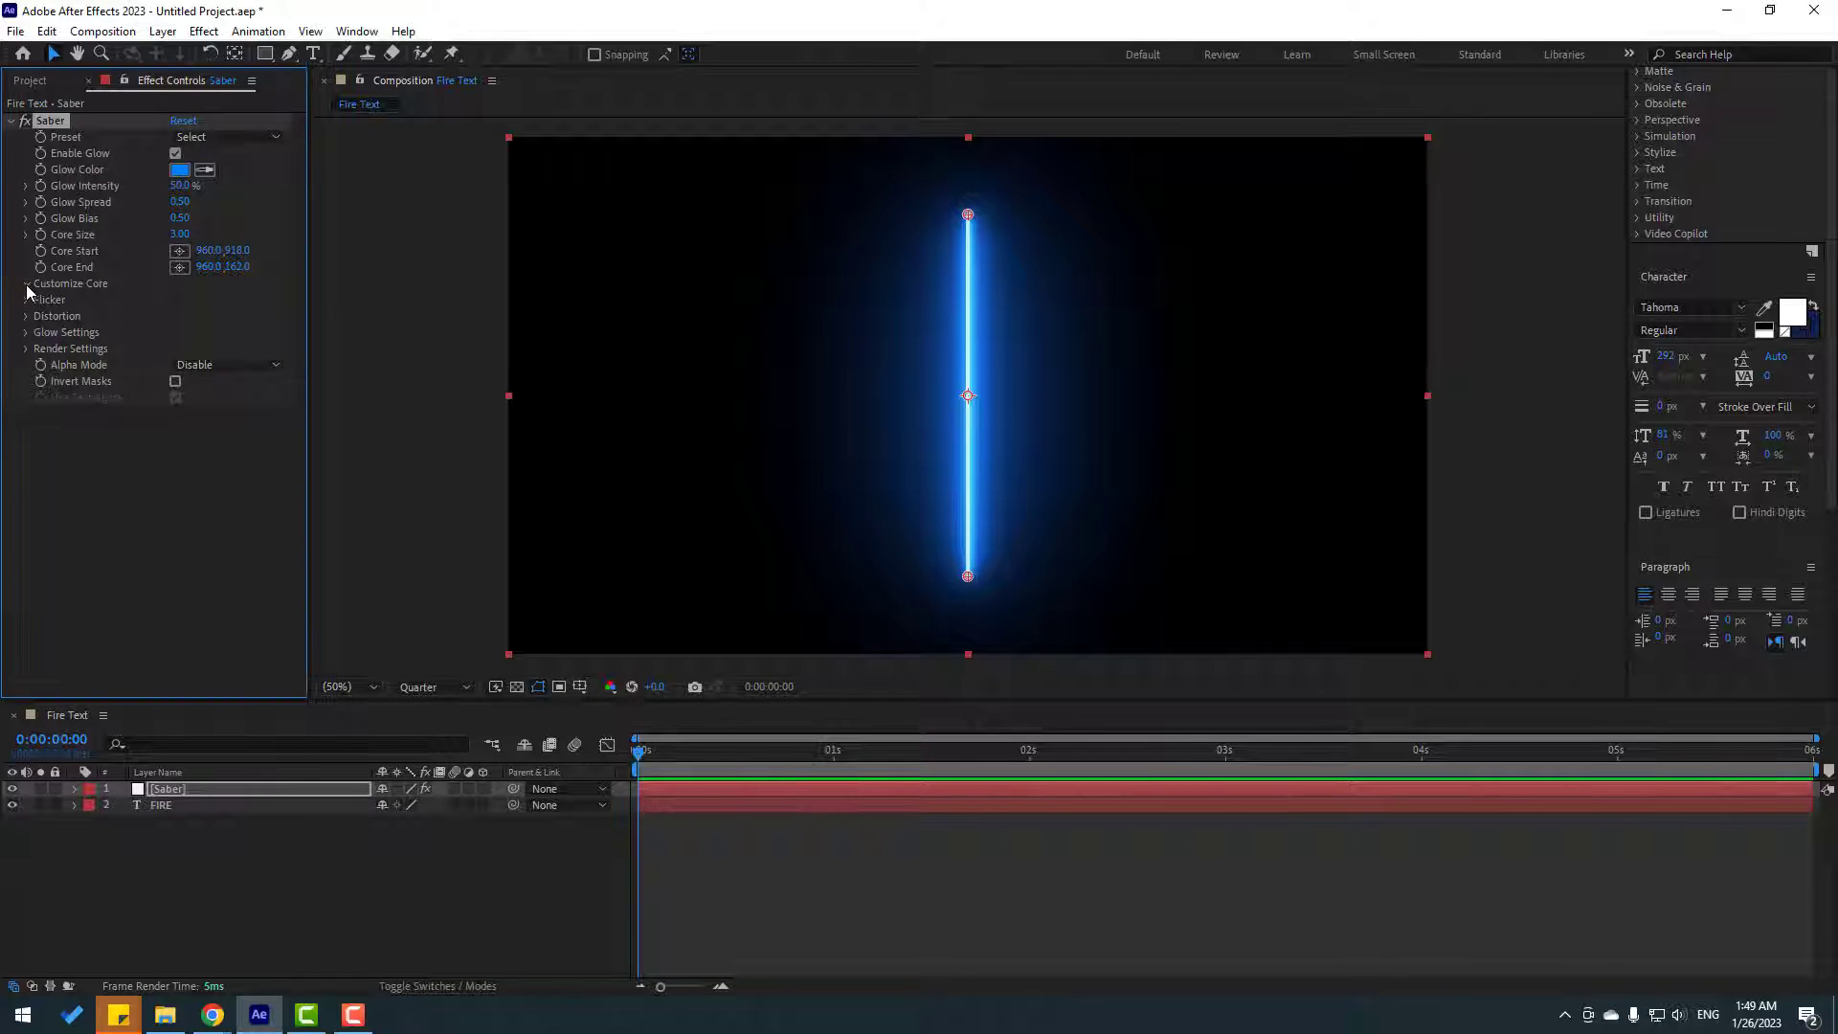
Step: Set Saber's Core Type to Text Layer using 2. FIRE so the glow follows the text
click(228, 299)
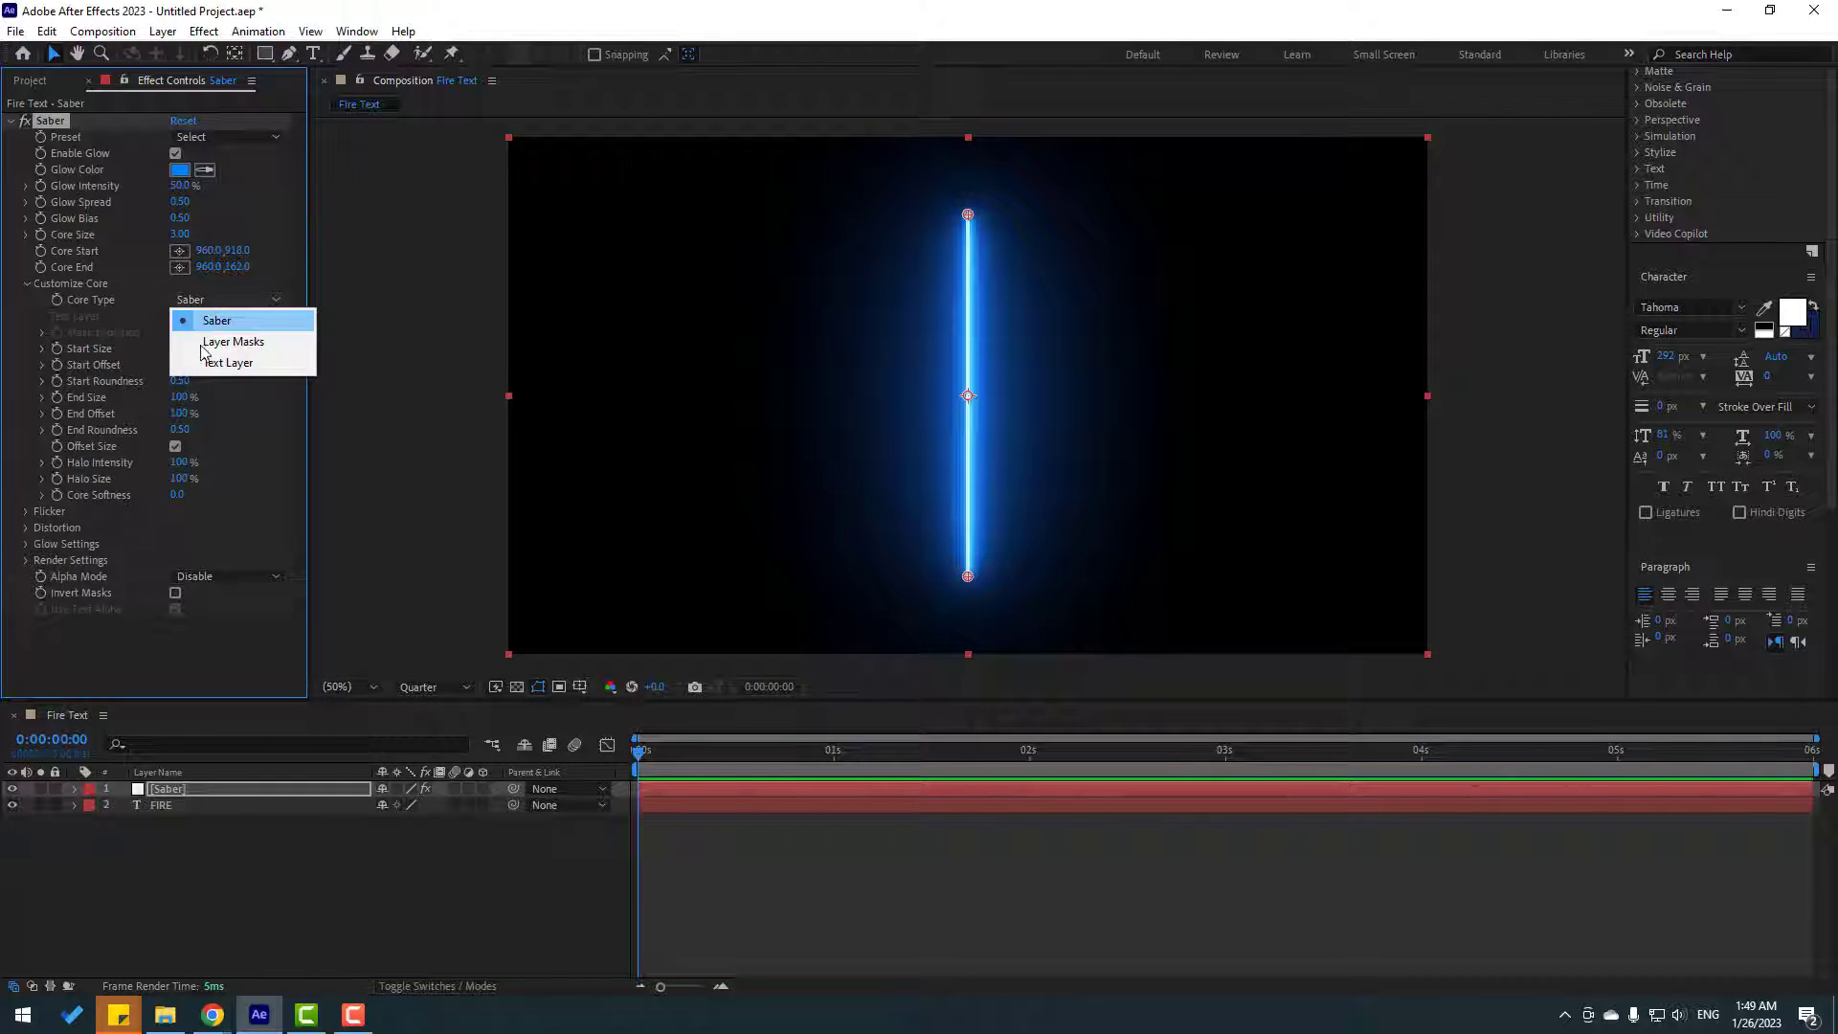
click(228, 362)
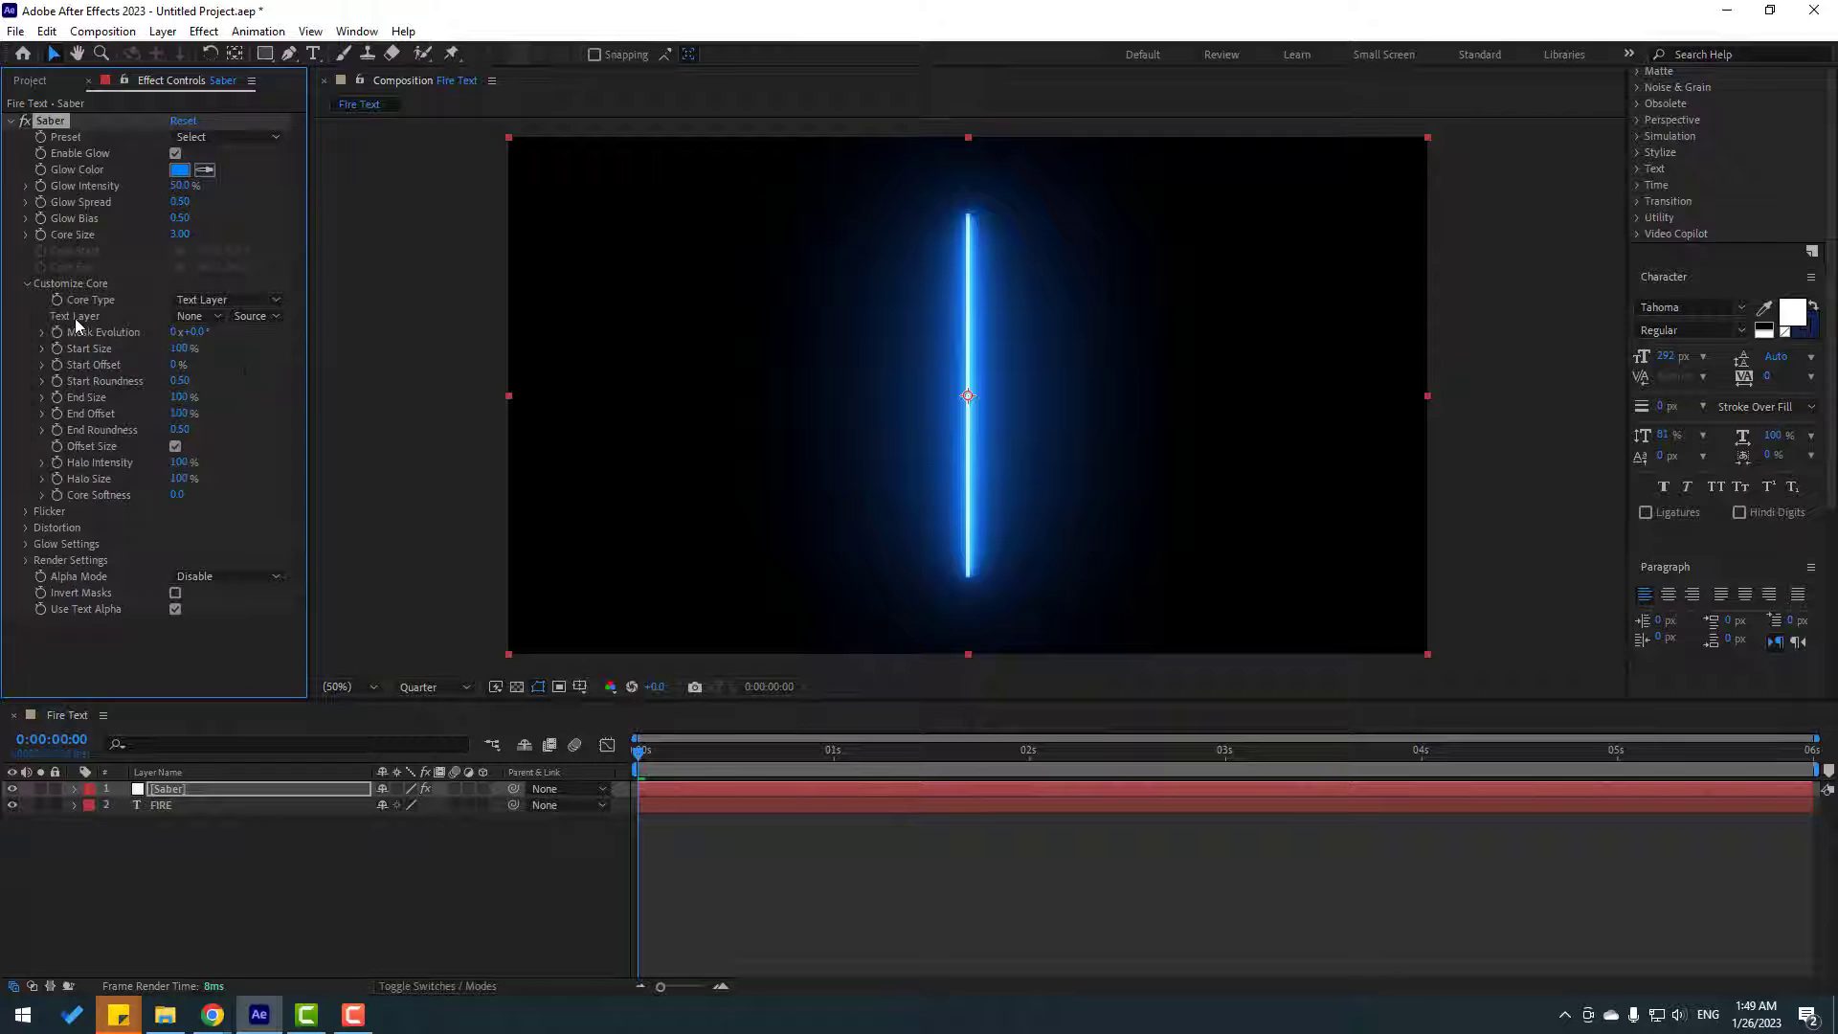
click(199, 316)
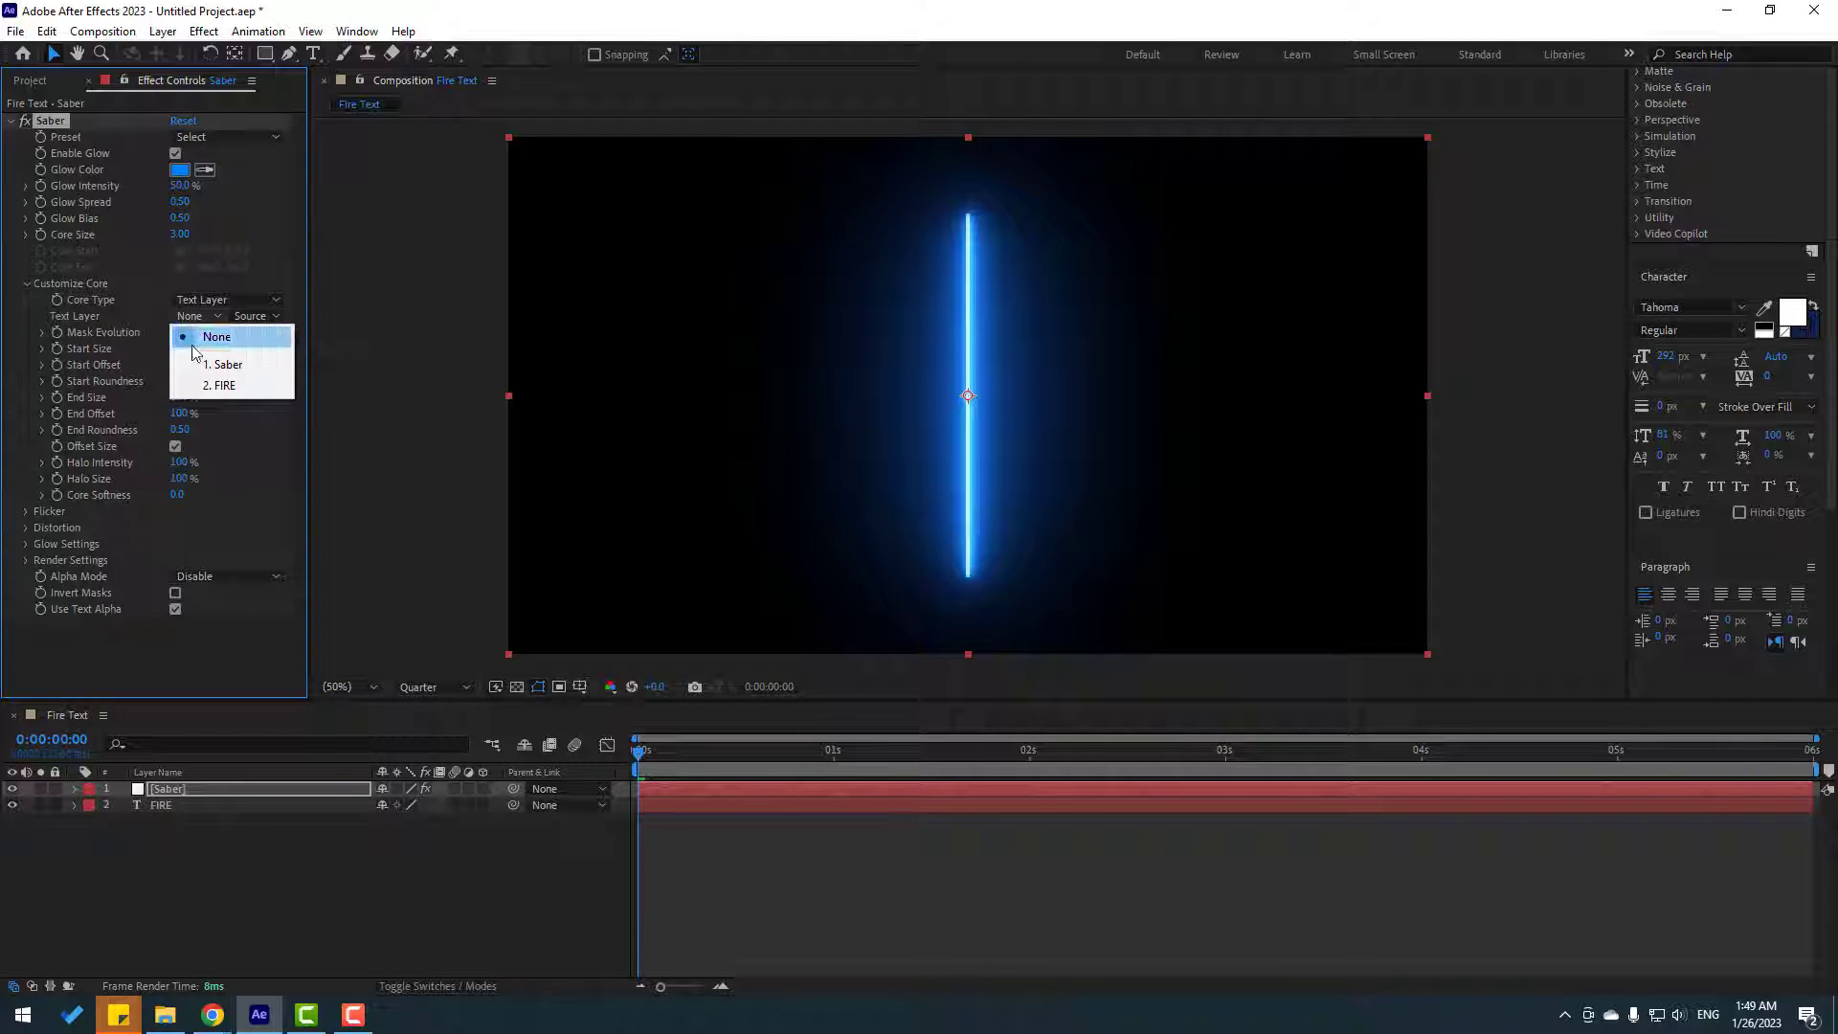
click(222, 385)
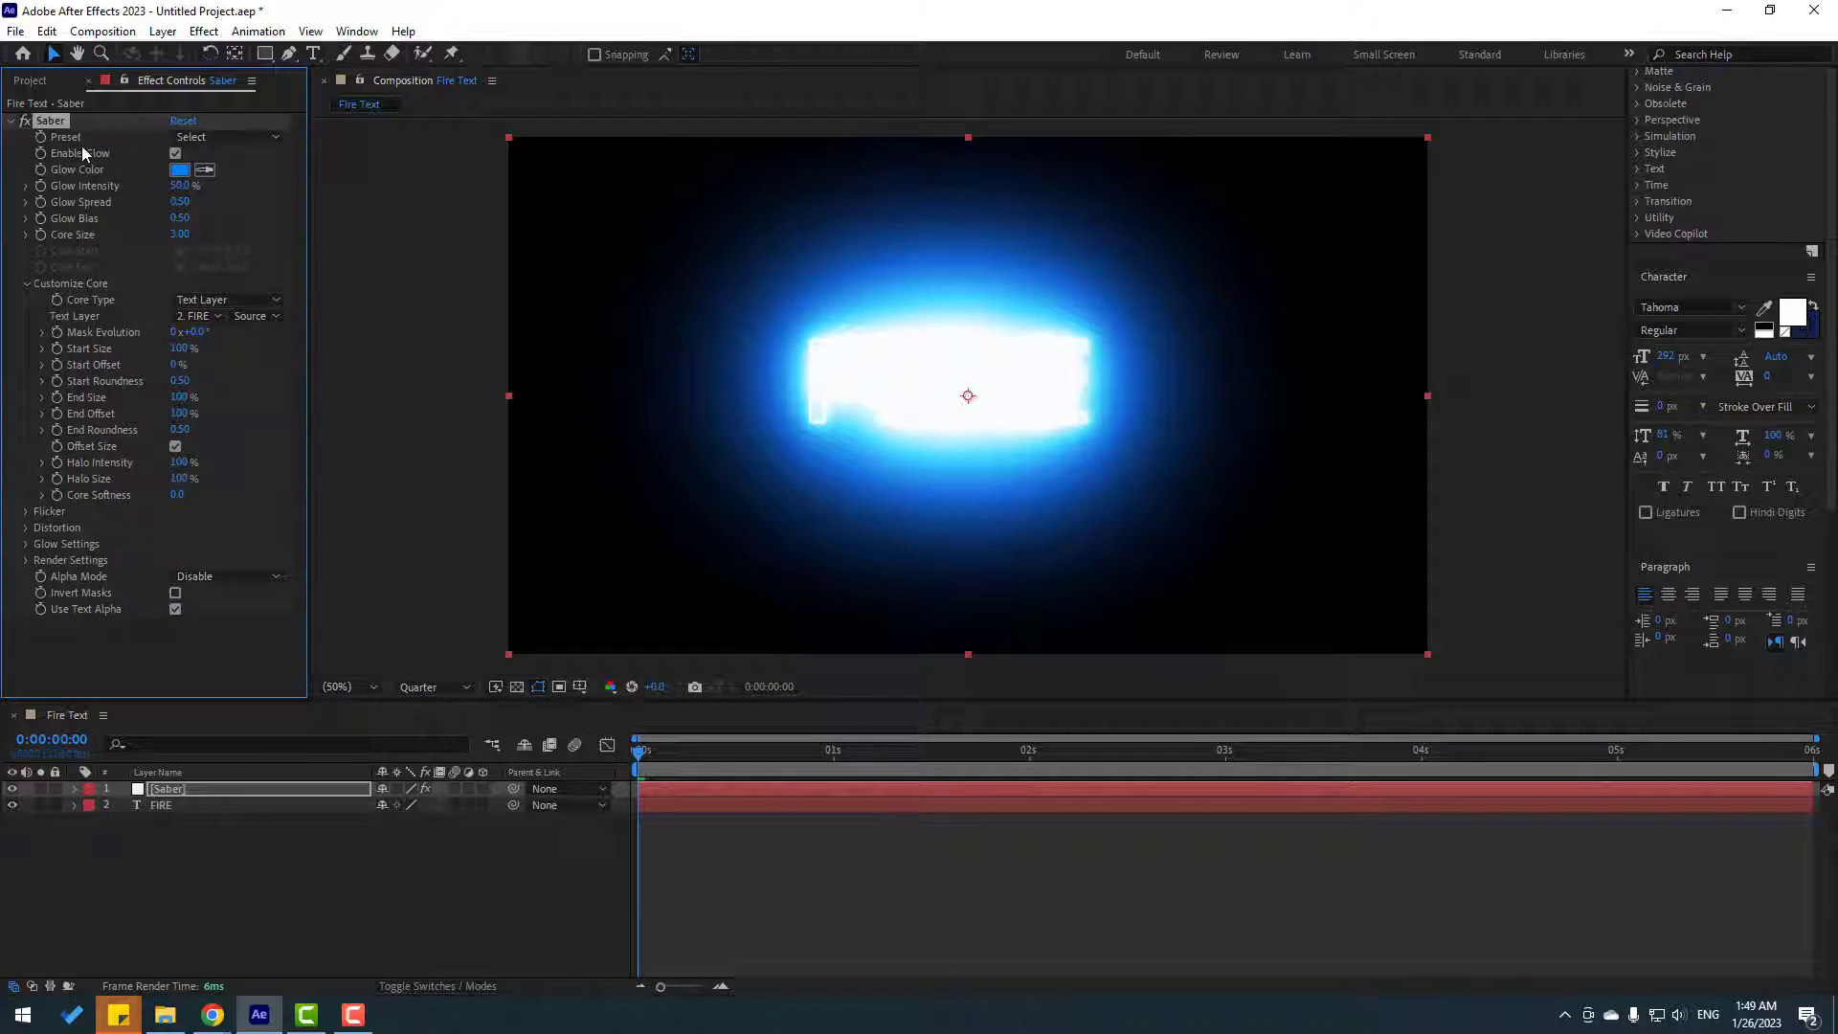
Step: Try the Myst and Electric Saber presets on the FIRE glow
click(226, 138)
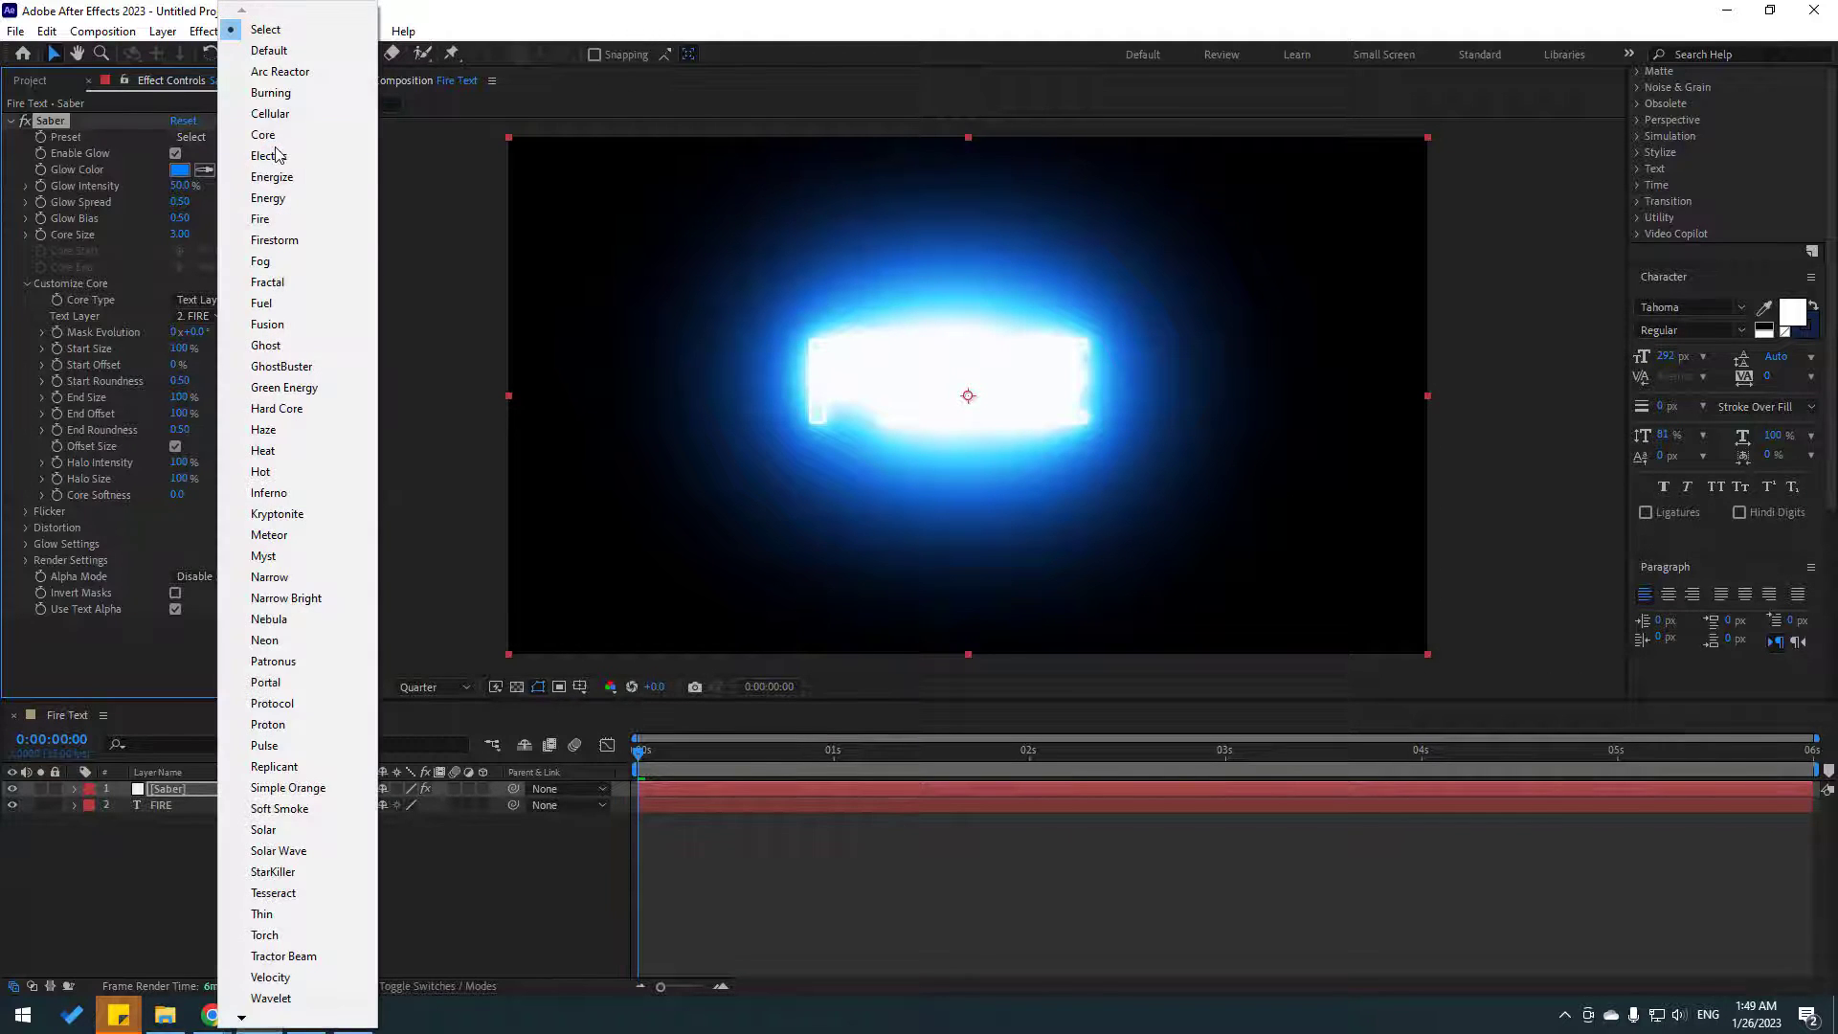
mouse_move(312, 228)
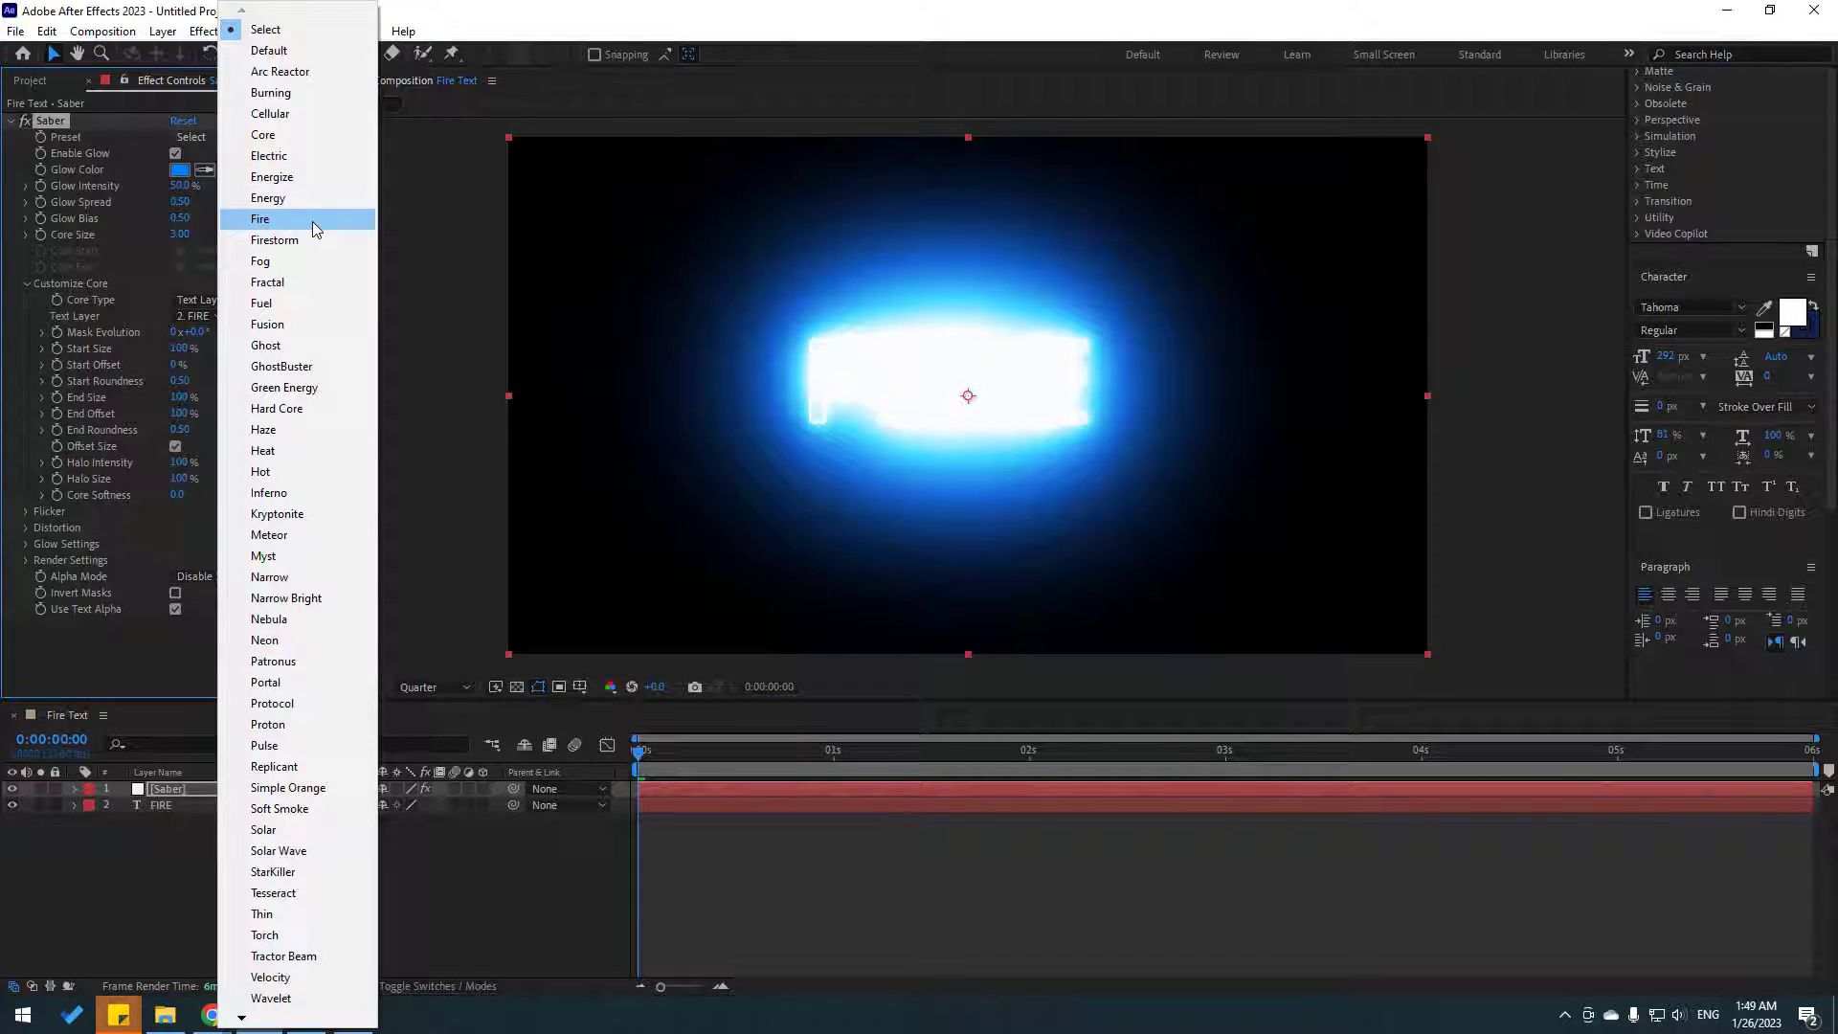
mouse_move(270, 576)
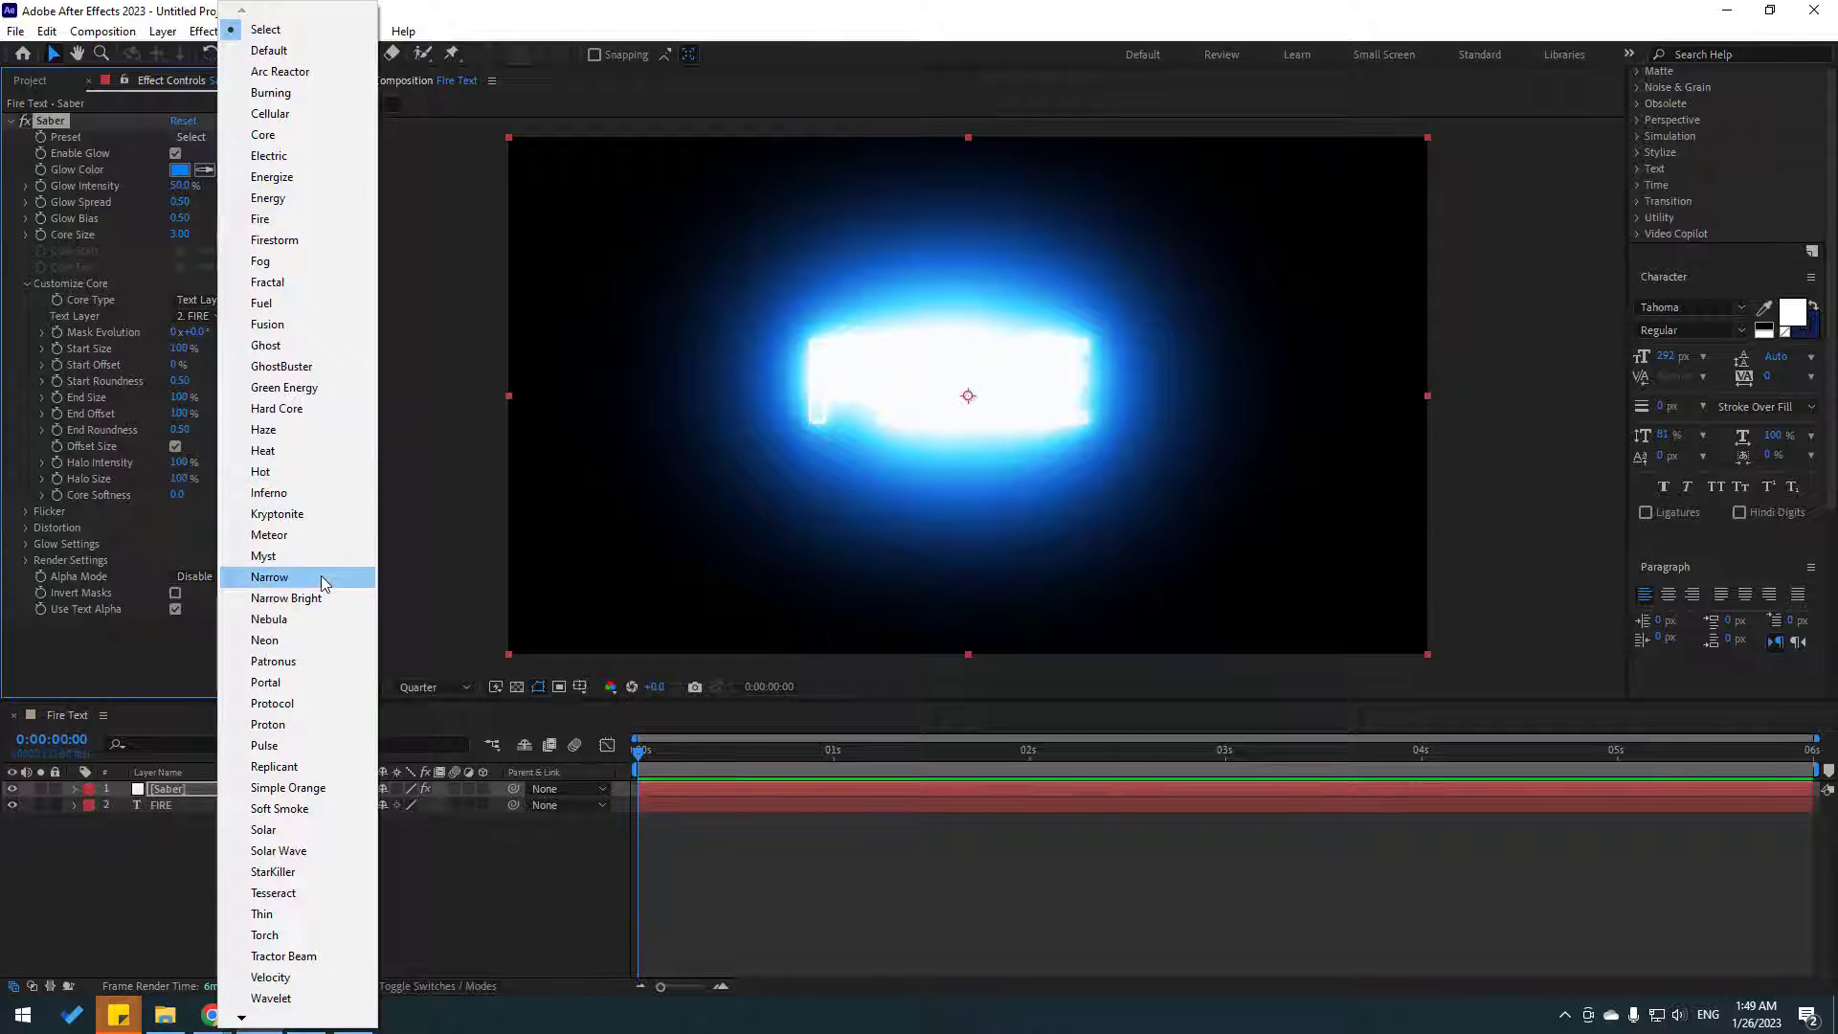
mouse_move(314, 681)
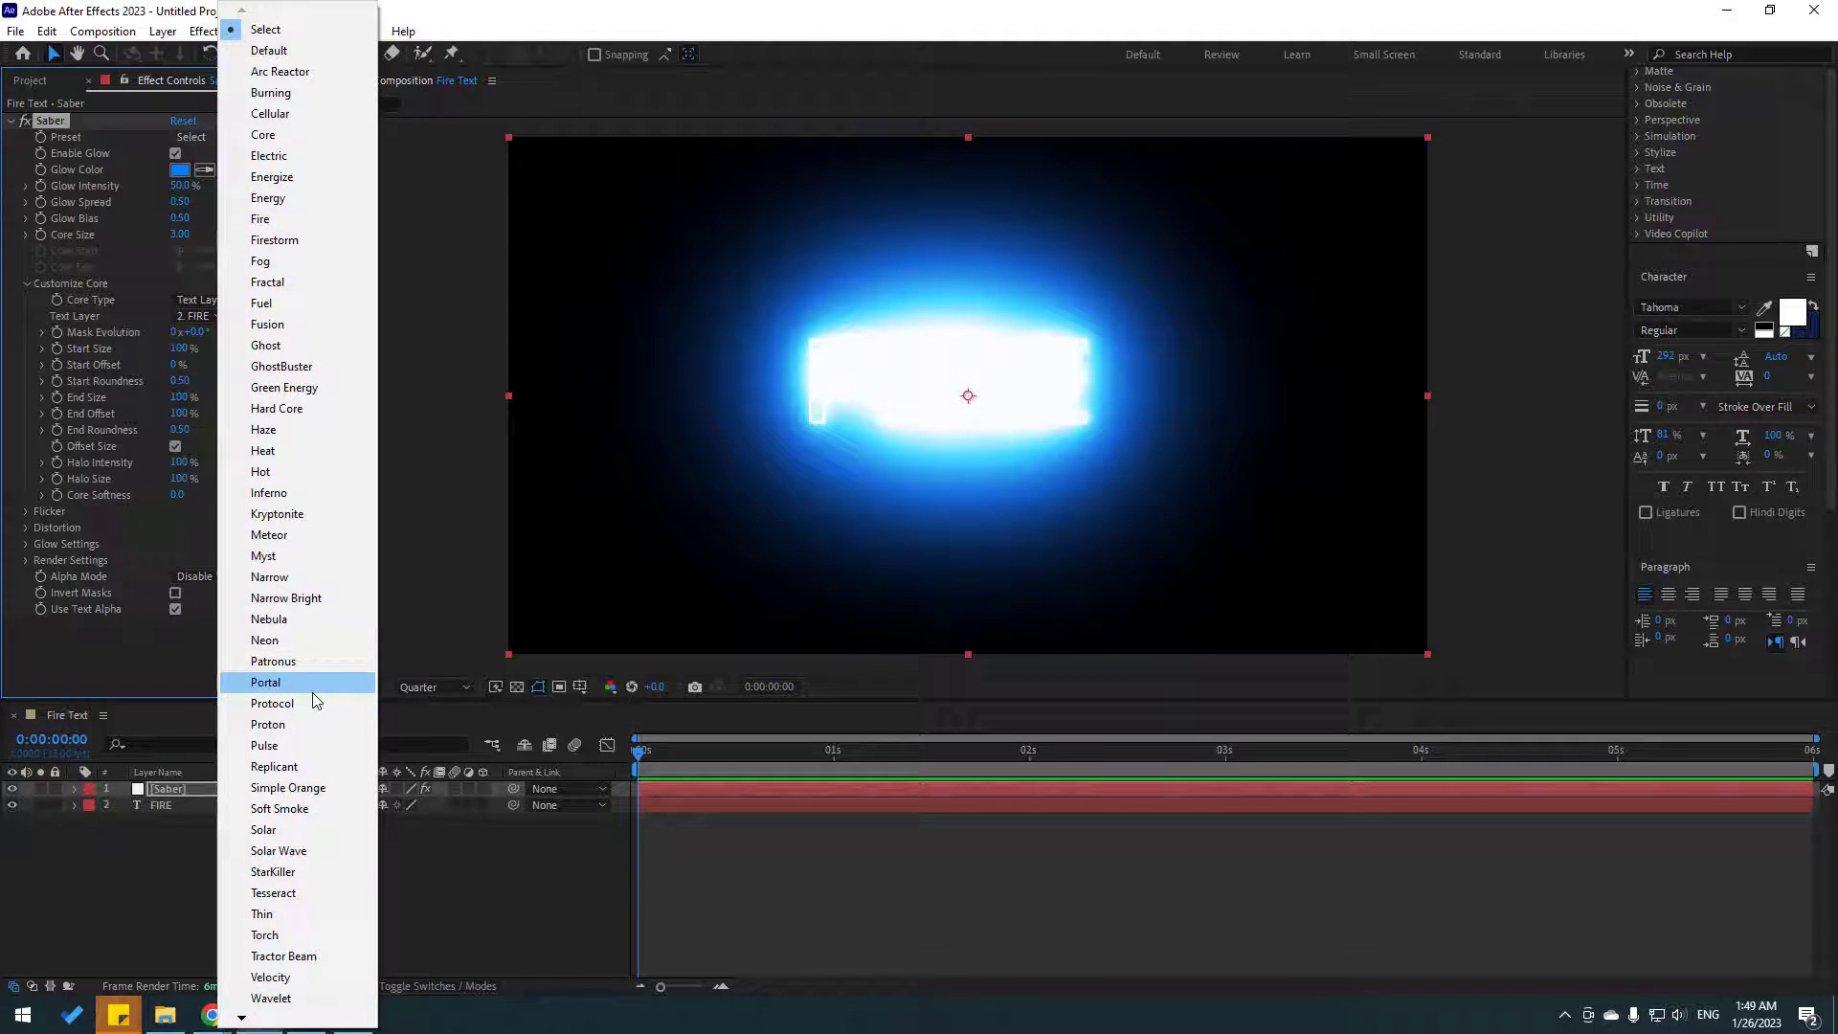
mouse_move(264, 555)
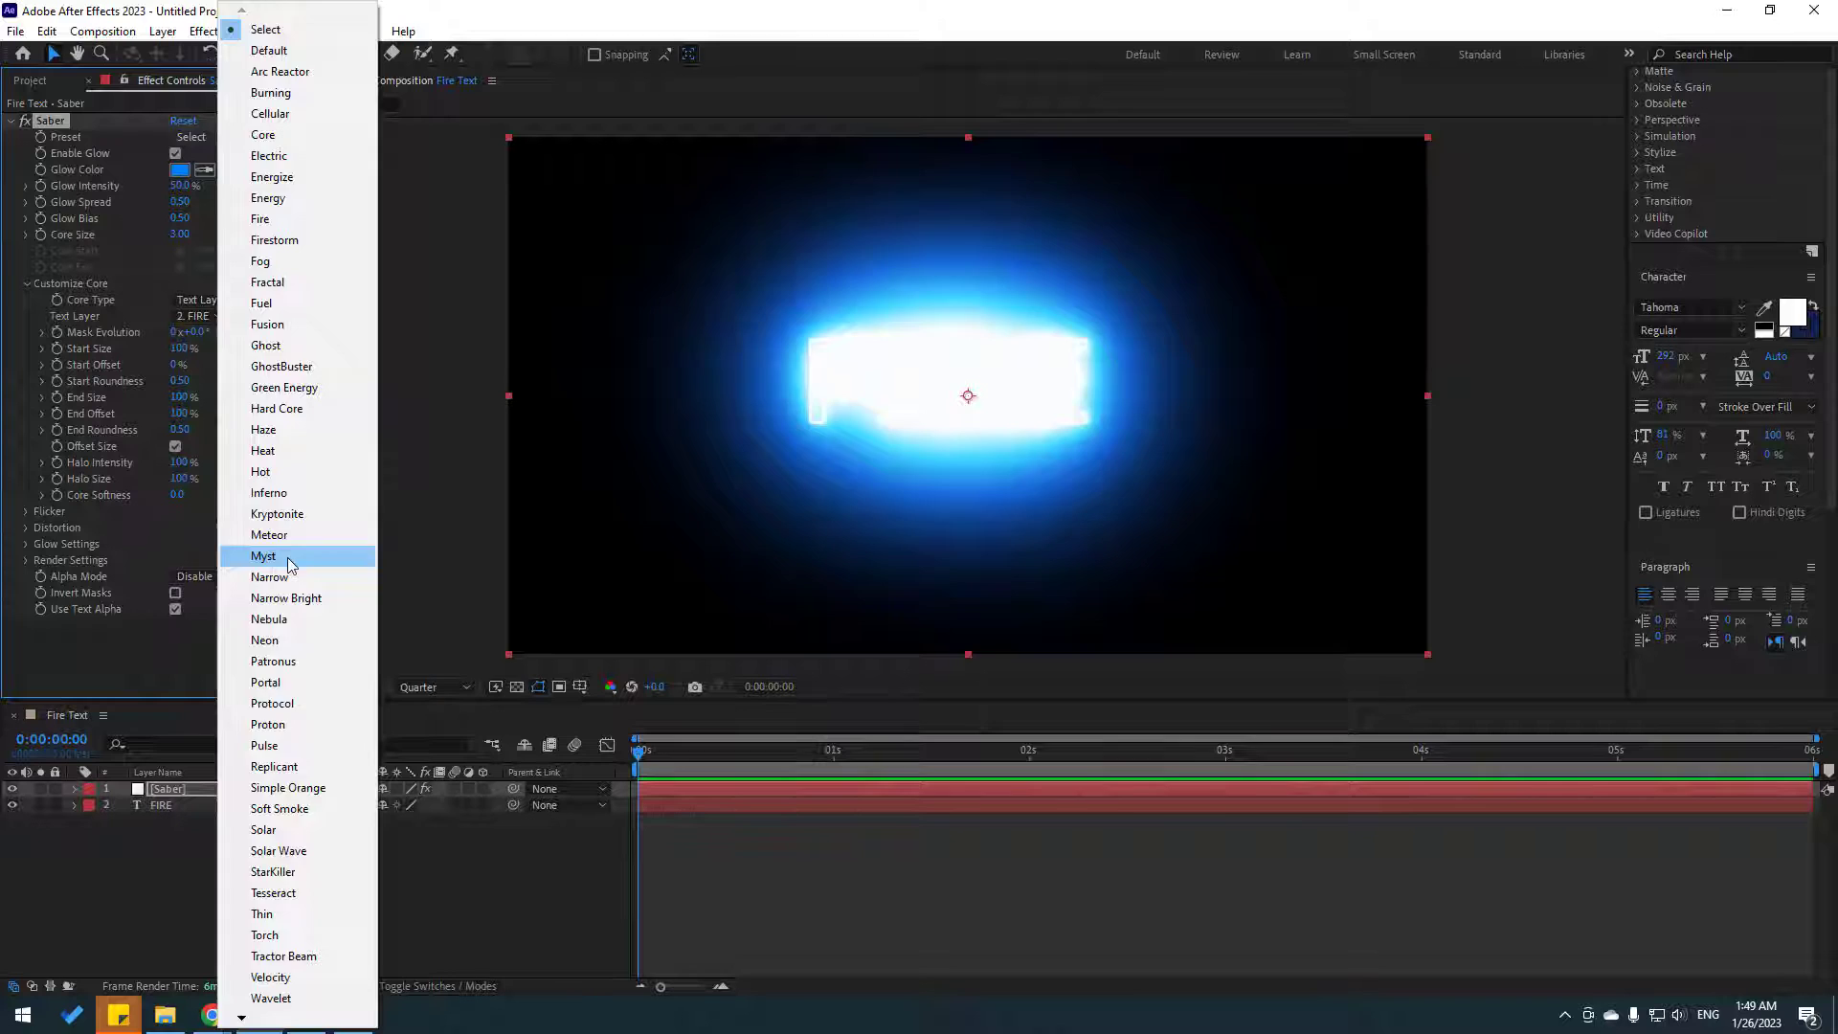
click(264, 555)
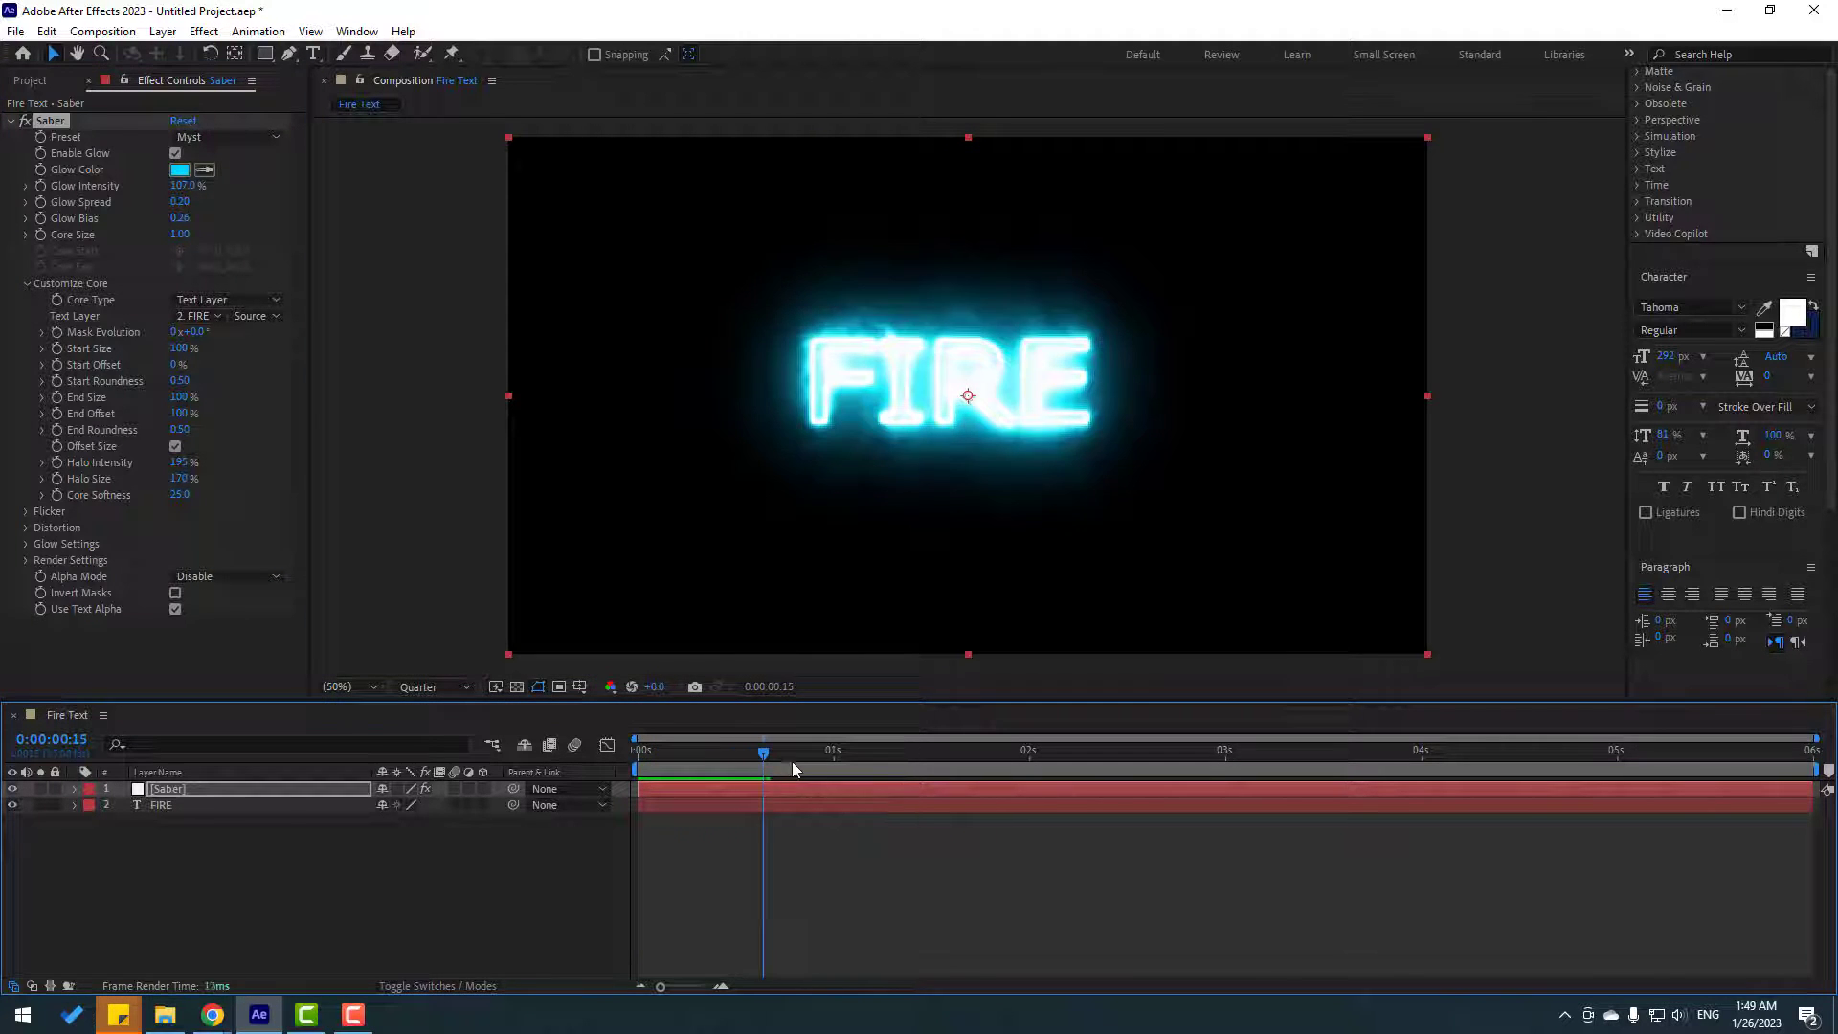
click(228, 135)
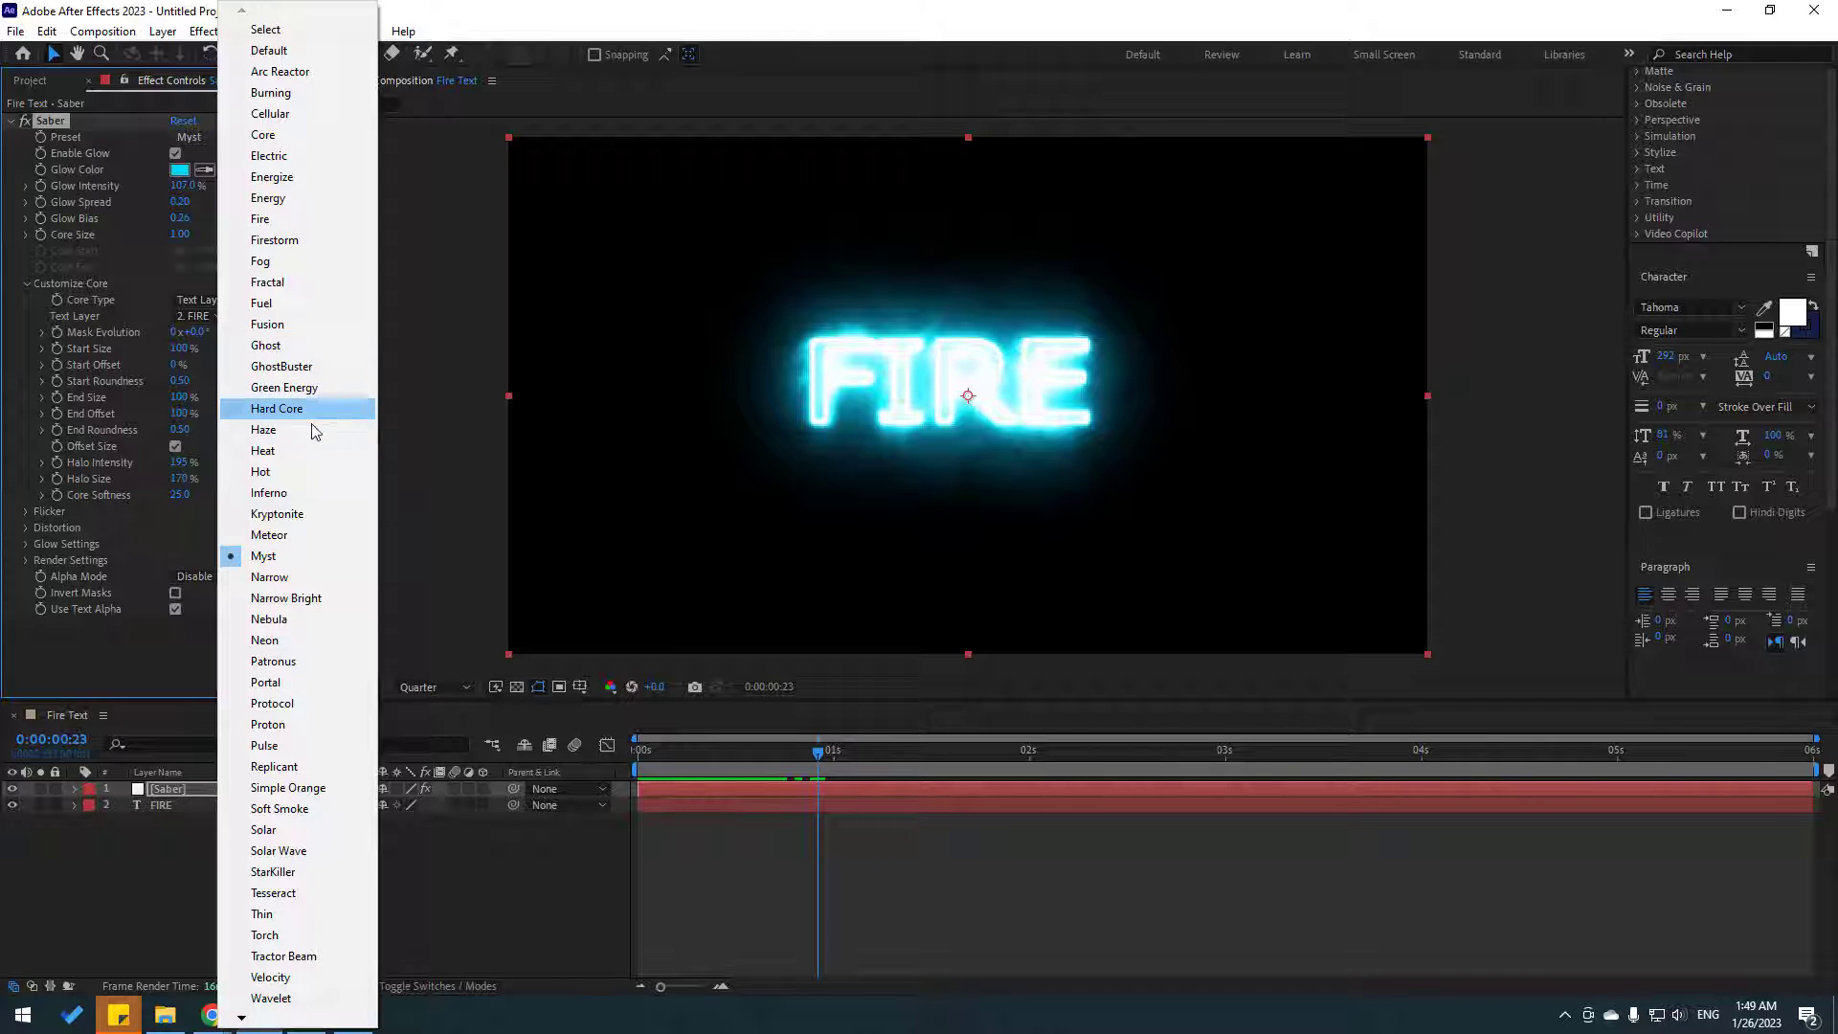
click(262, 431)
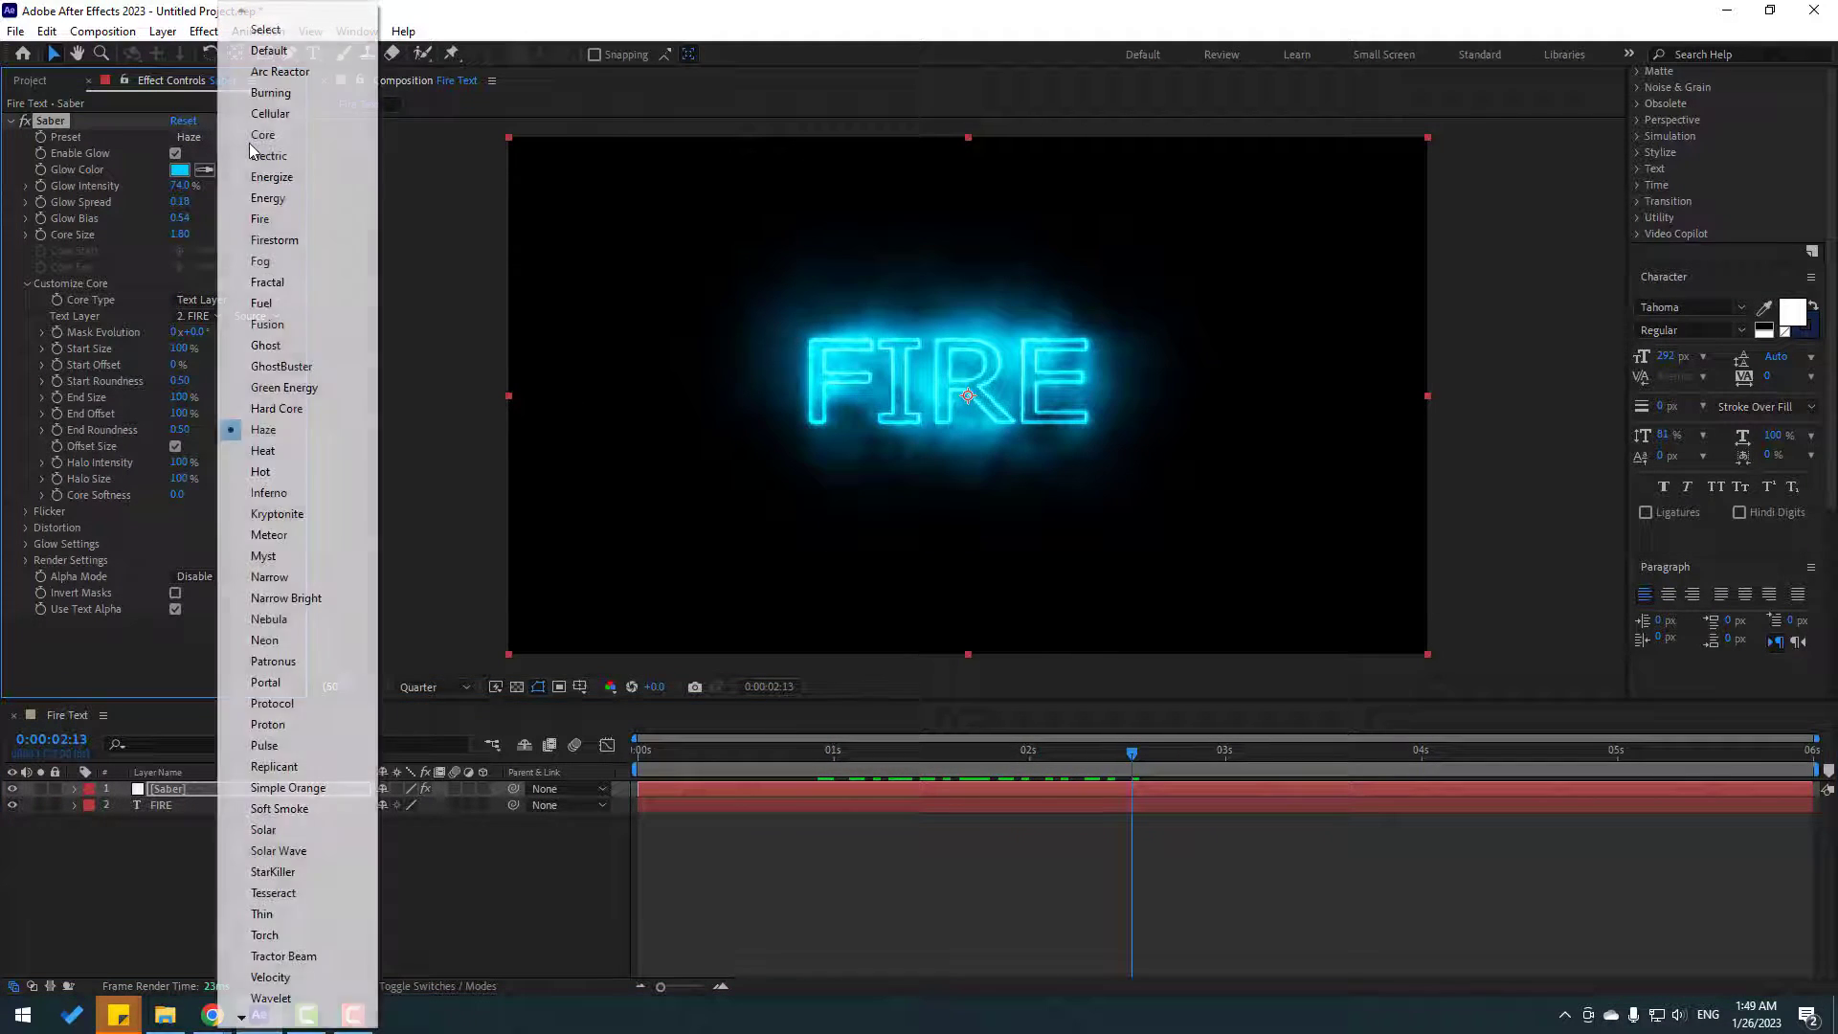
click(268, 156)
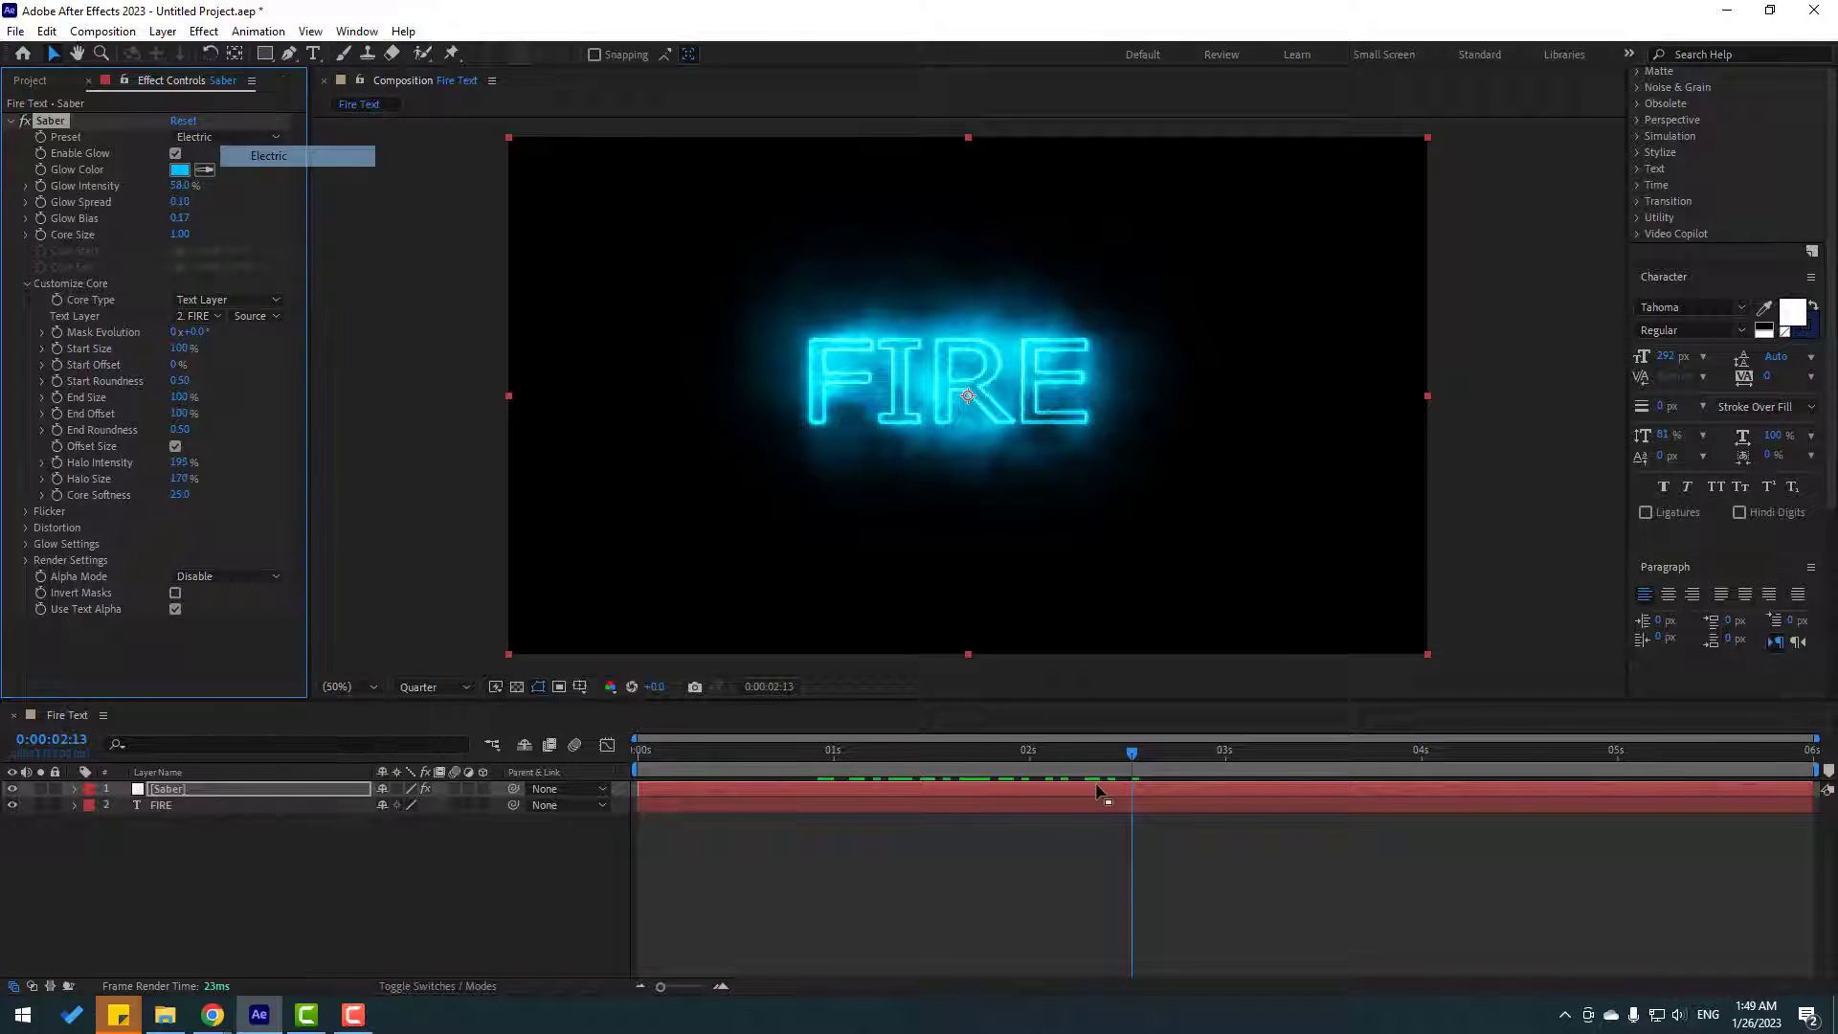
Step: Try the purple Nebula look, then settle on the orange Solar preset
click(676, 751)
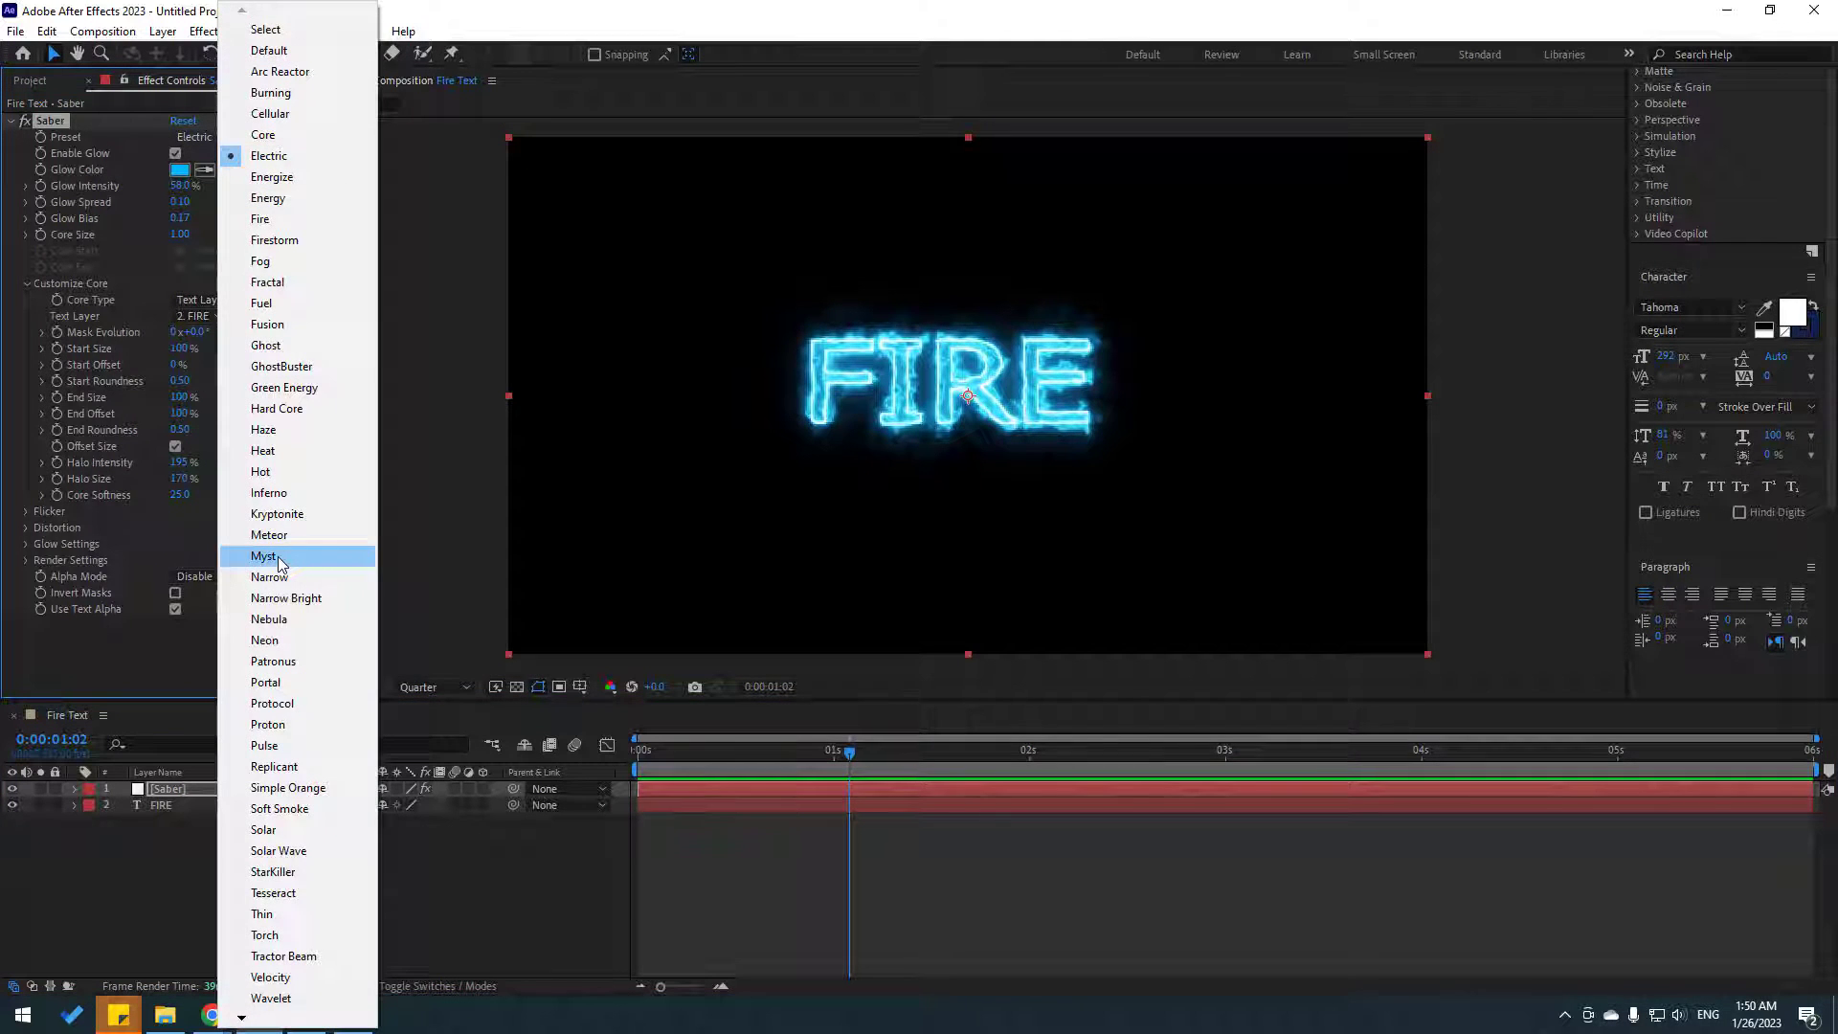
click(268, 618)
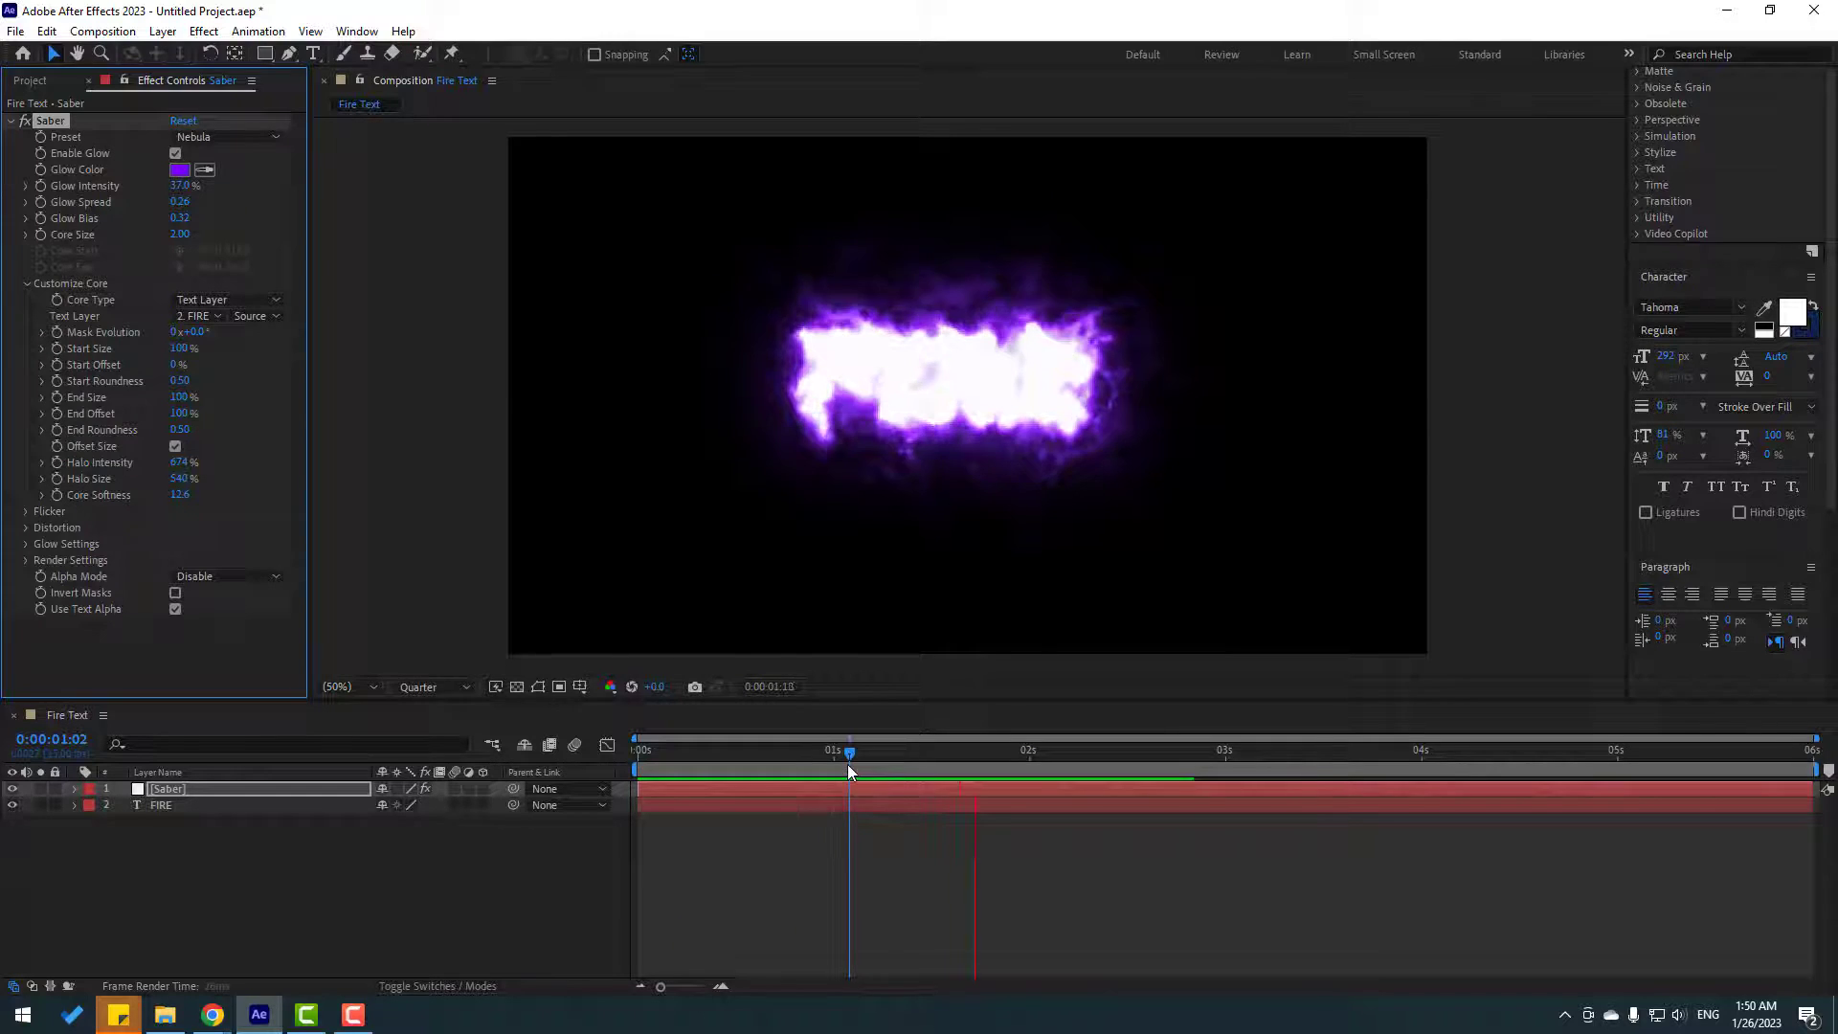
click(223, 136)
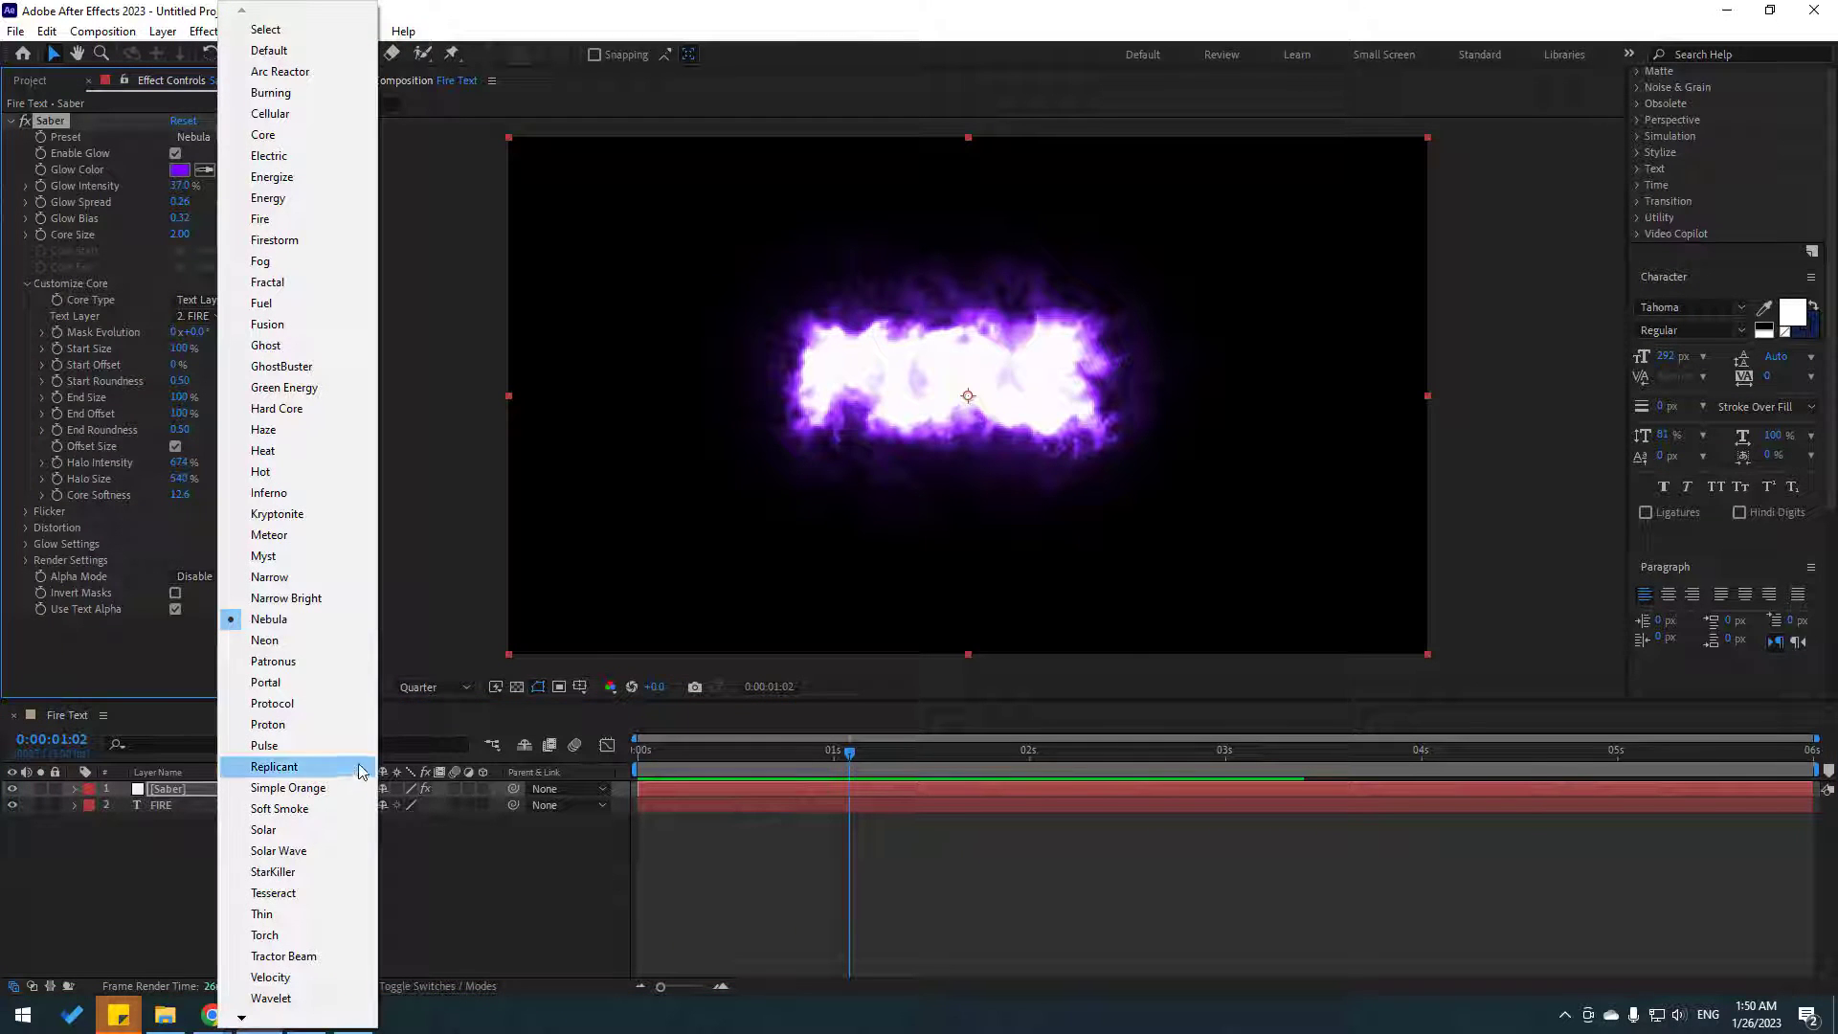
mouse_move(280, 850)
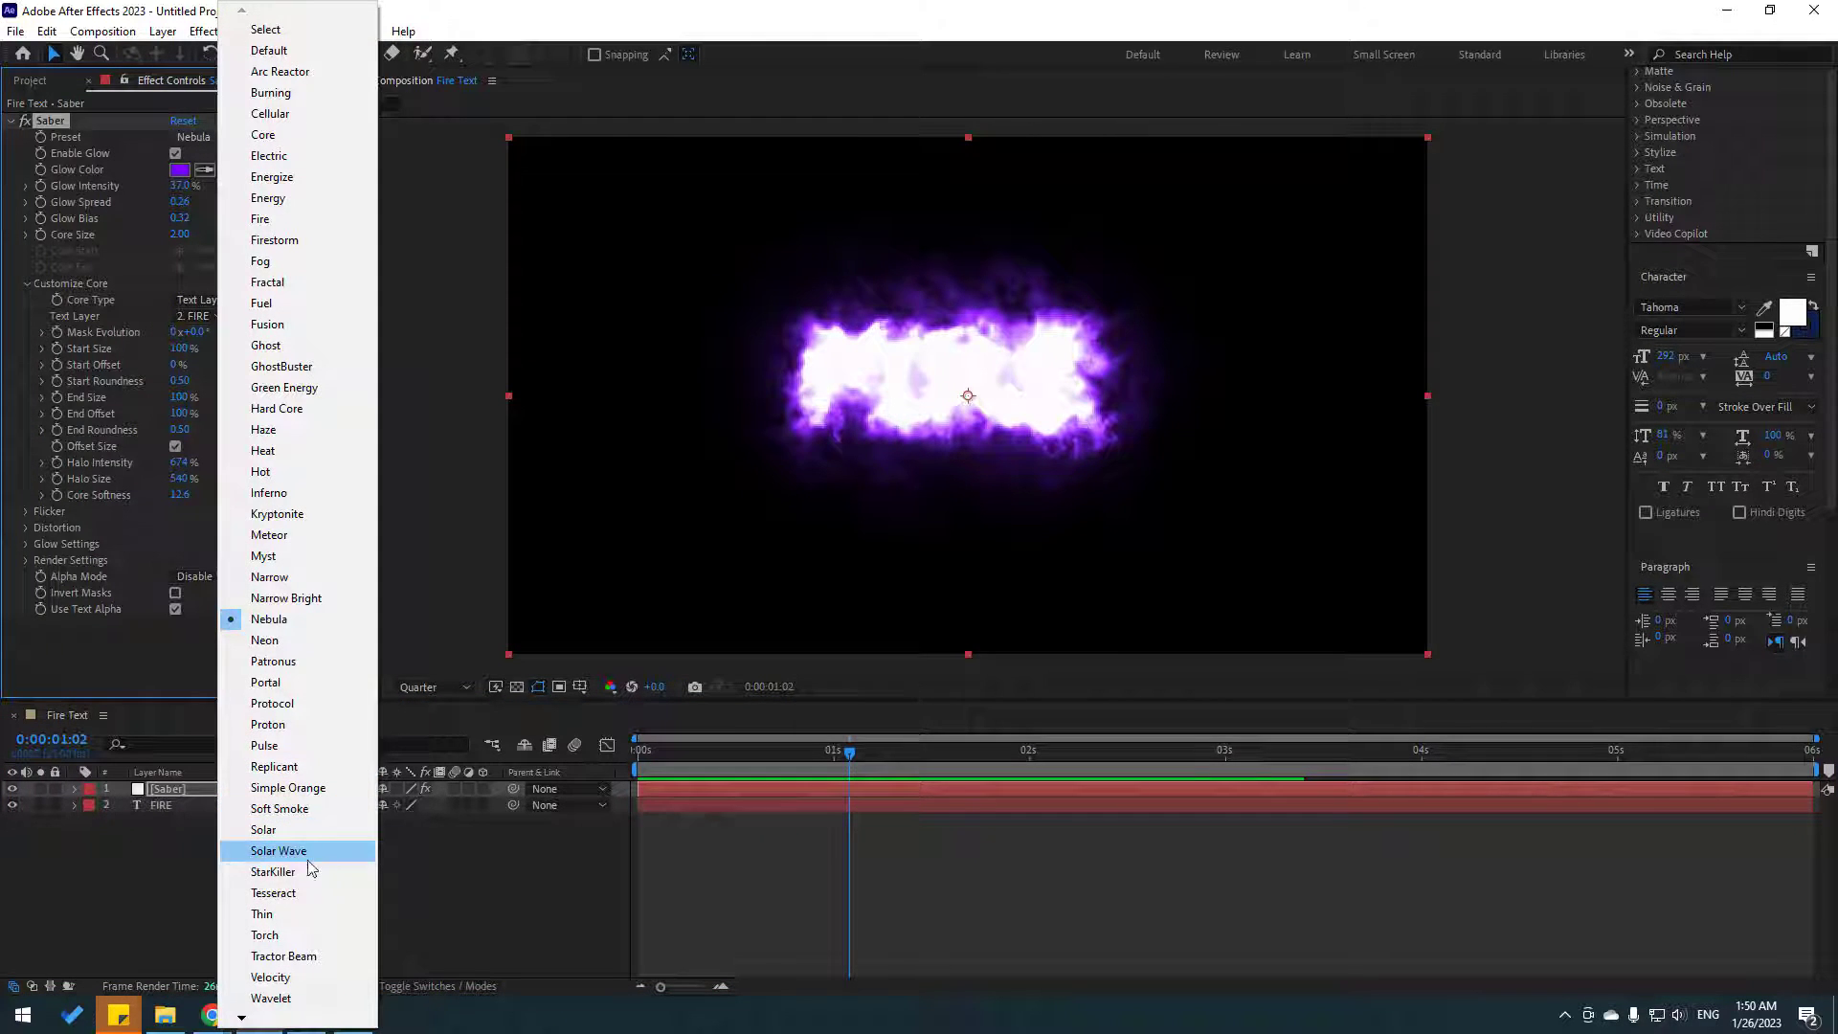
mouse_move(268, 724)
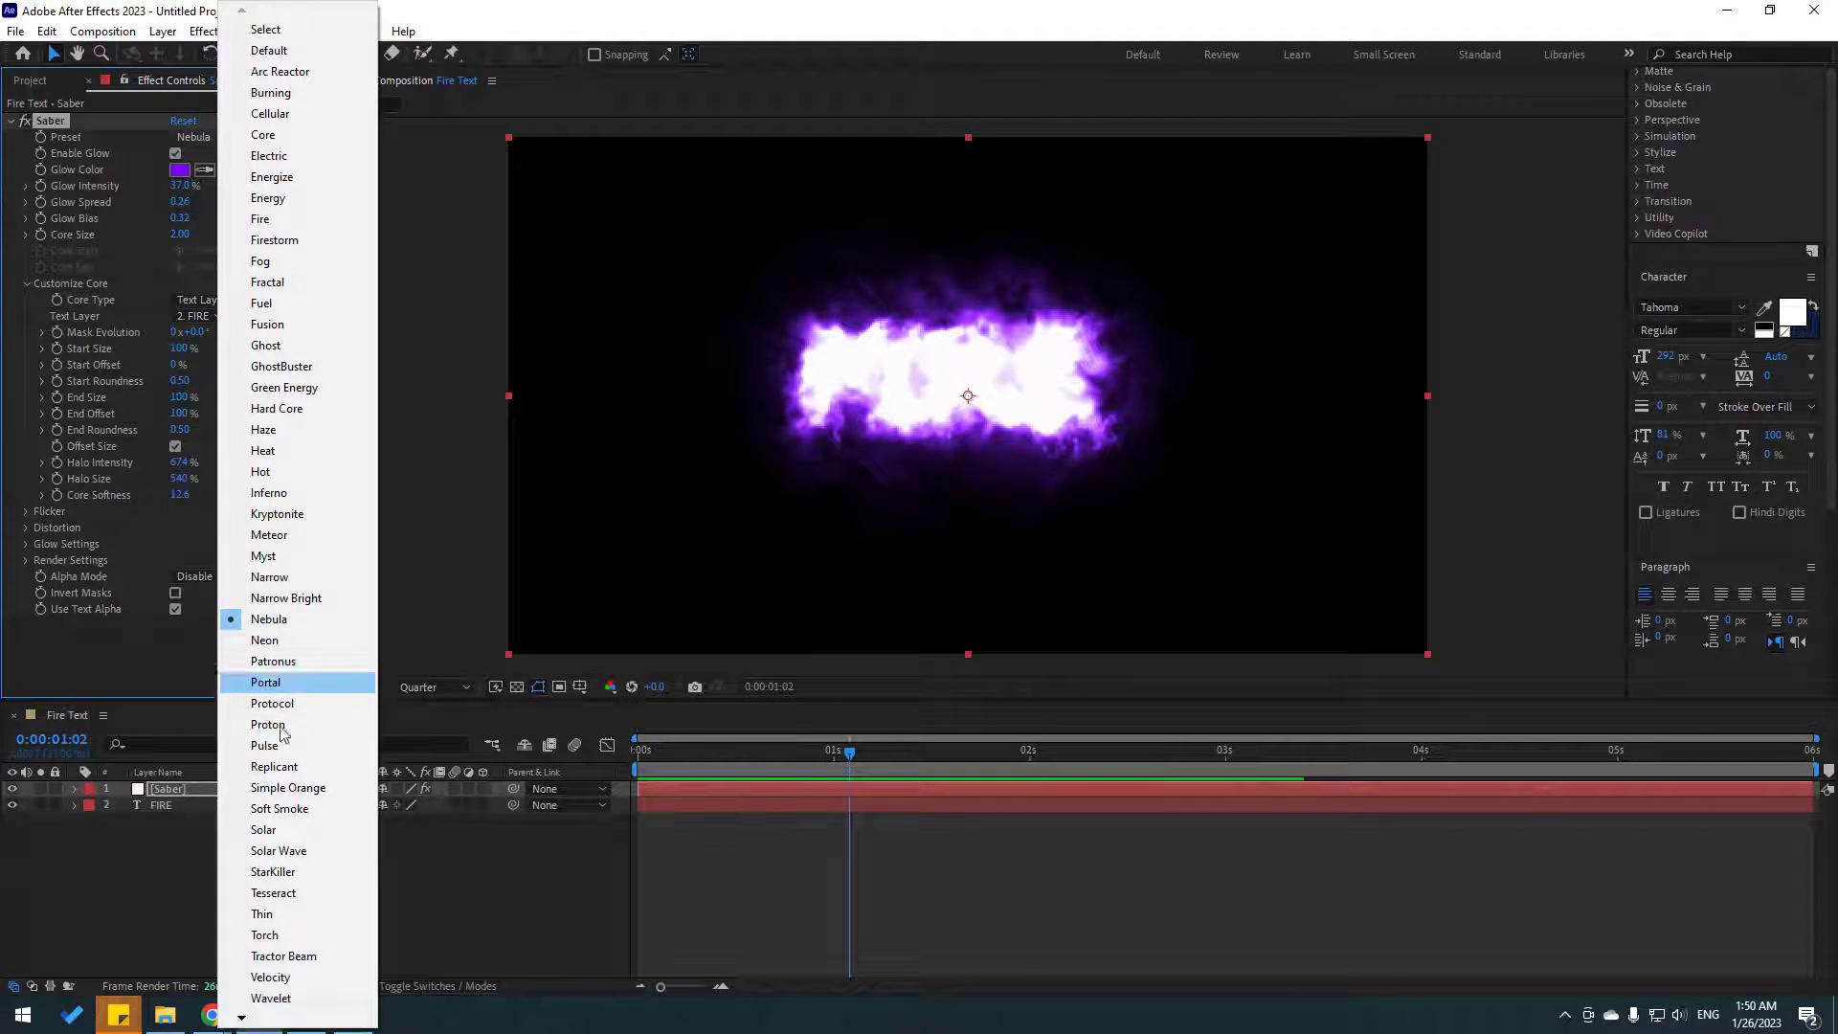
click(262, 829)
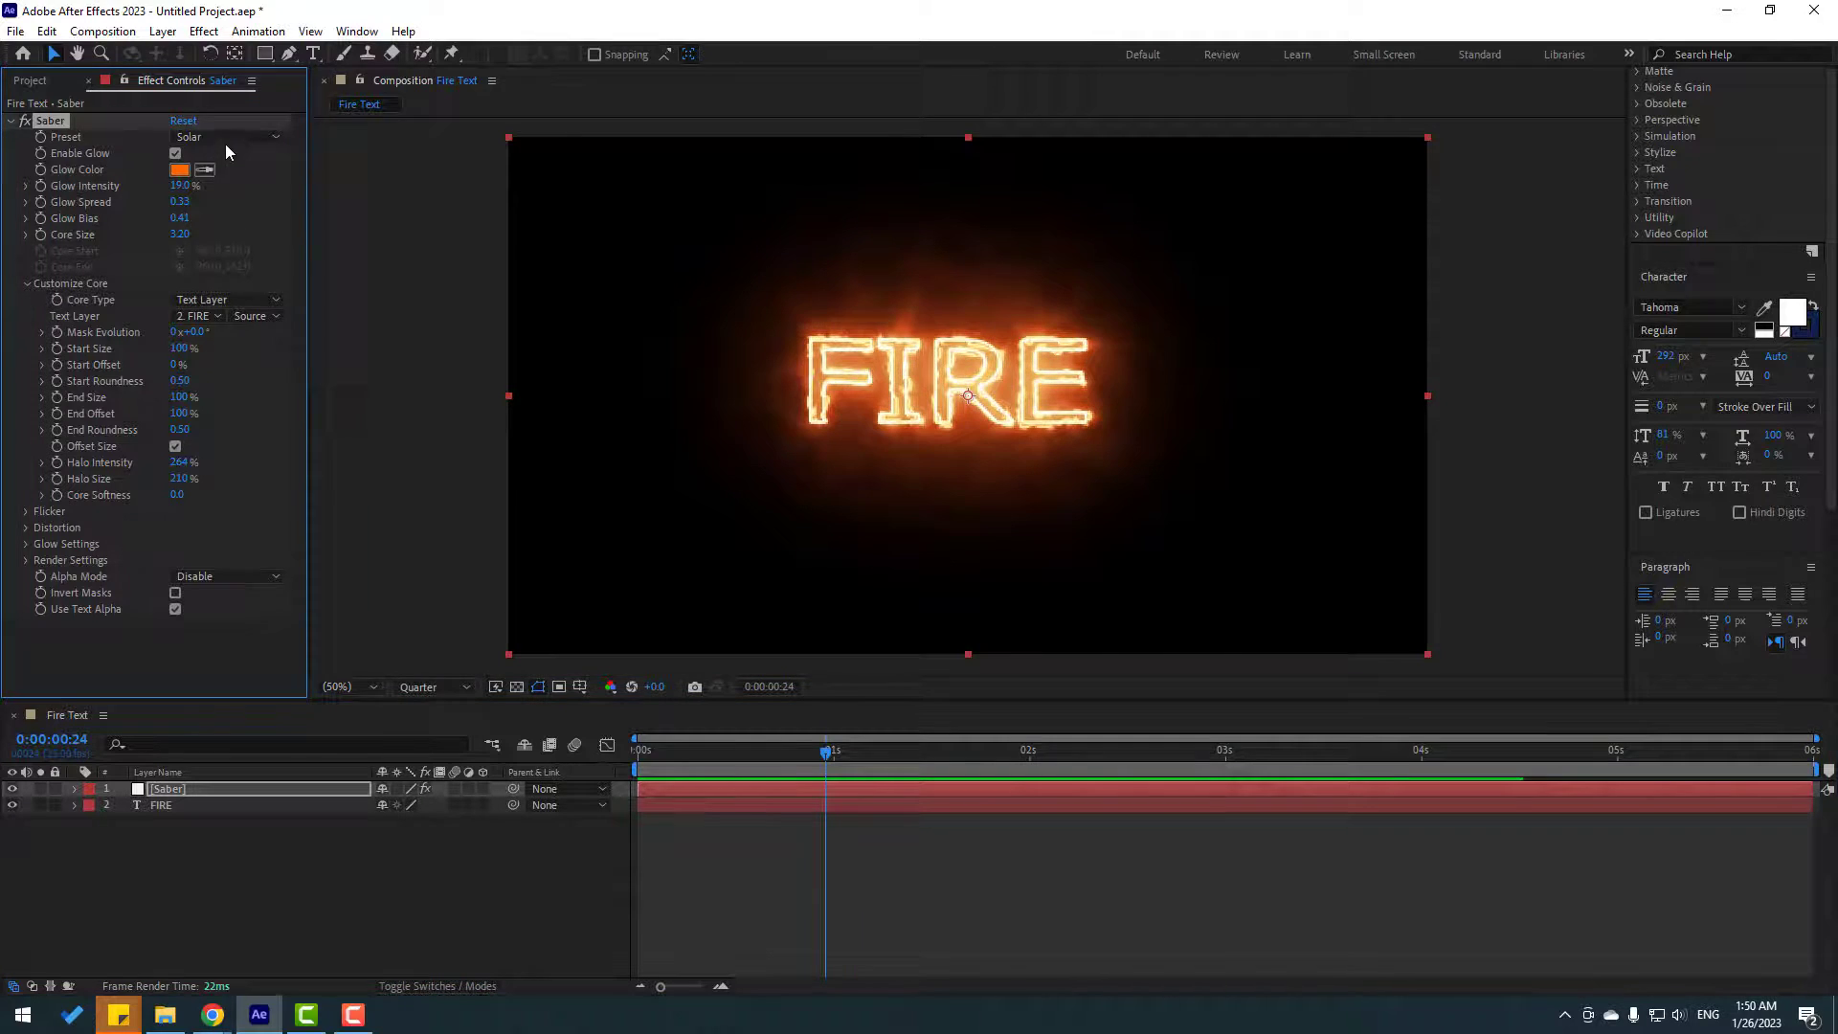
Step: Switch the Saber preset to Fire and widen the Glow Spread for a smoky orange halo
click(227, 136)
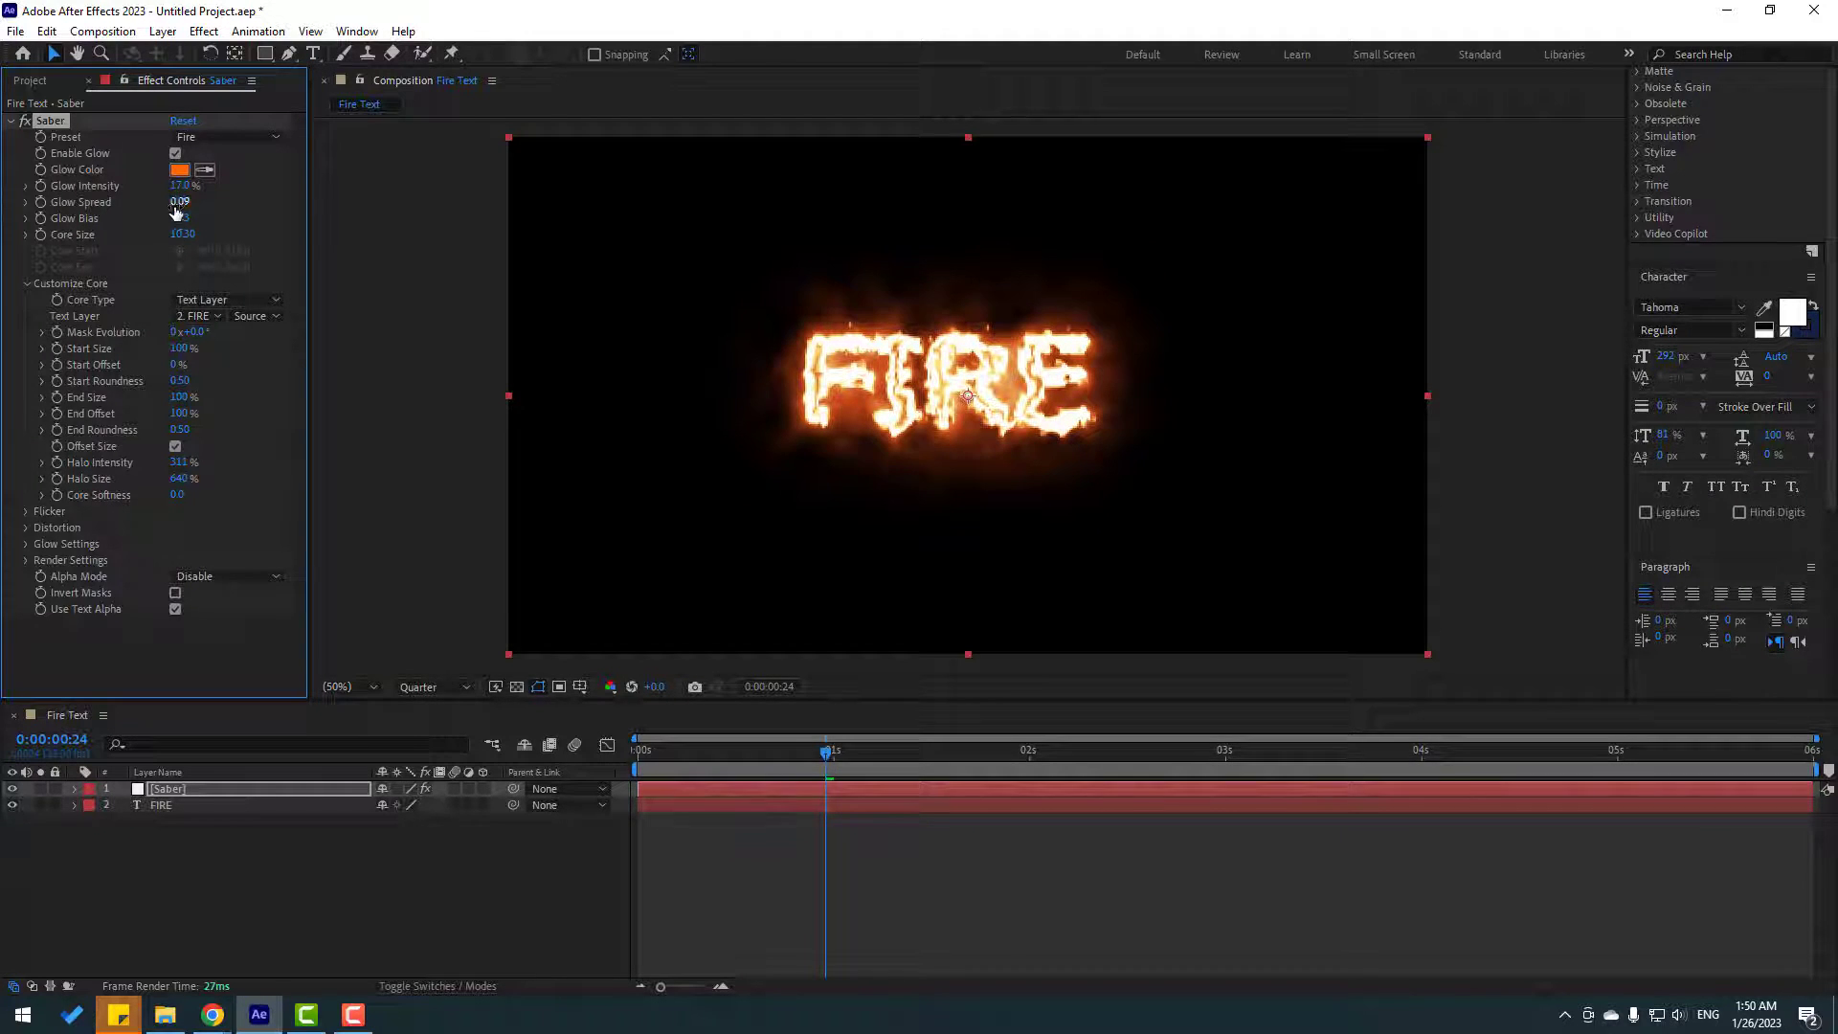
drag(178, 201, 201, 201)
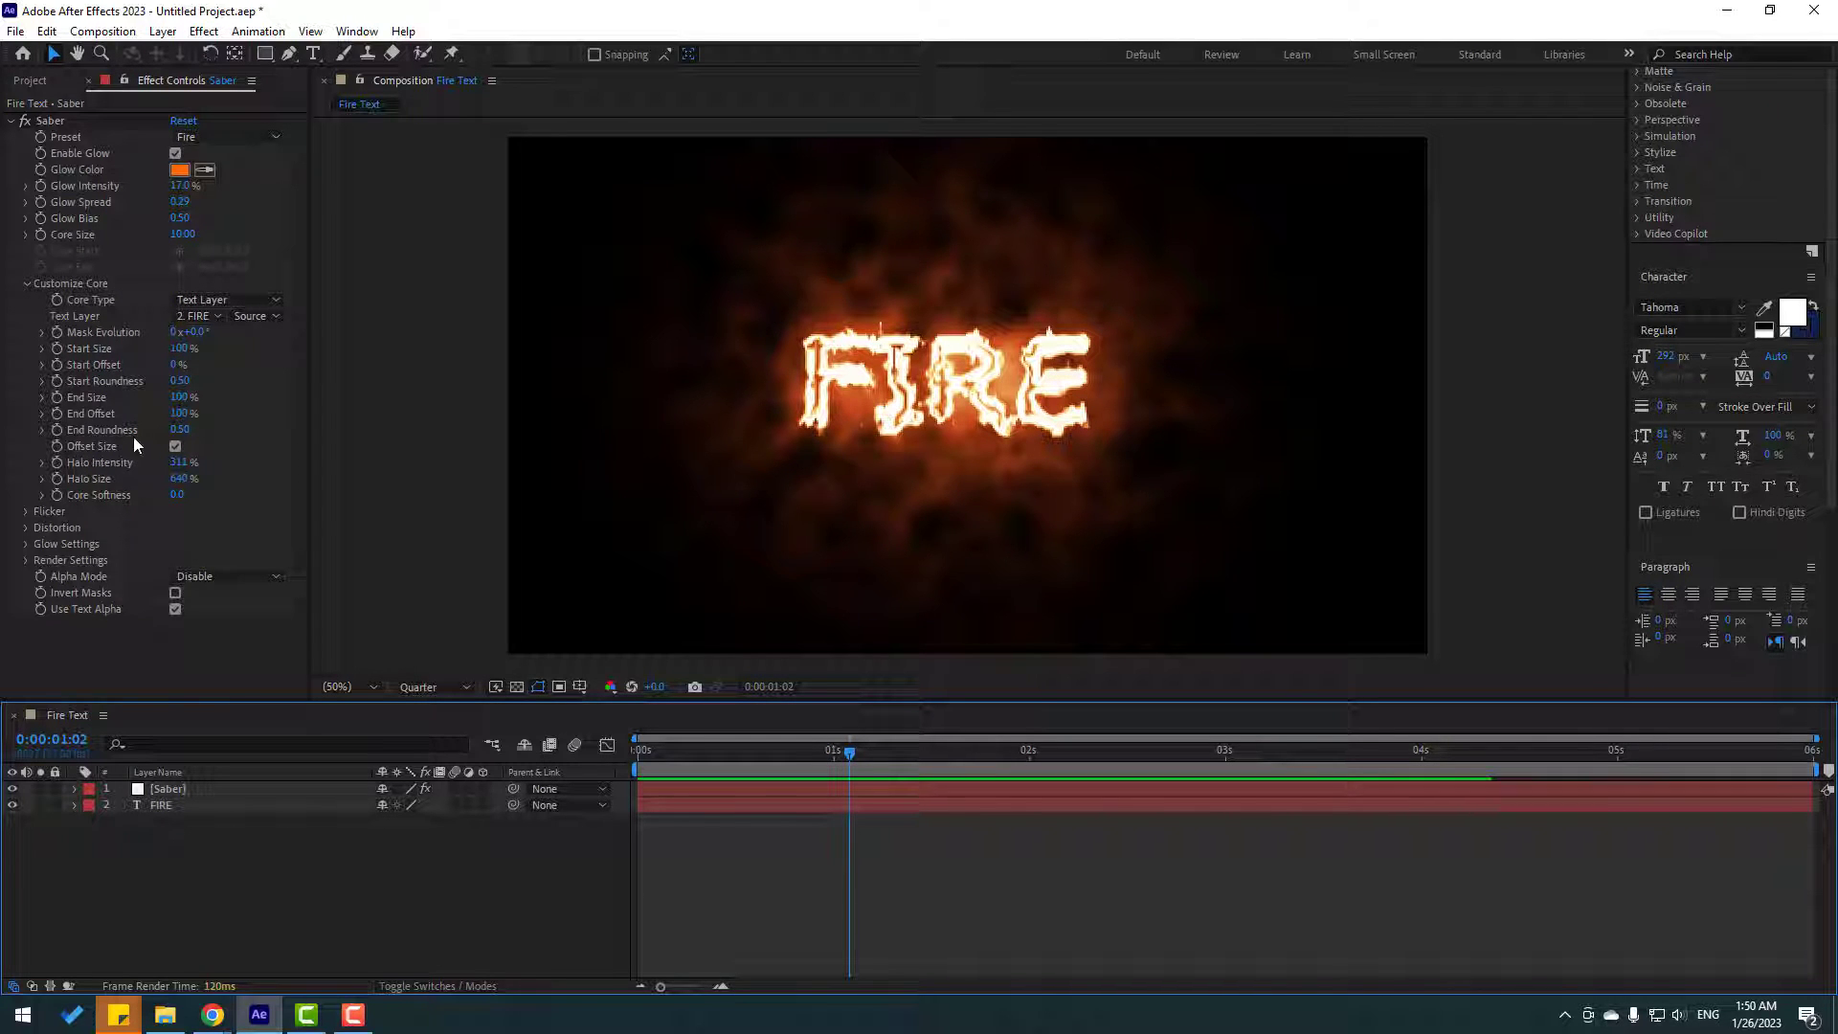
mouse_move(101, 484)
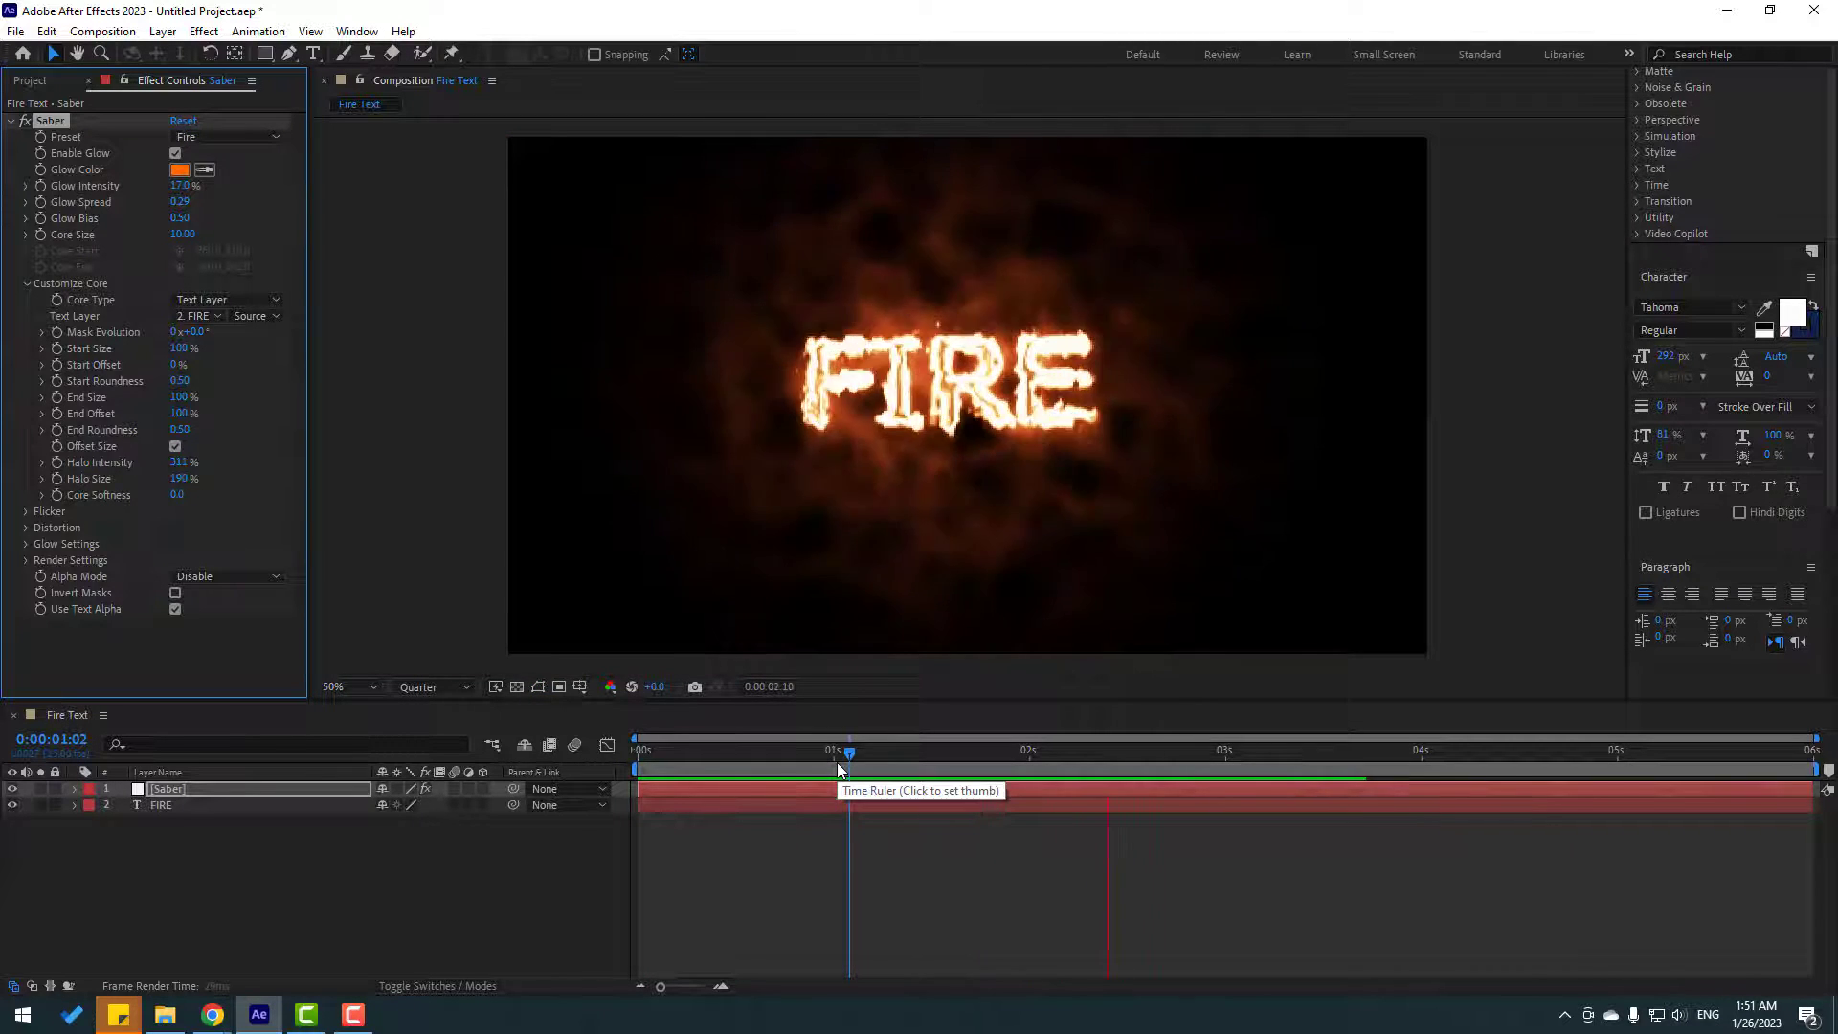
Step: Raise the Glow intensity and size multipliers and Glow 3 Intensity for a large fiery haze
click(841, 768)
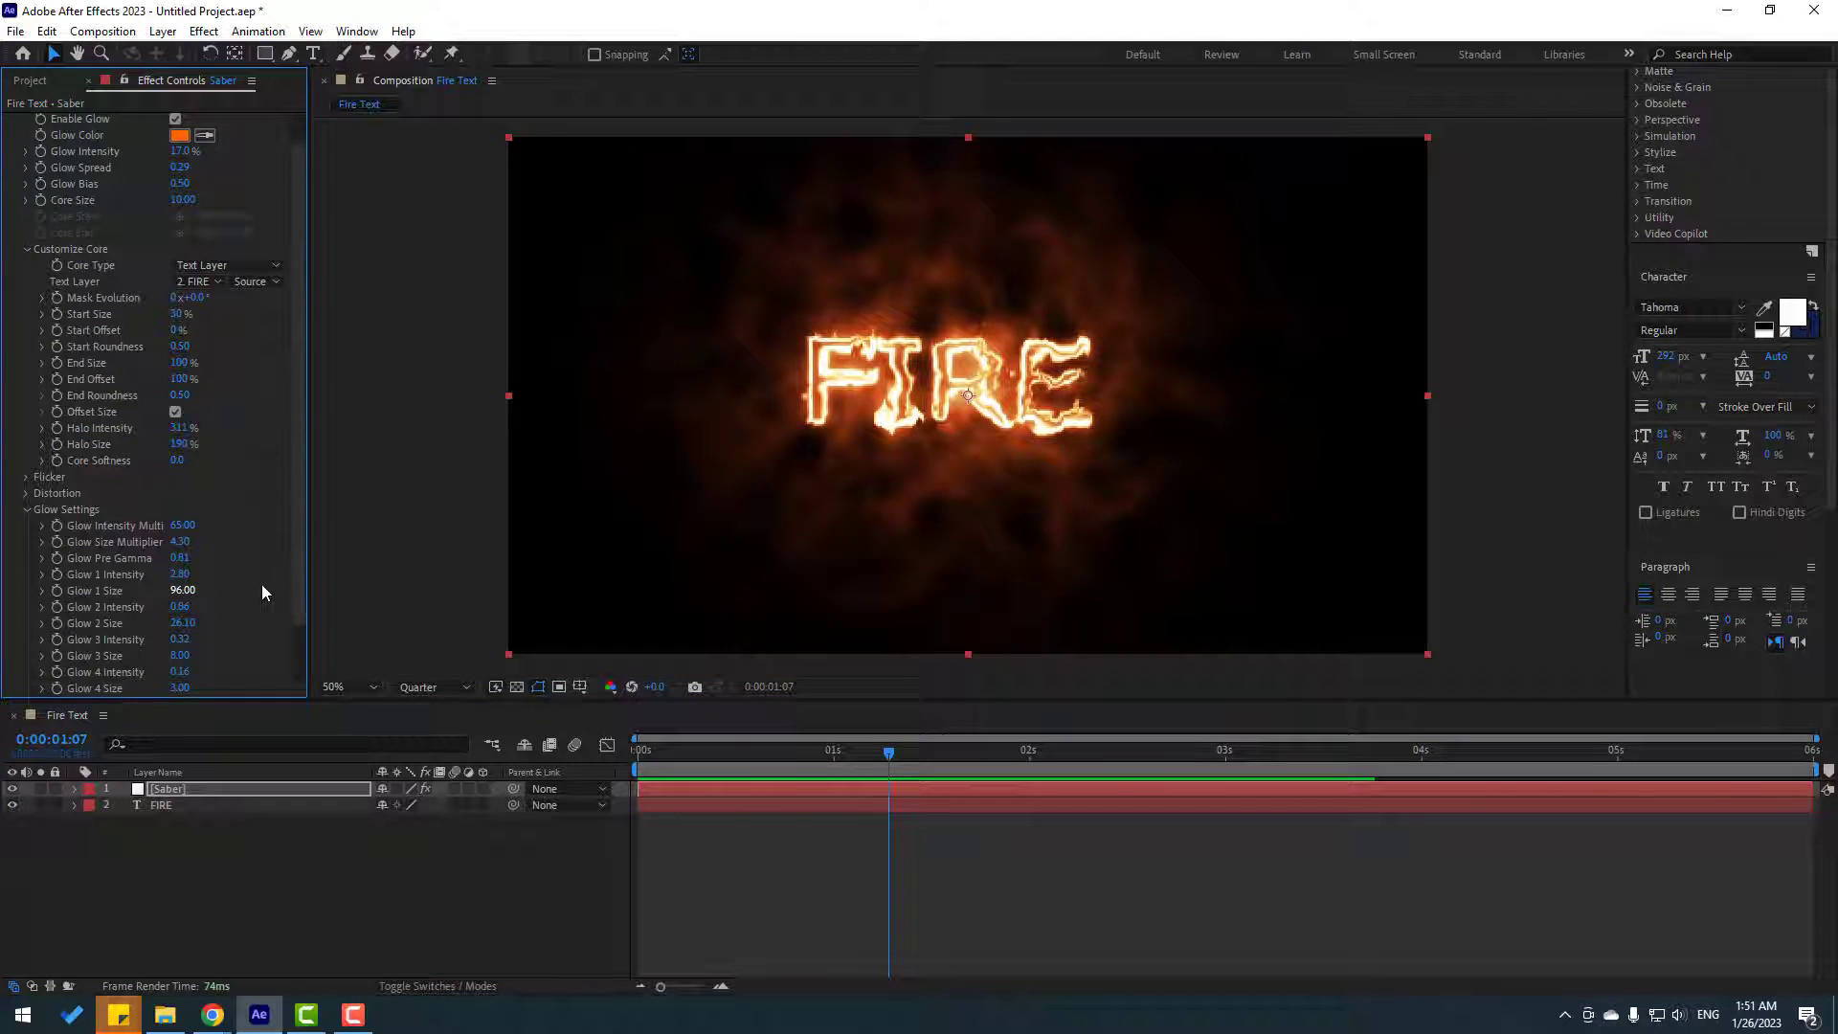
scroll(down, 3)
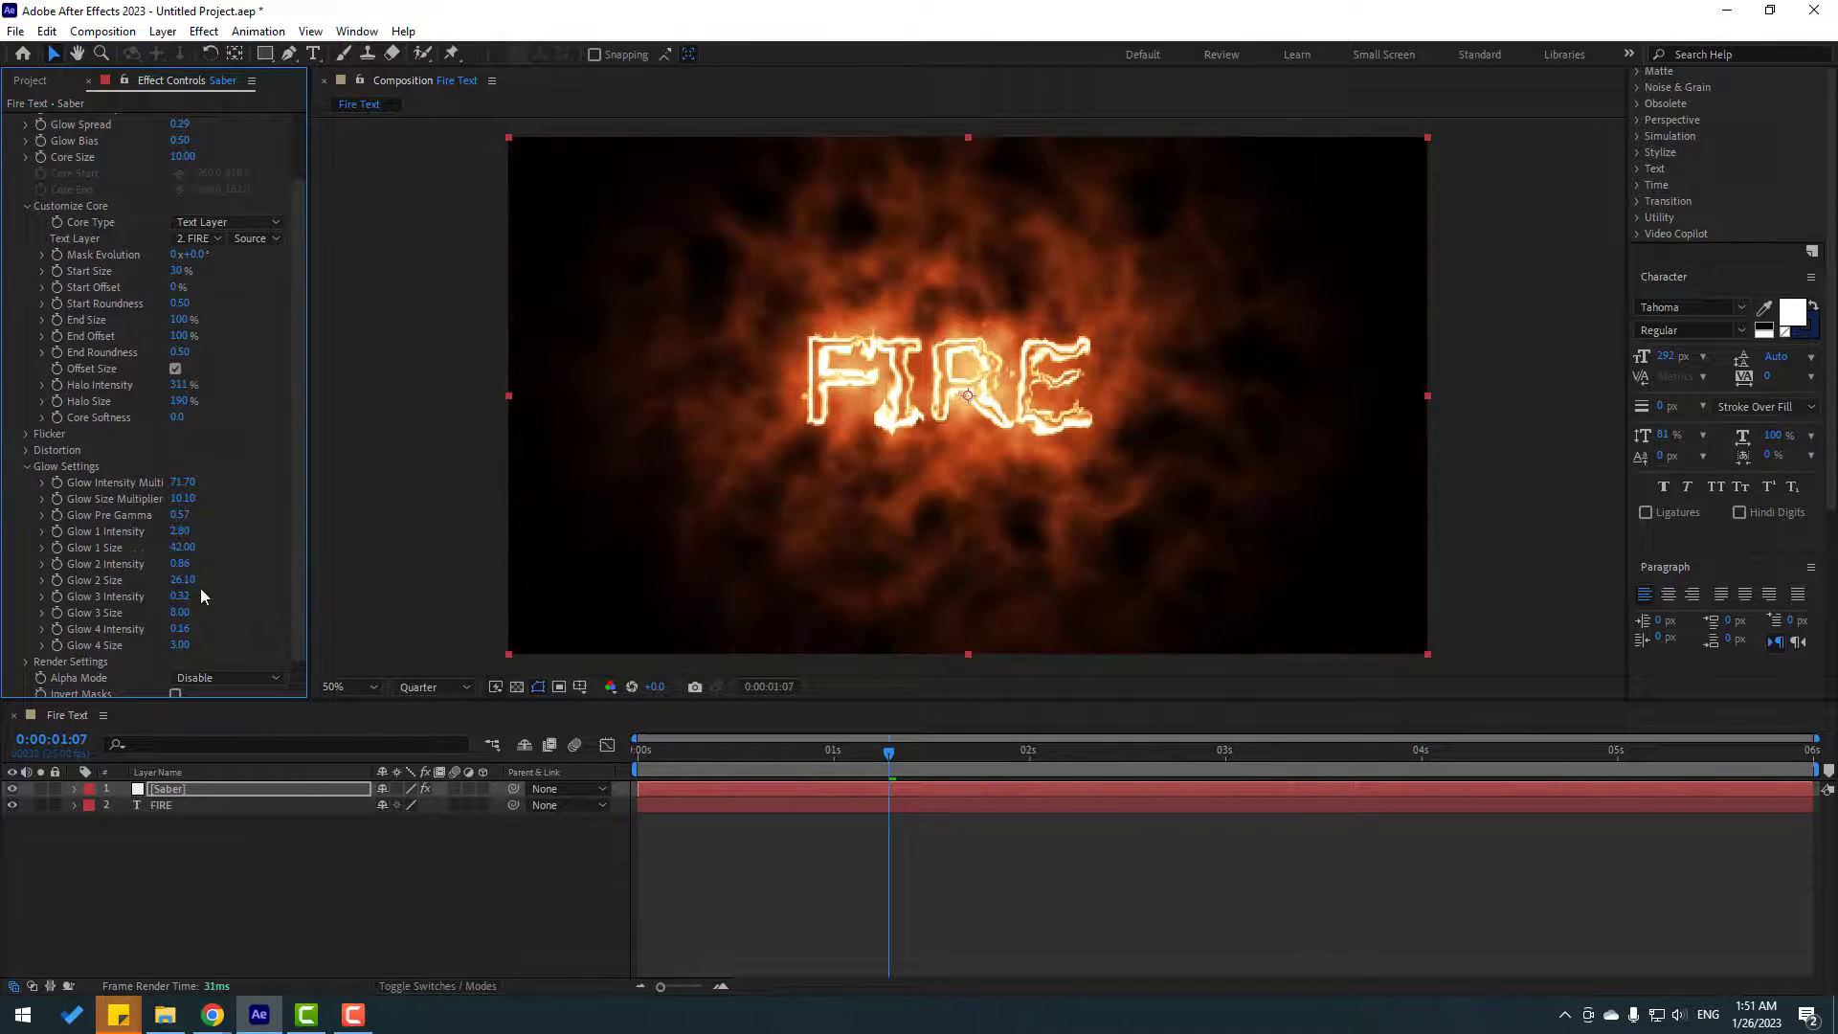
click(180, 596)
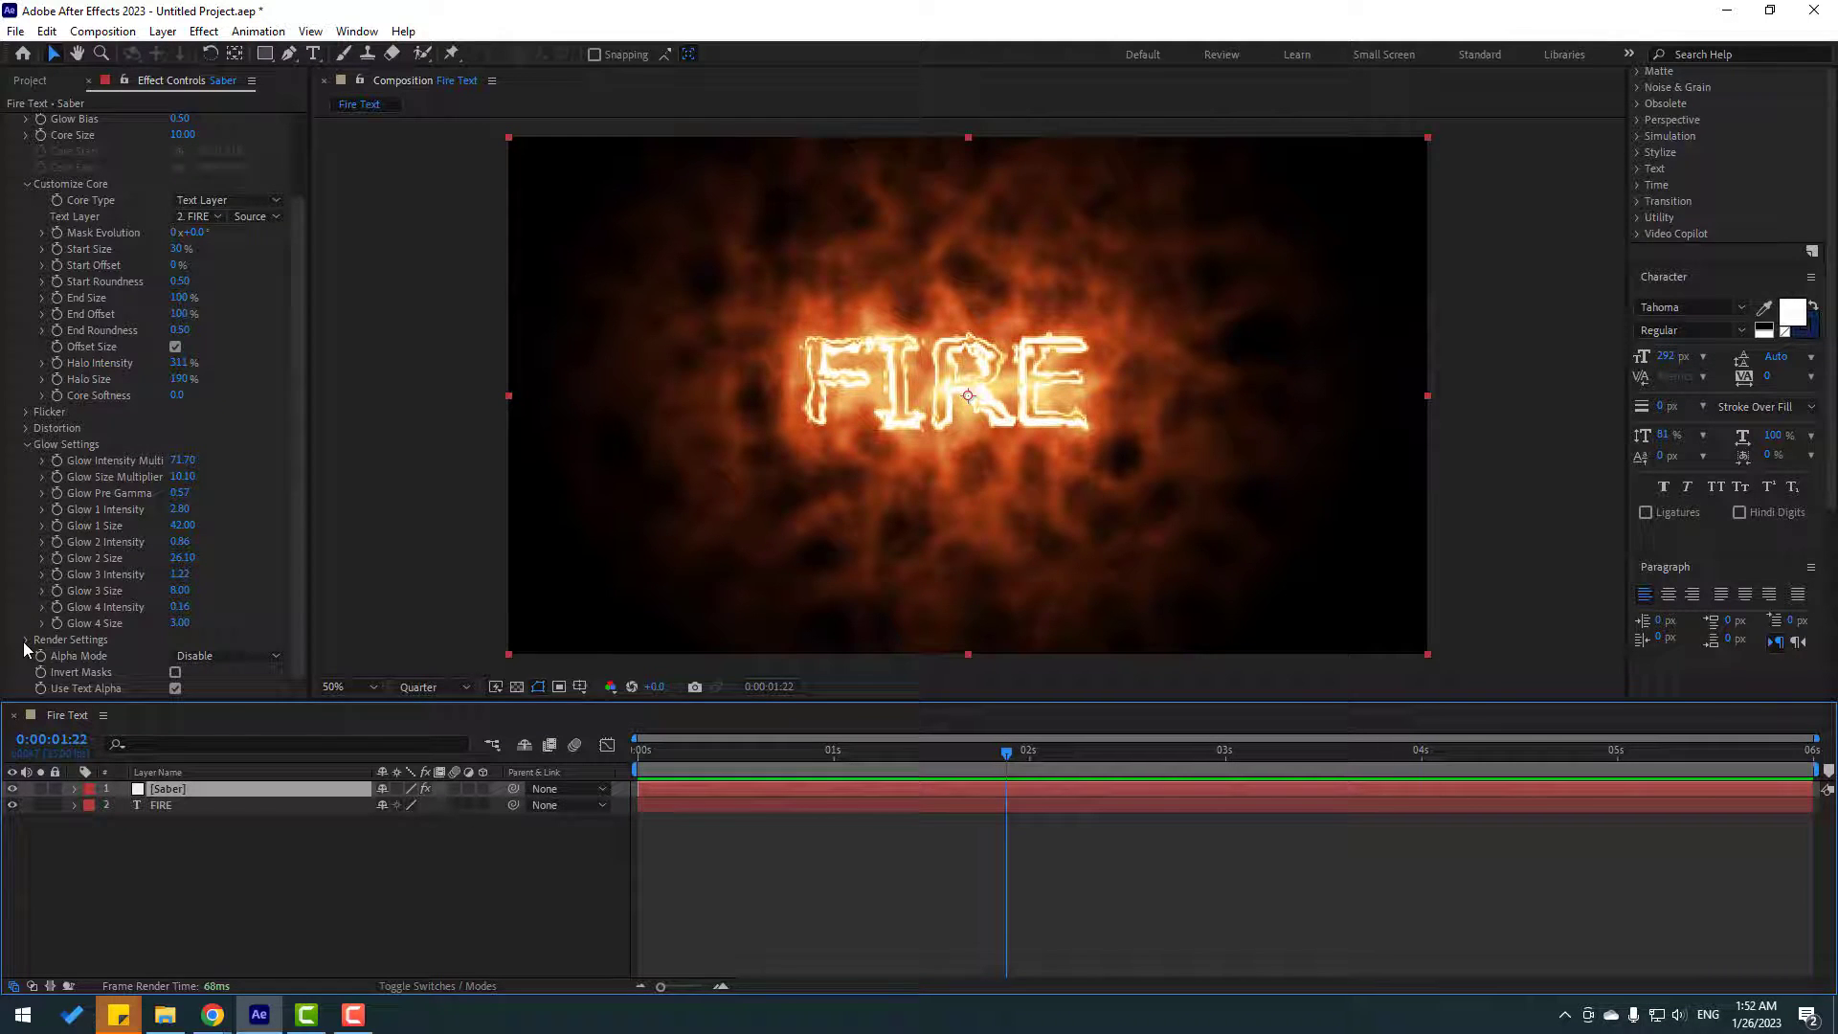
Step: Set Saber's Composite Settings to Transparent and scrub the timeline to preview the flames
scroll(down, 3)
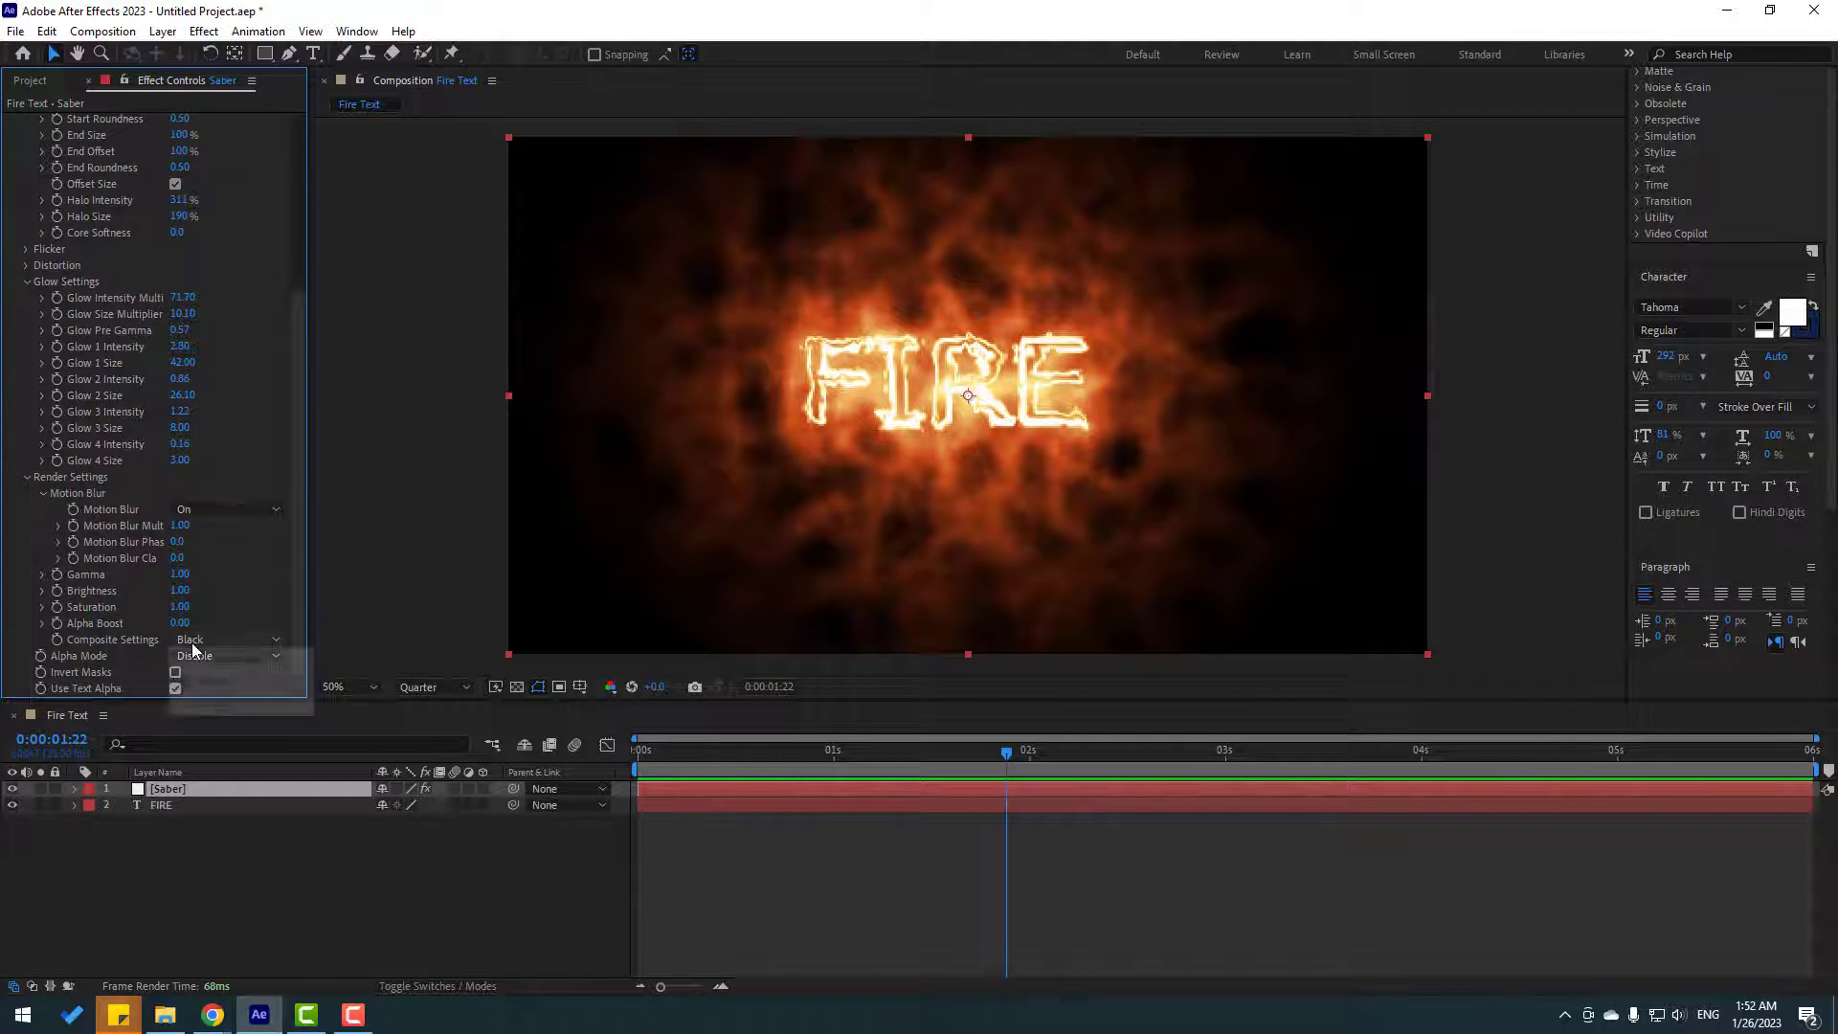
click(228, 640)
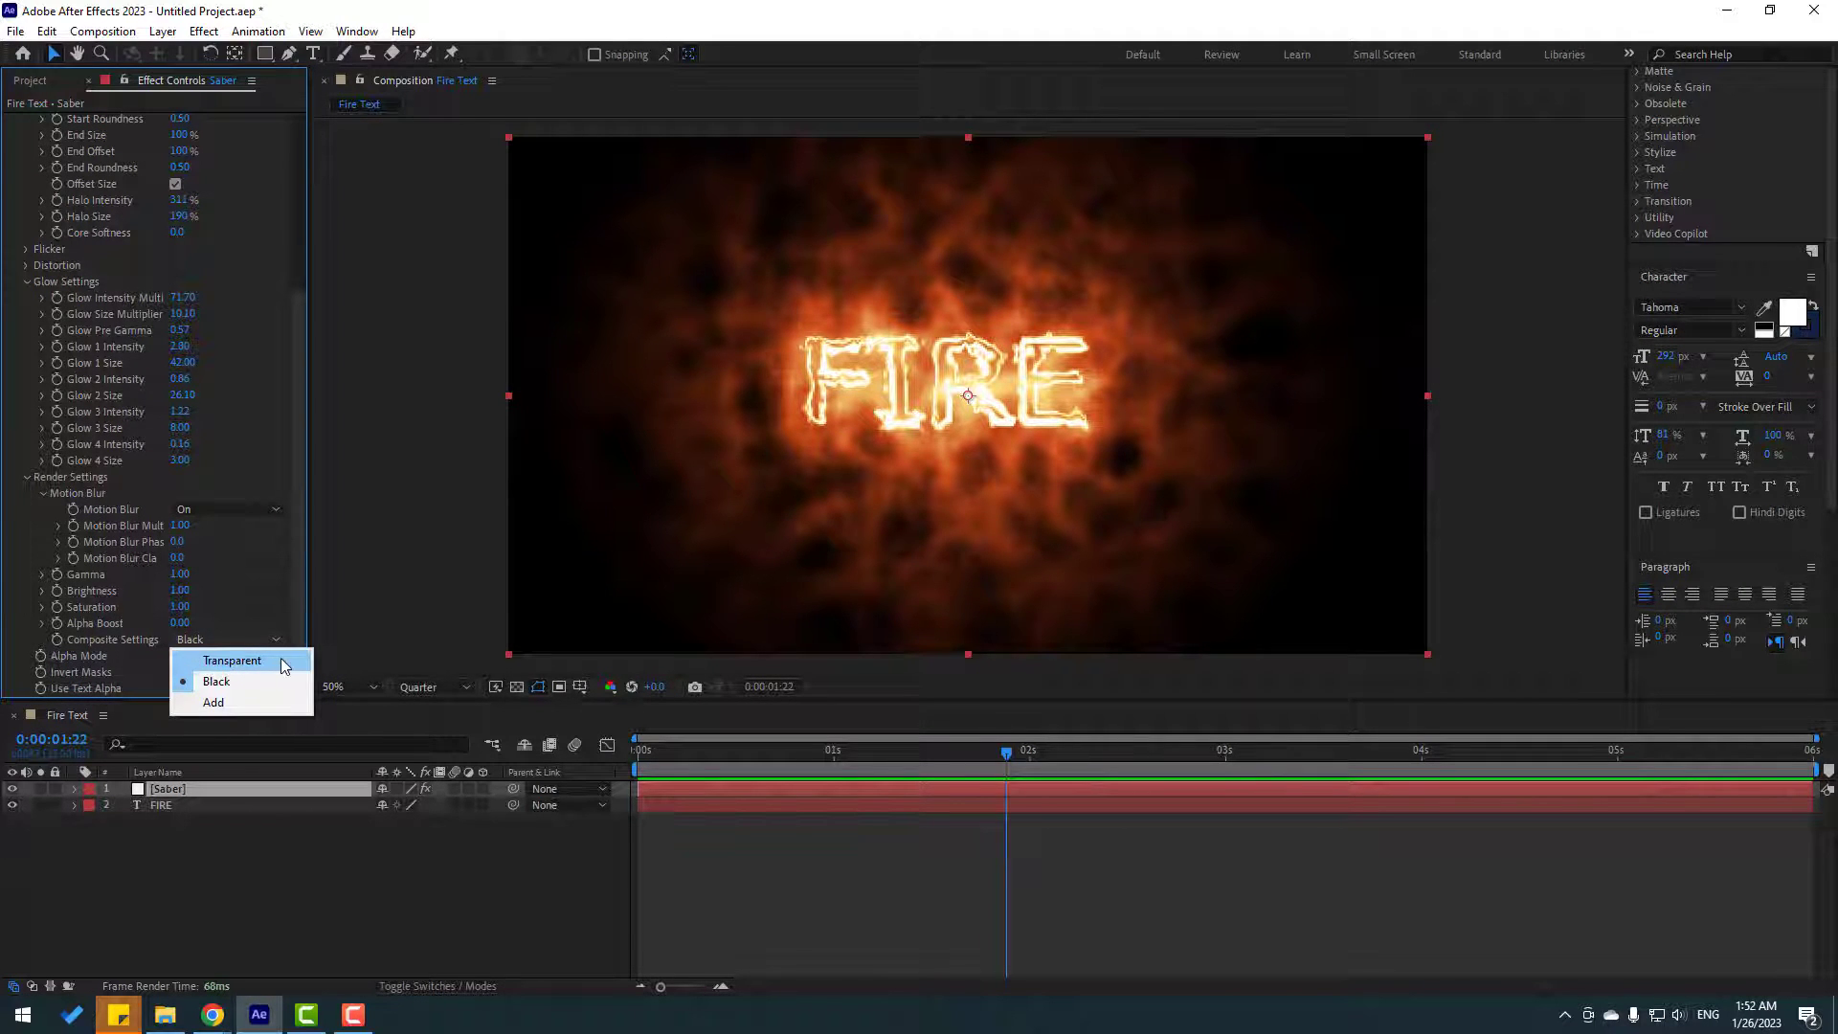
click(232, 660)
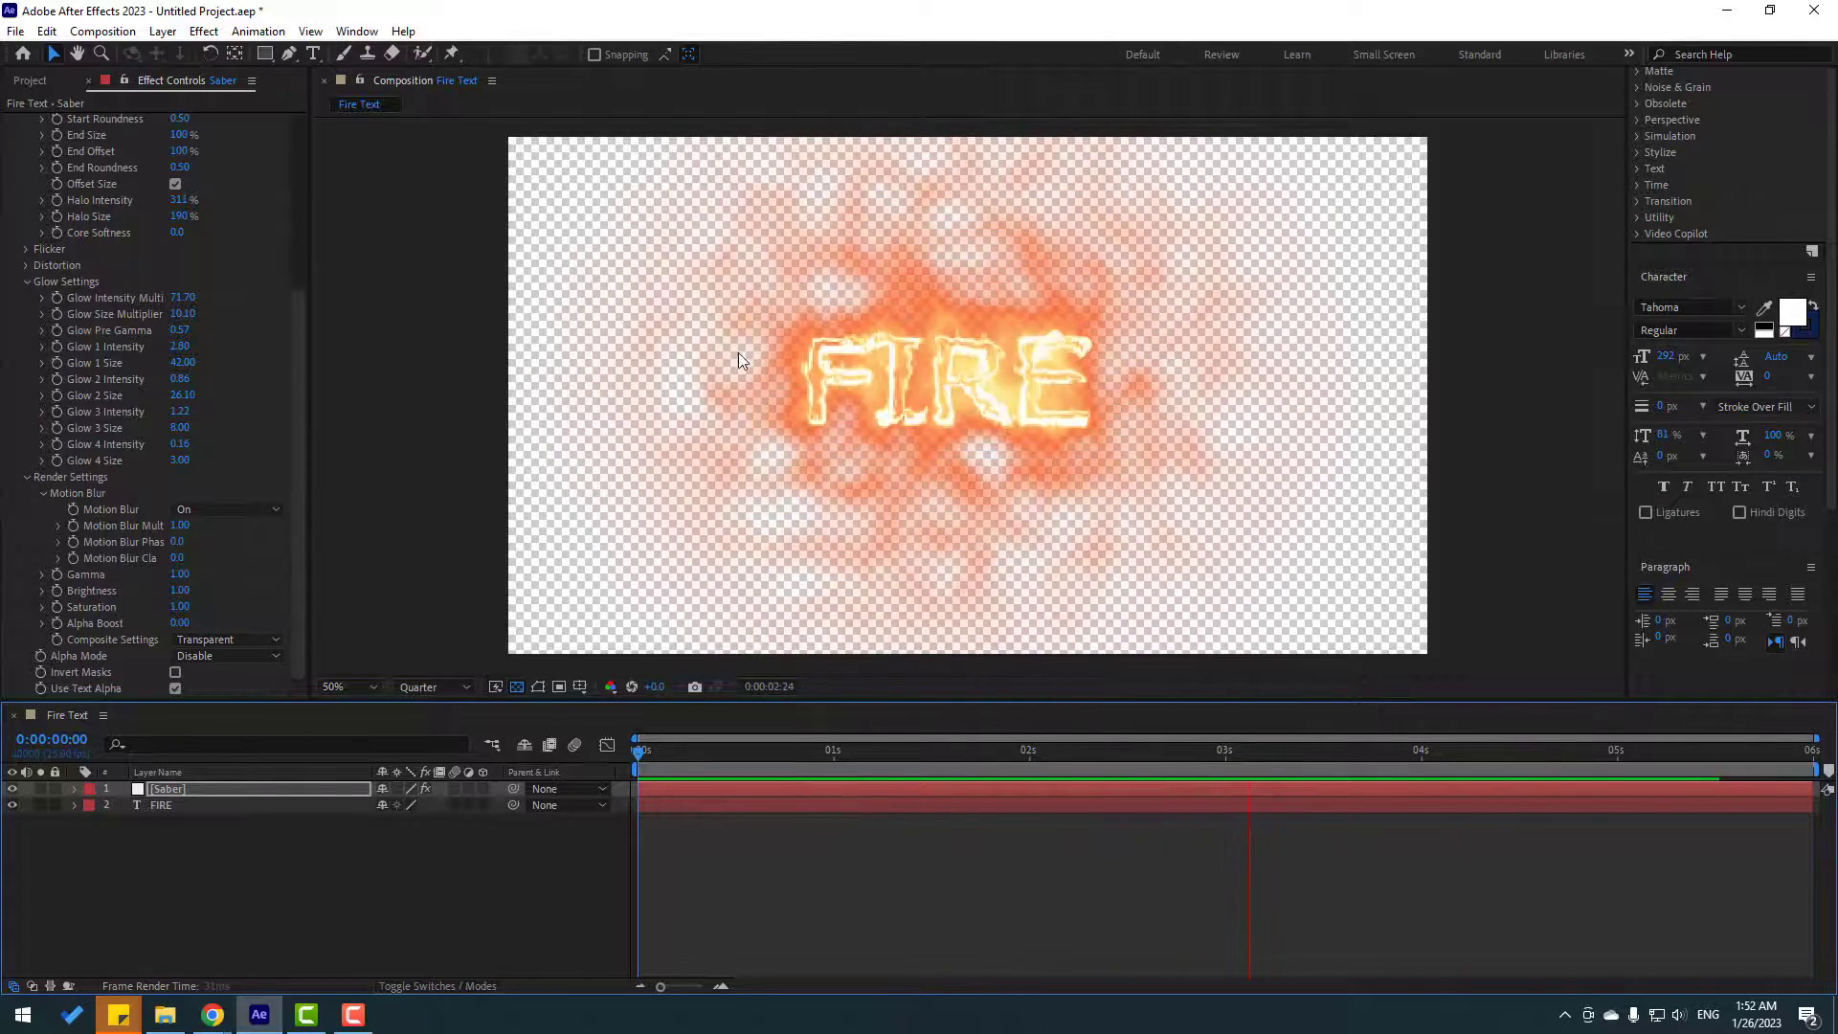
click(833, 751)
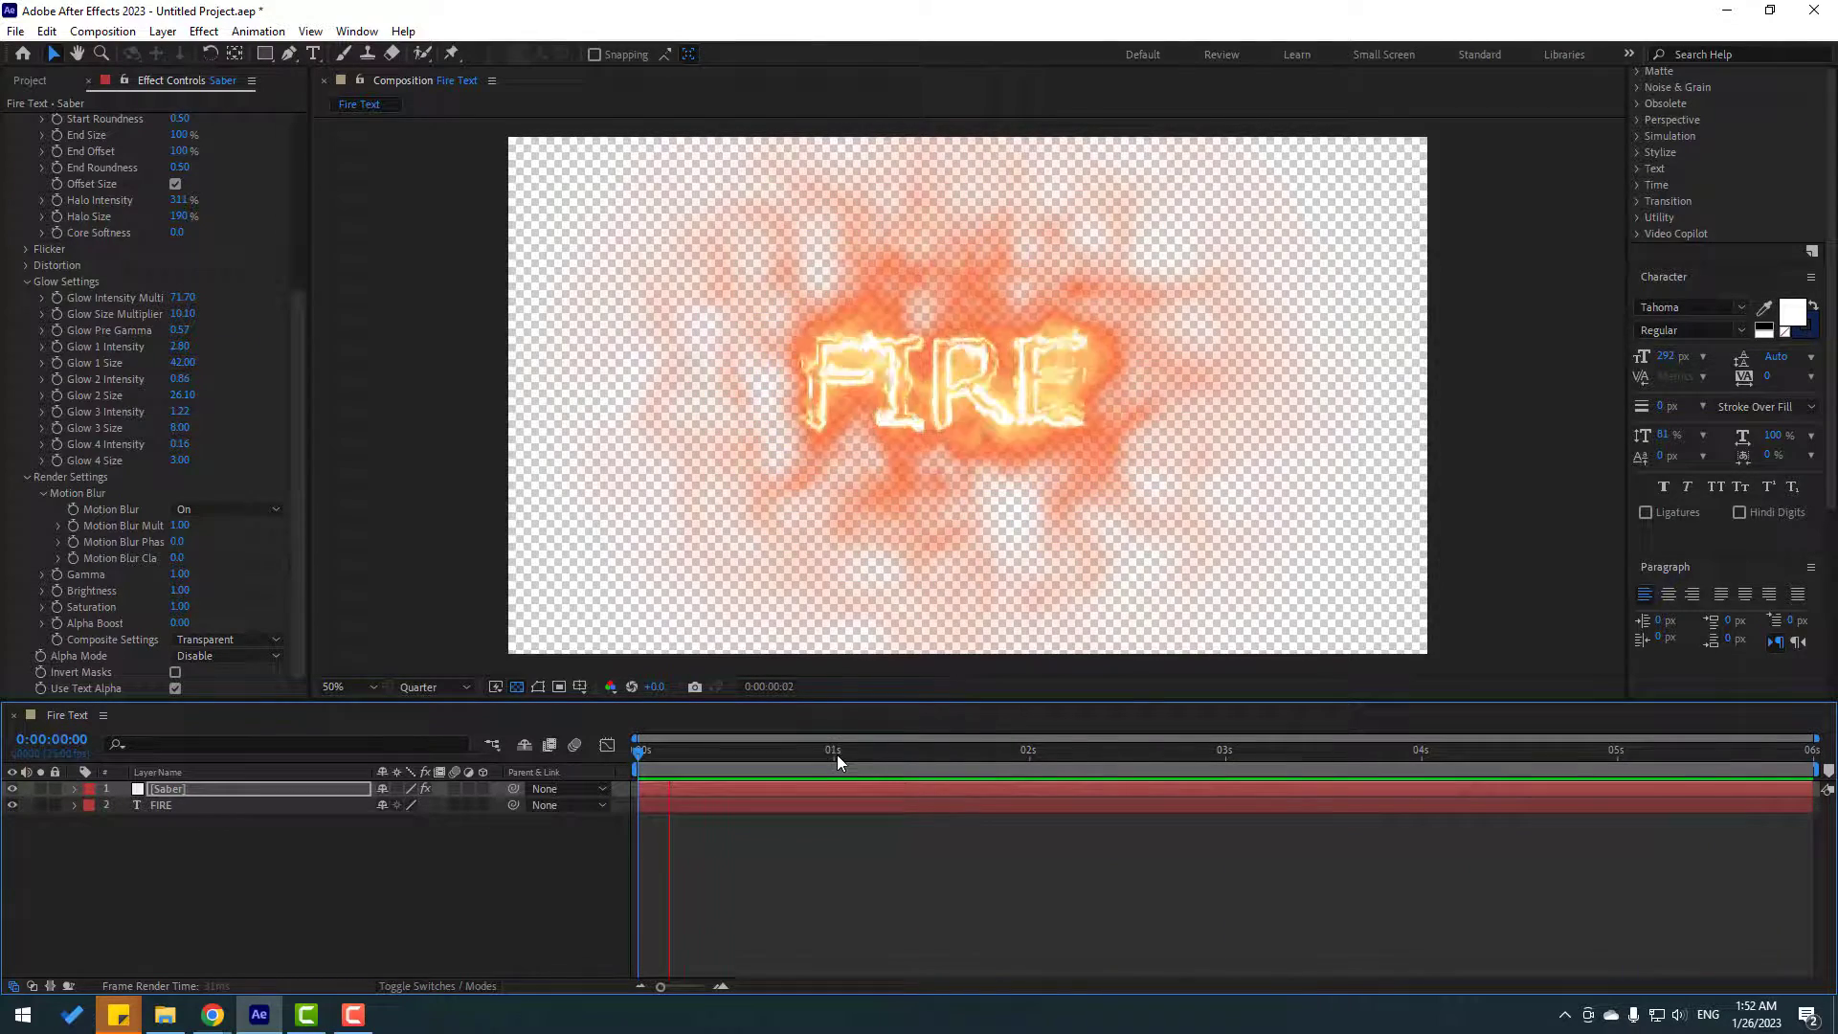
click(873, 751)
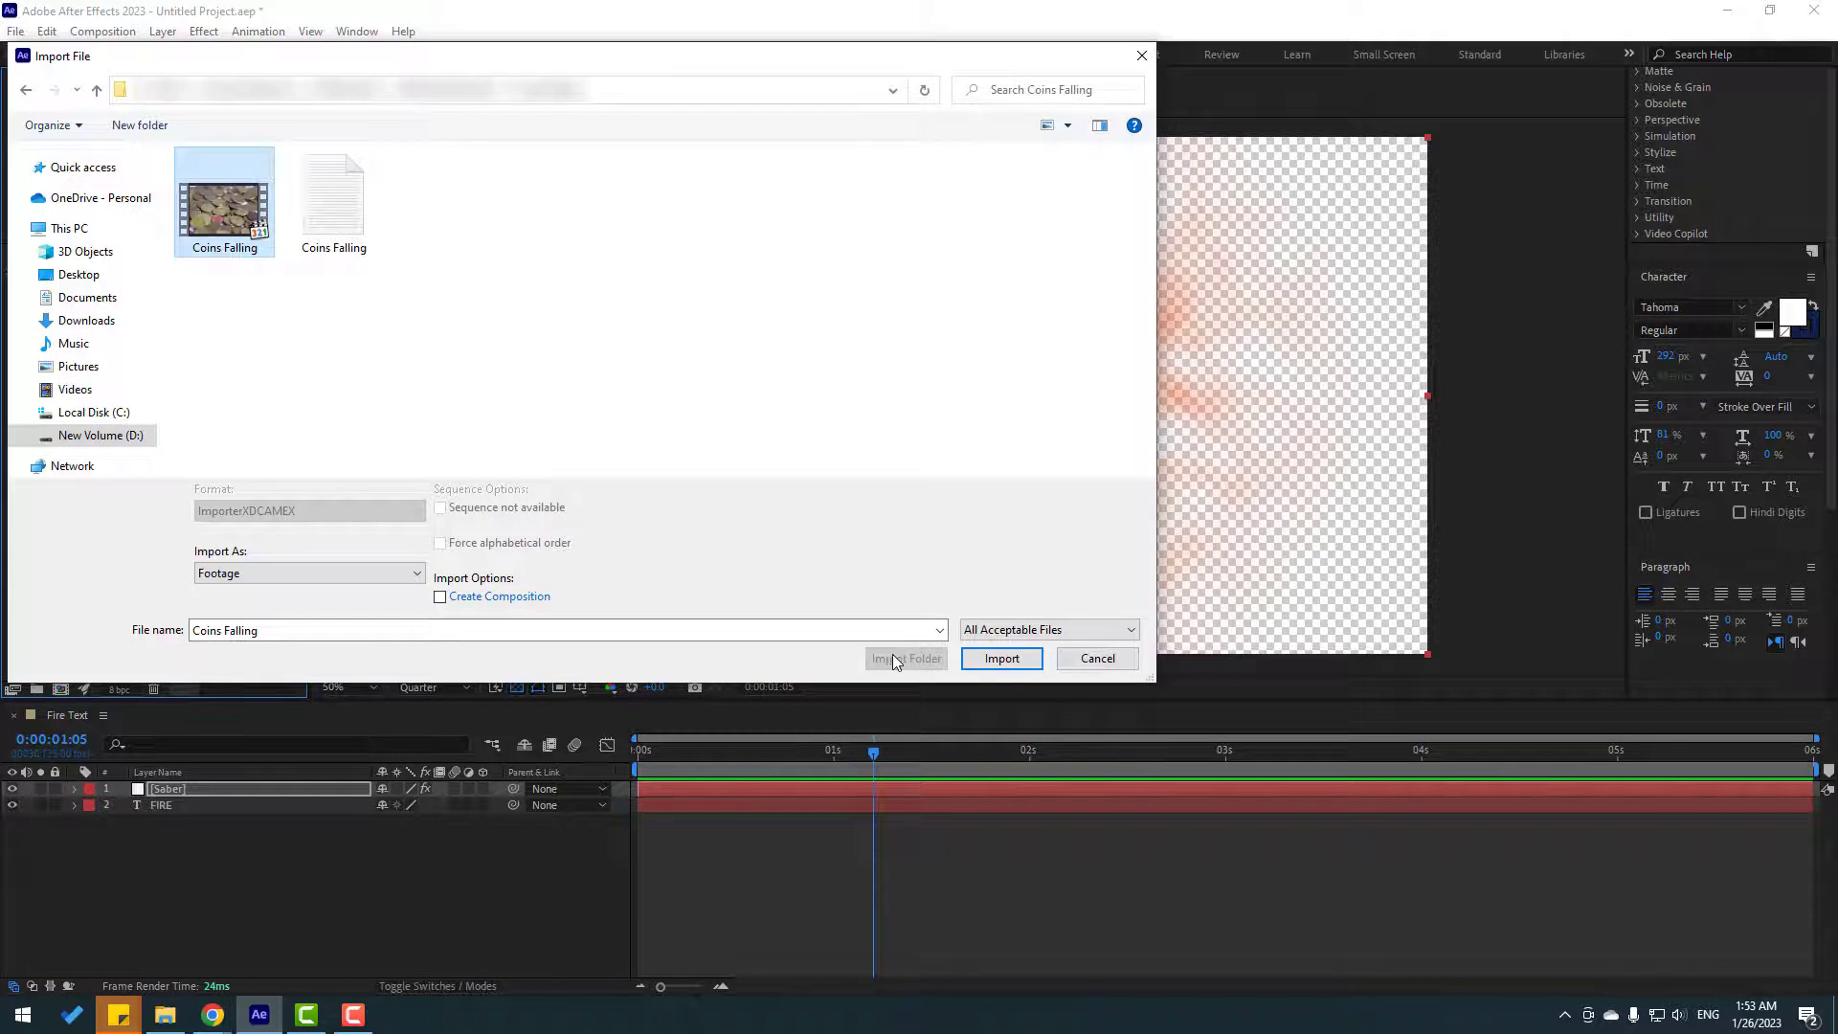
Step: Import Coins Falling.mp4 into the Project panel
click(999, 657)
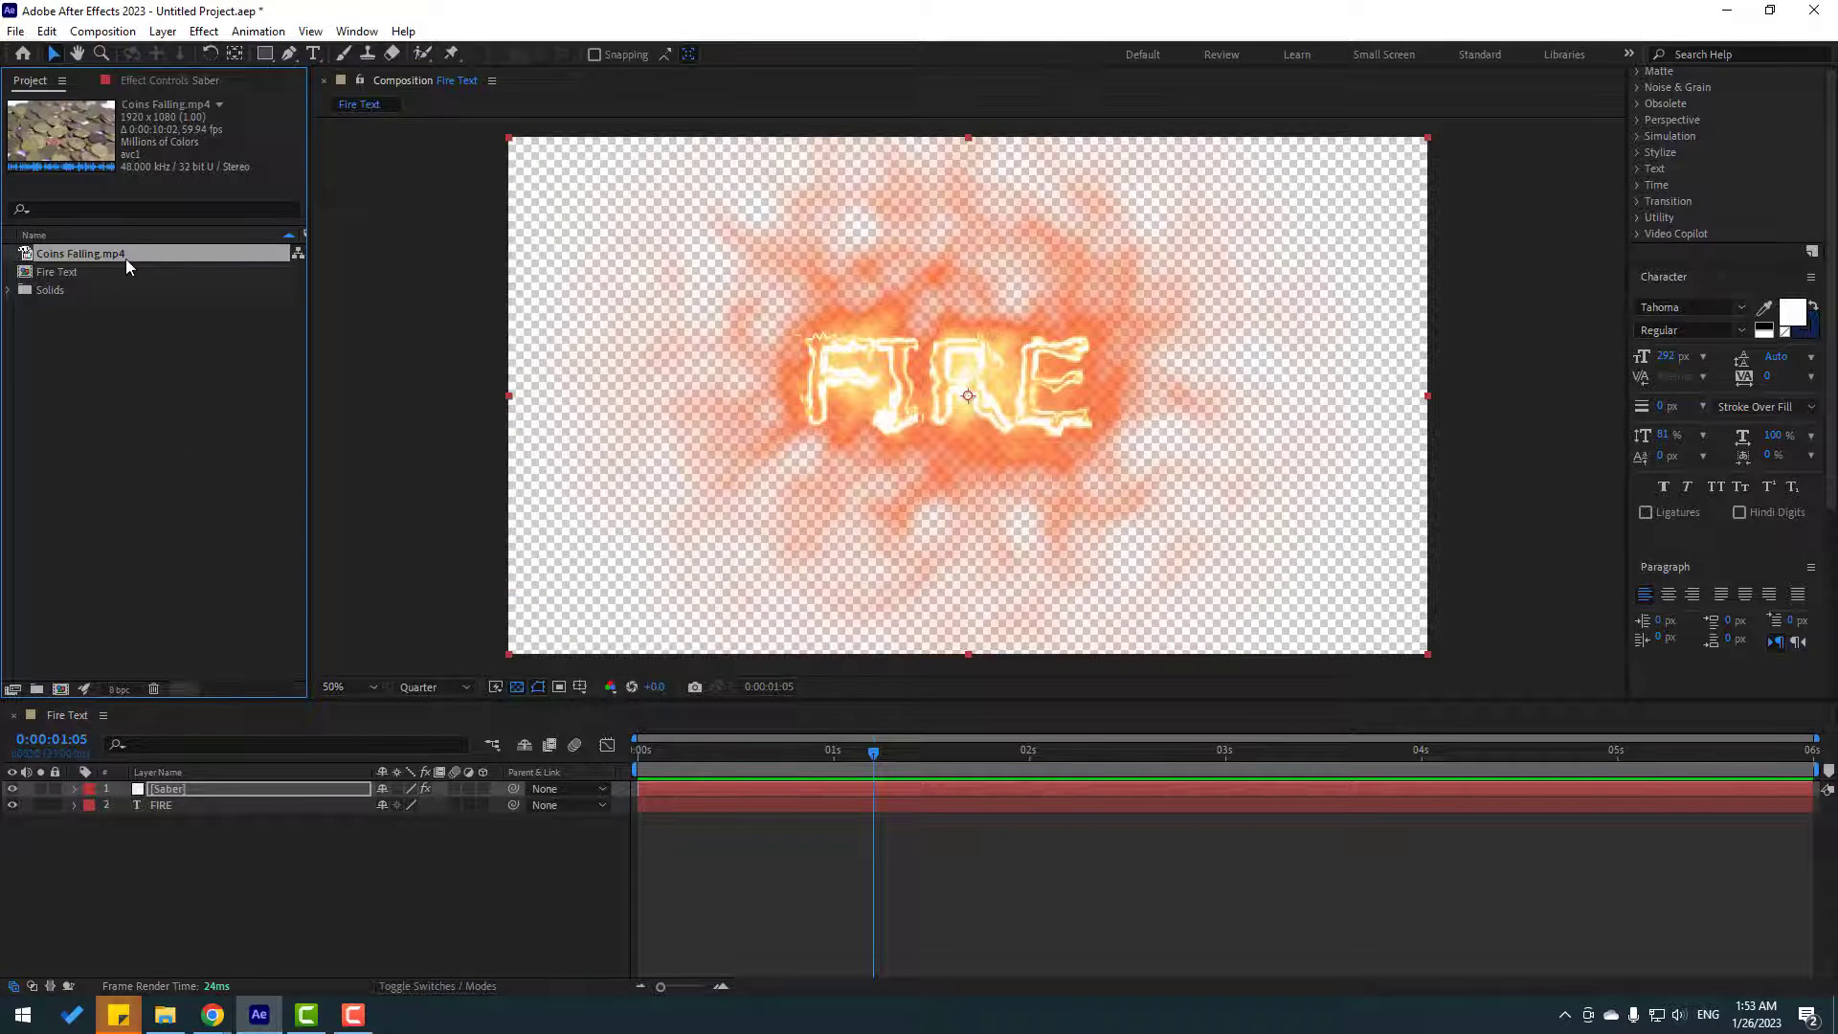